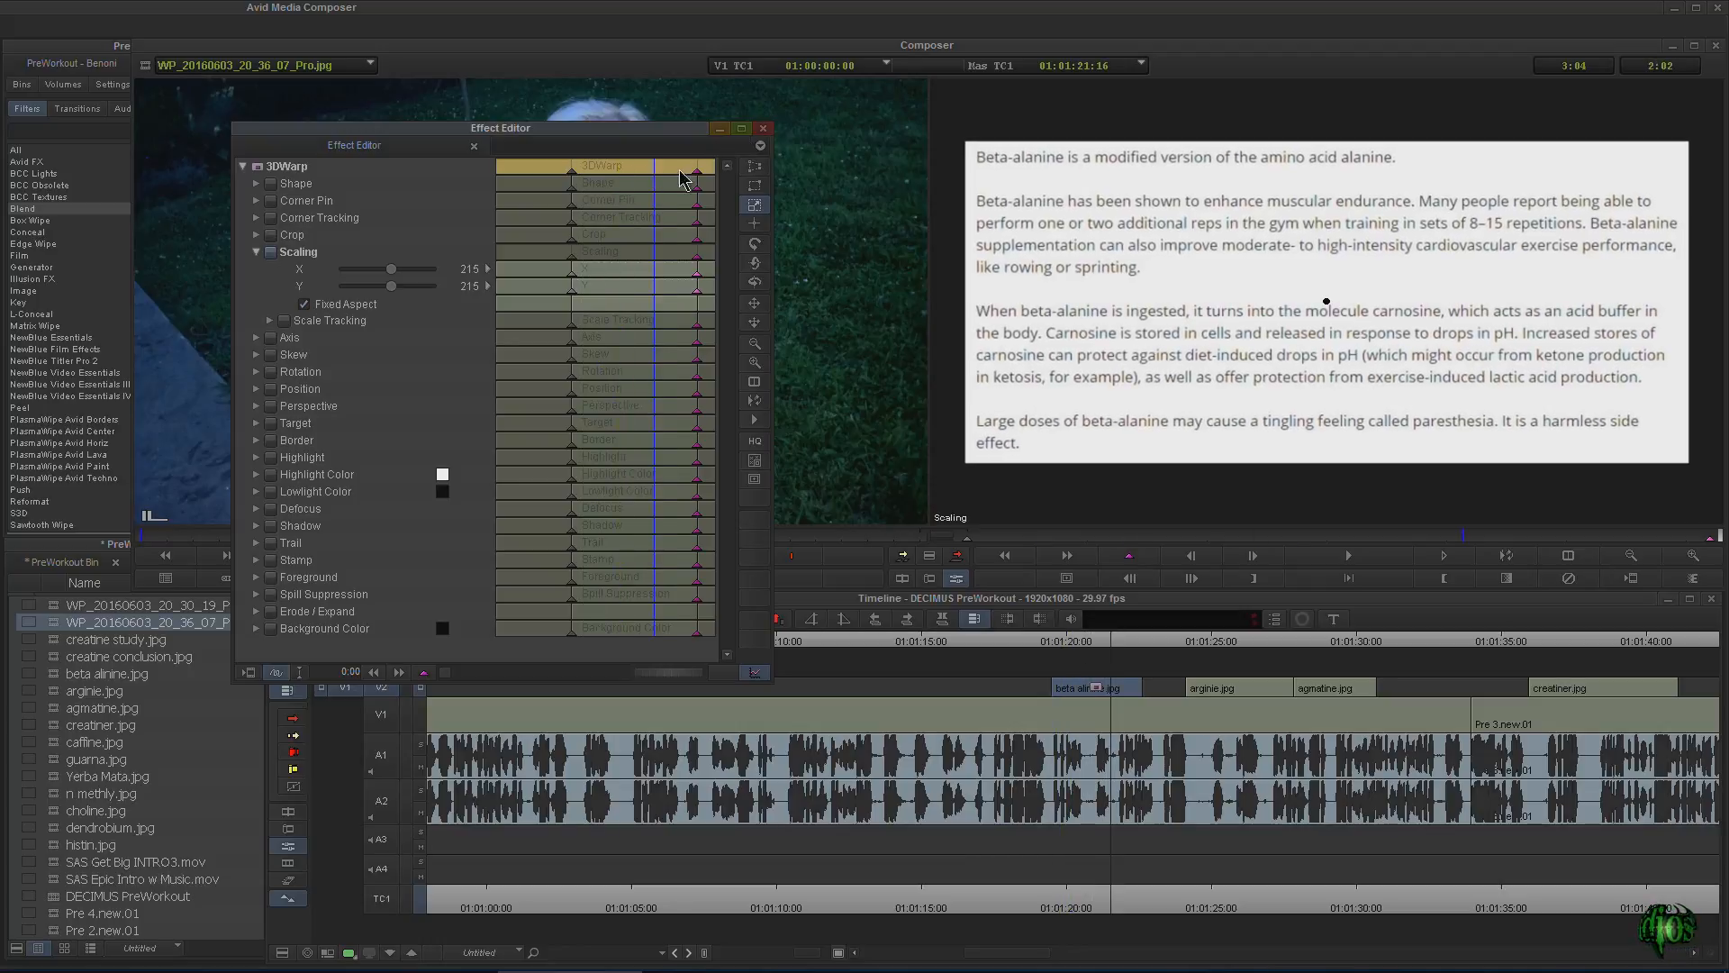
- Close the Effect Editor, scrub through the beta alanine still's zoom and park on arginine.jpg
click(762, 128)
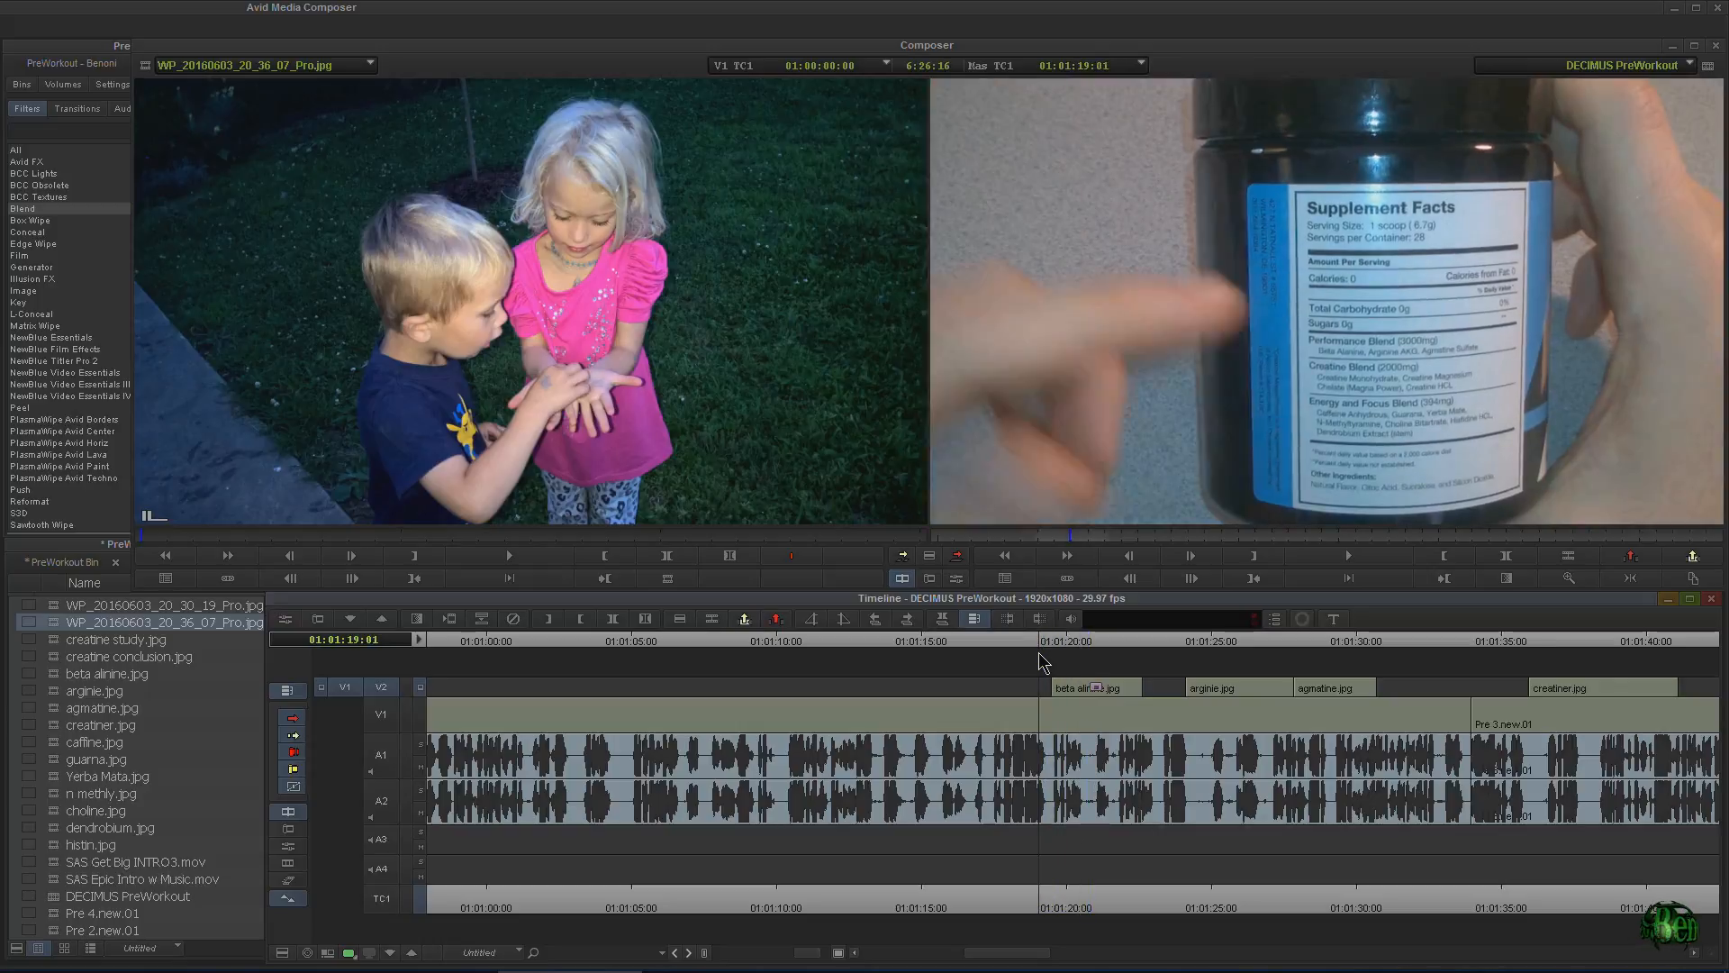
click(1079, 640)
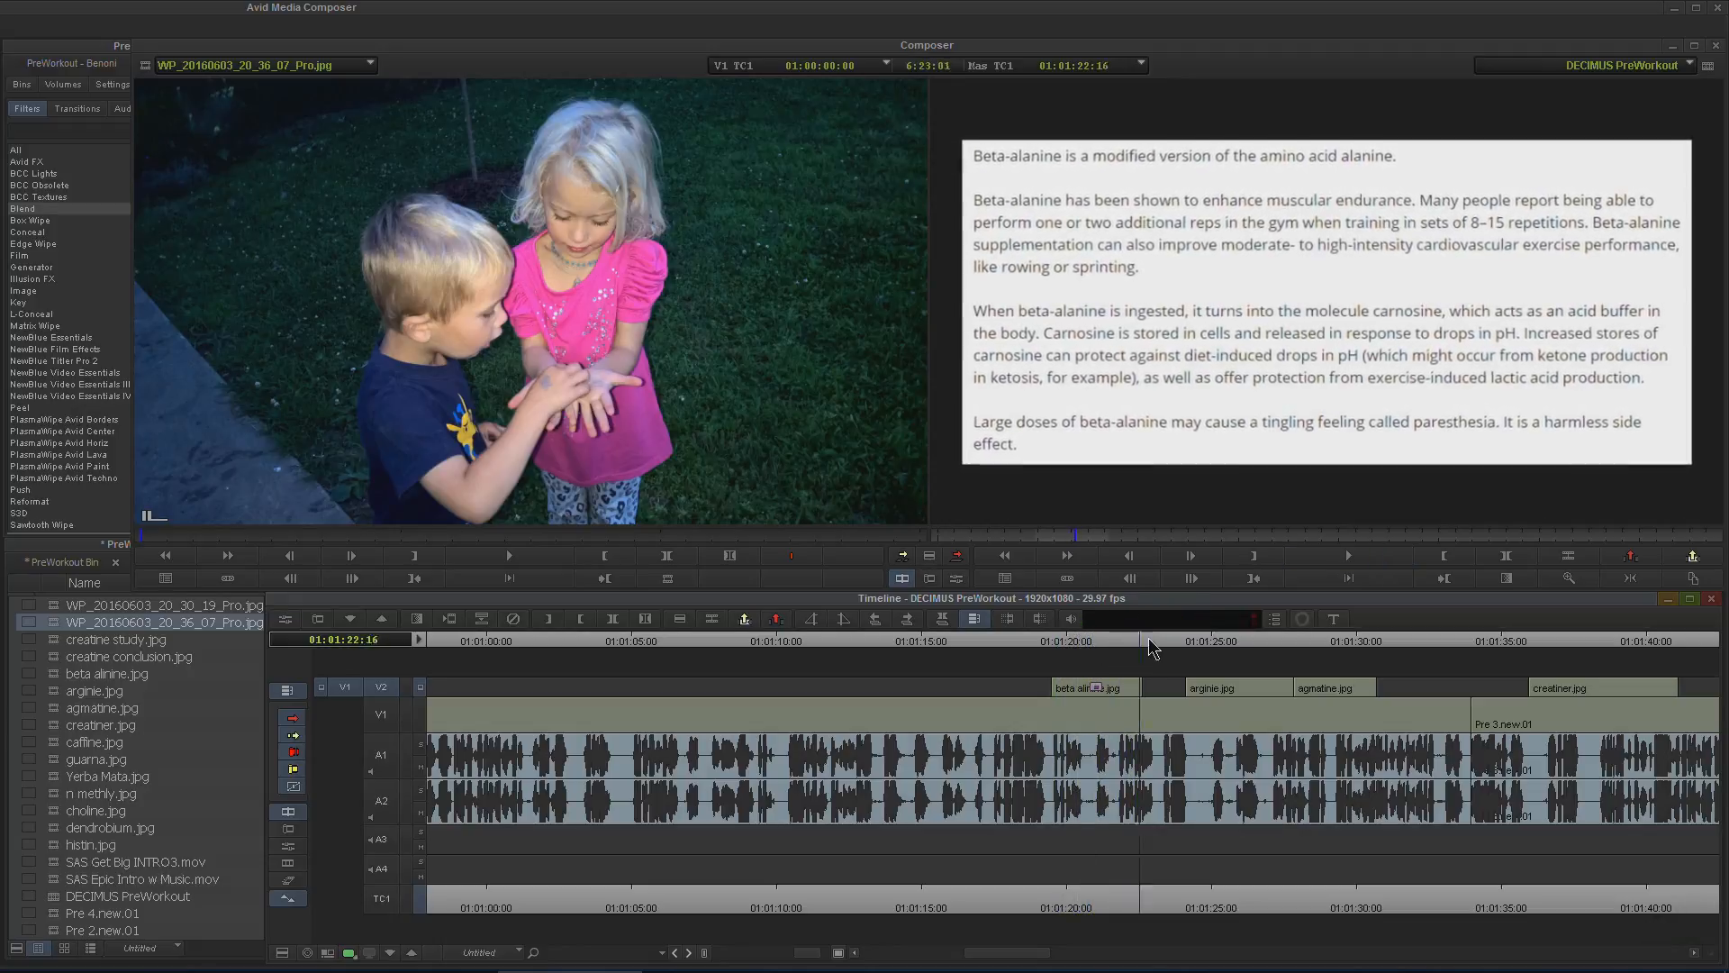
click(1212, 639)
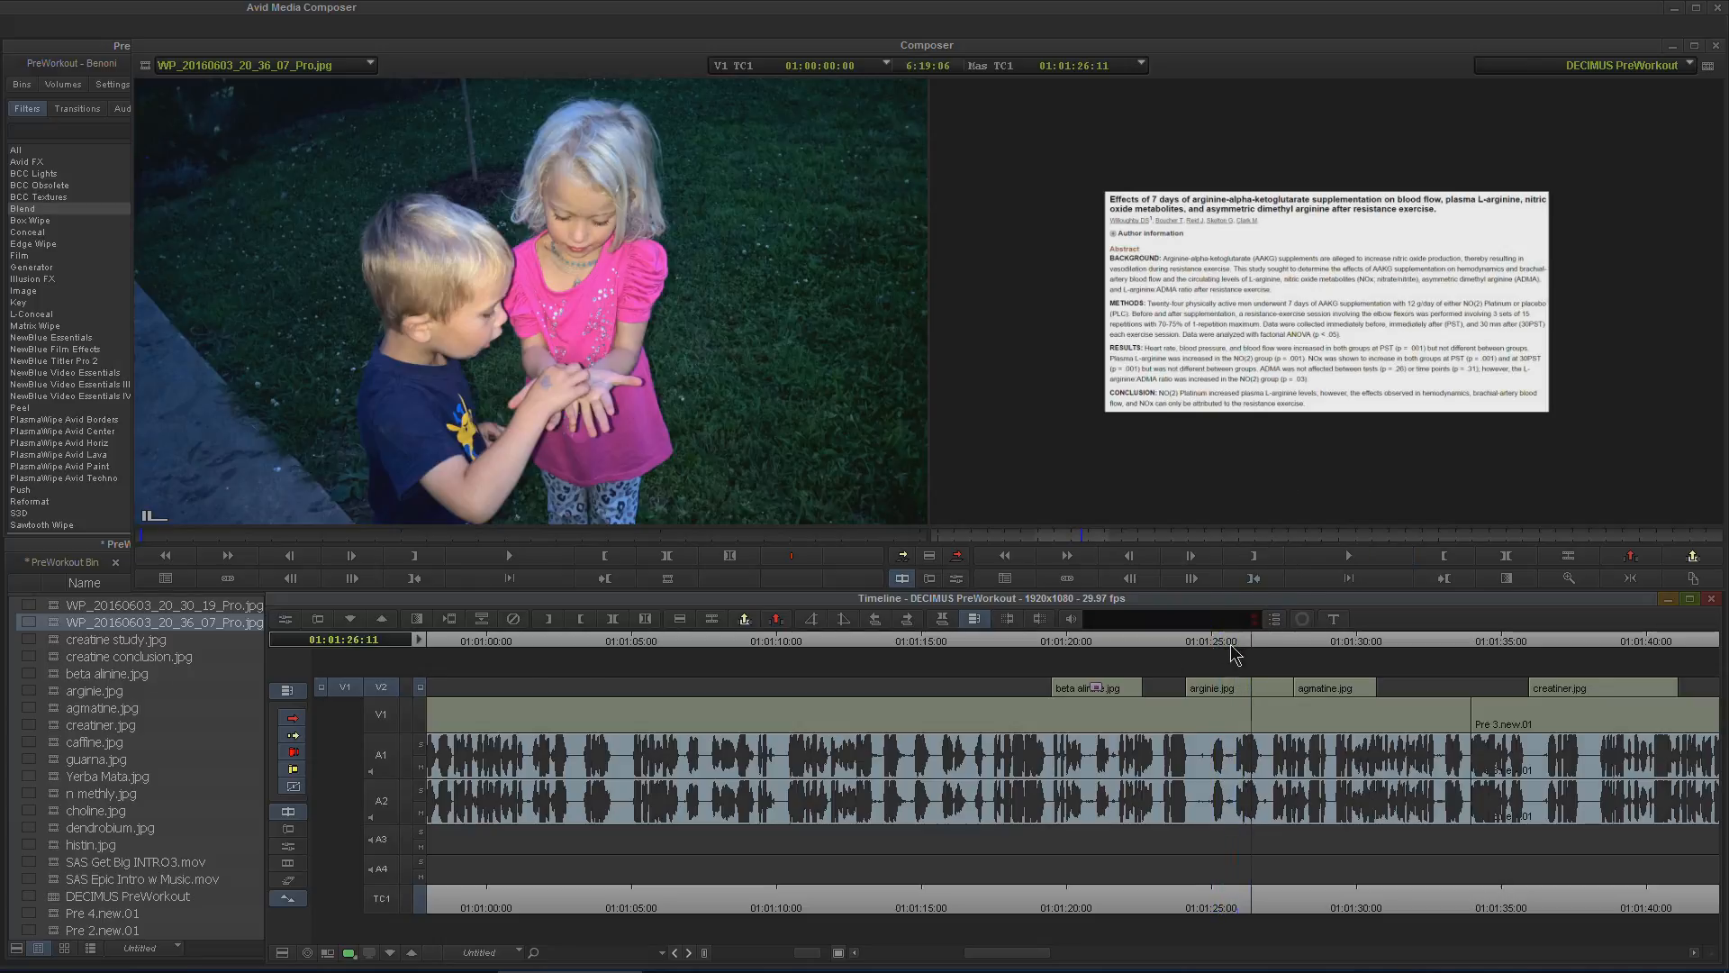
click(22, 209)
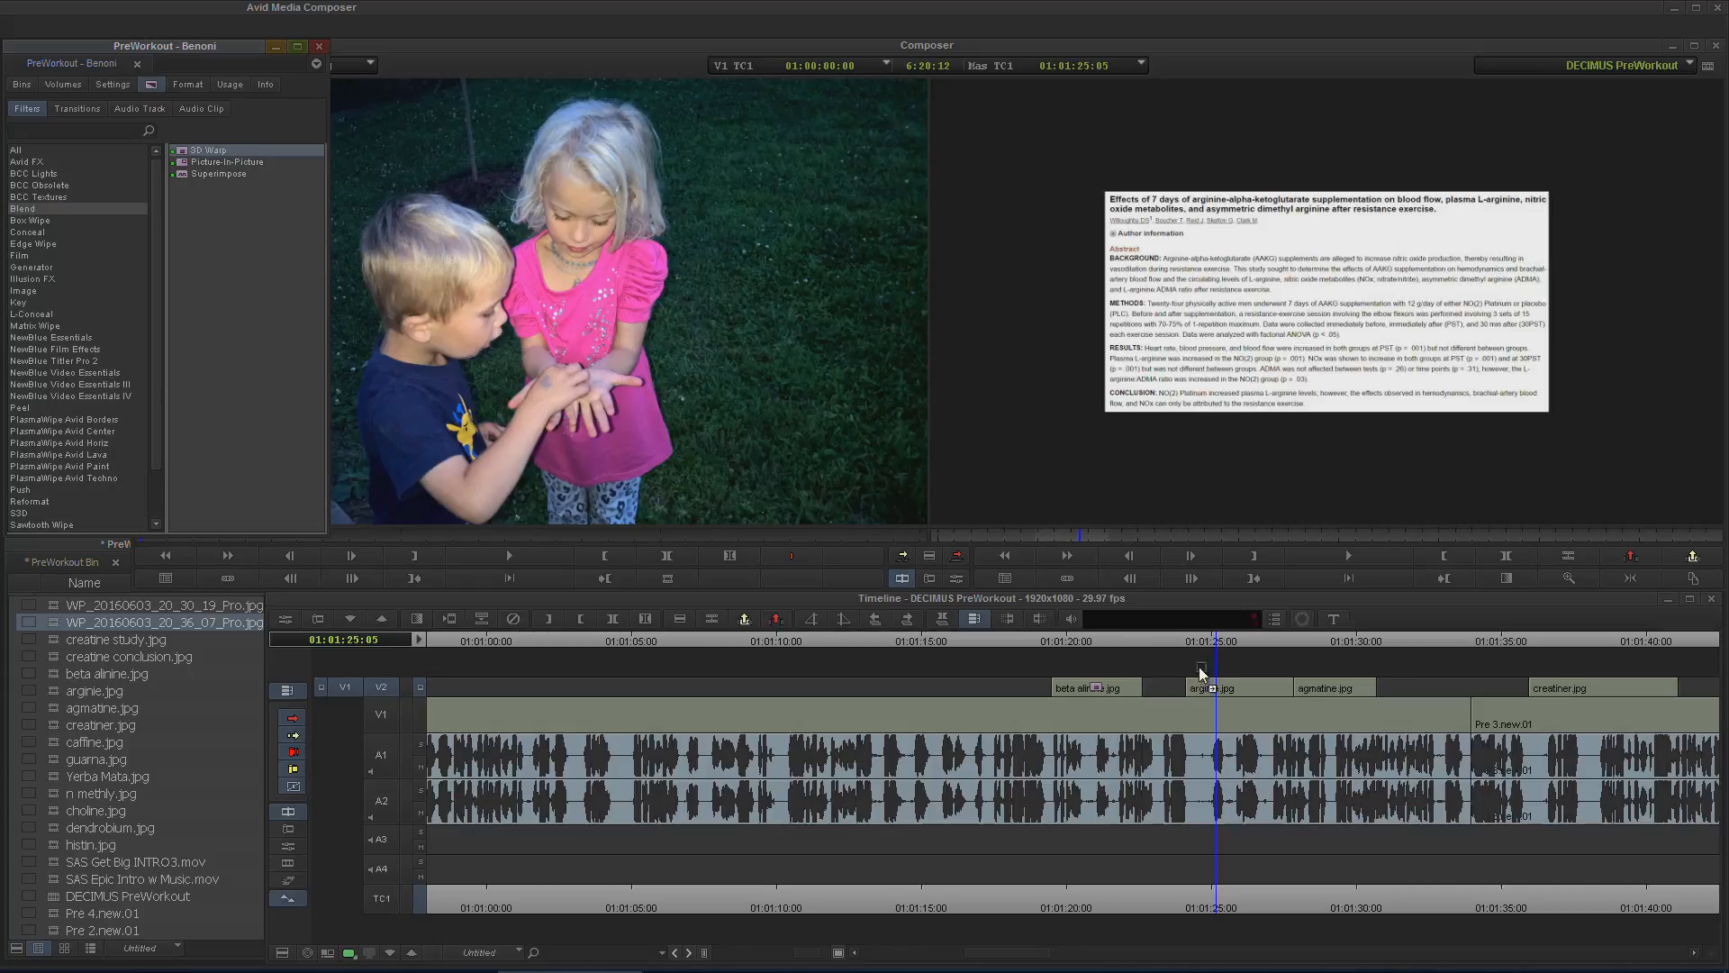
mouse_move(1151, 596)
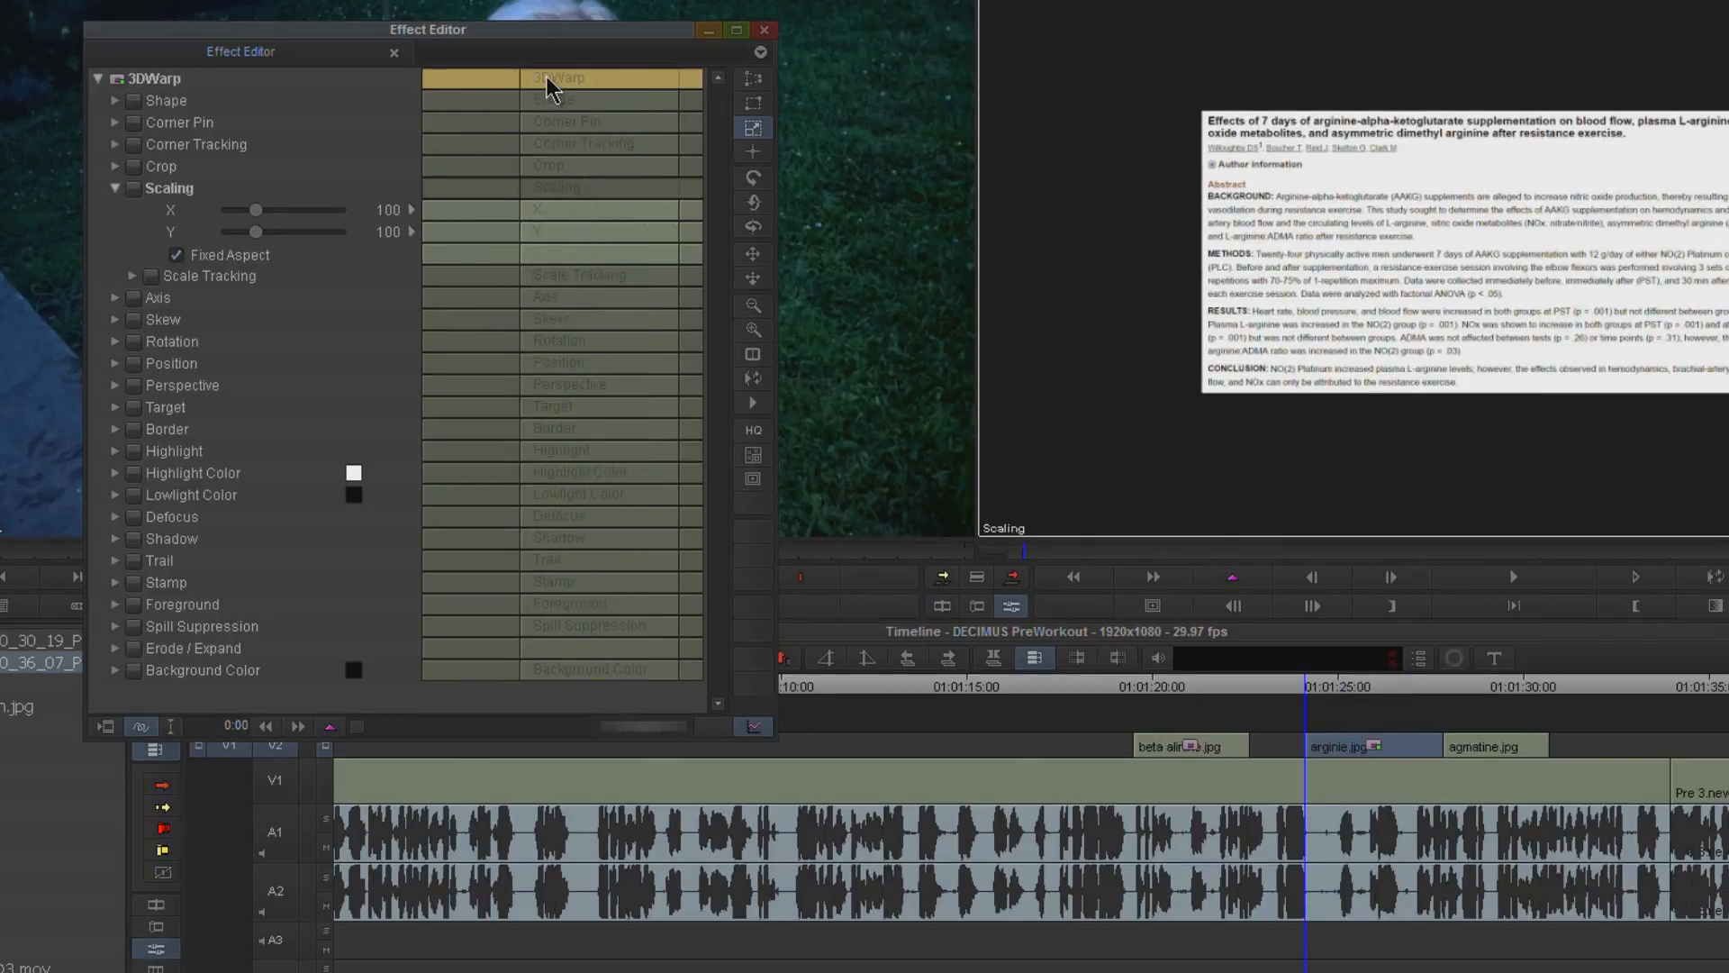
mouse_move(371, 181)
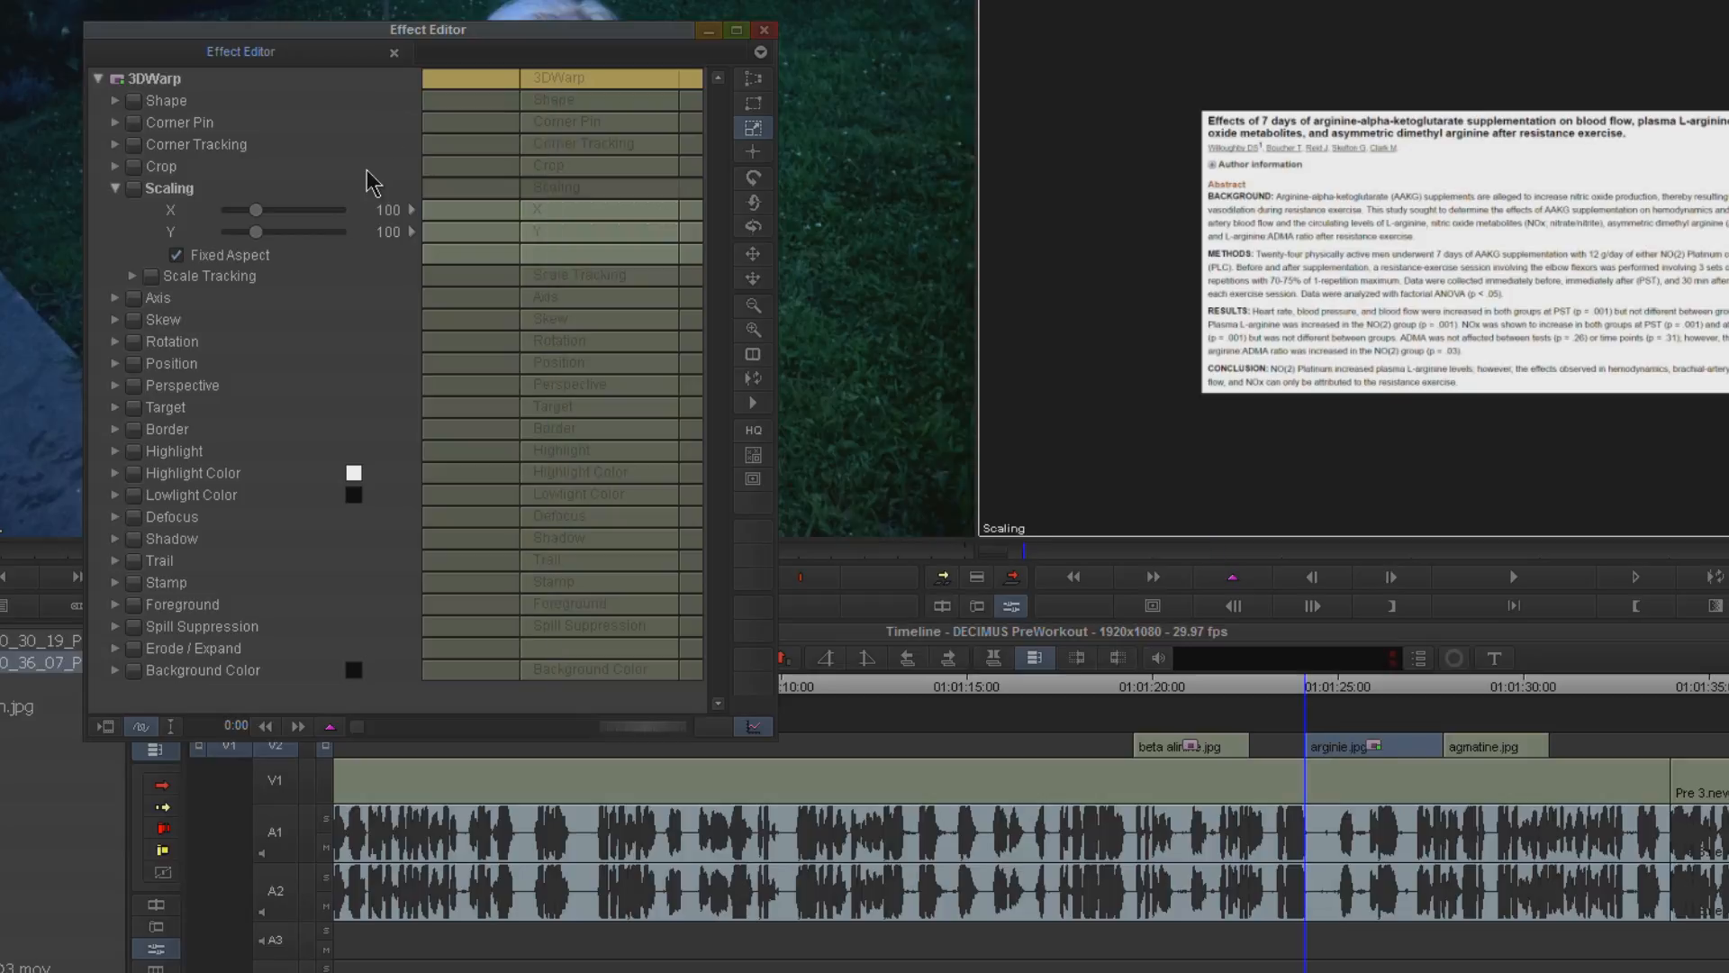
mouse_move(329, 726)
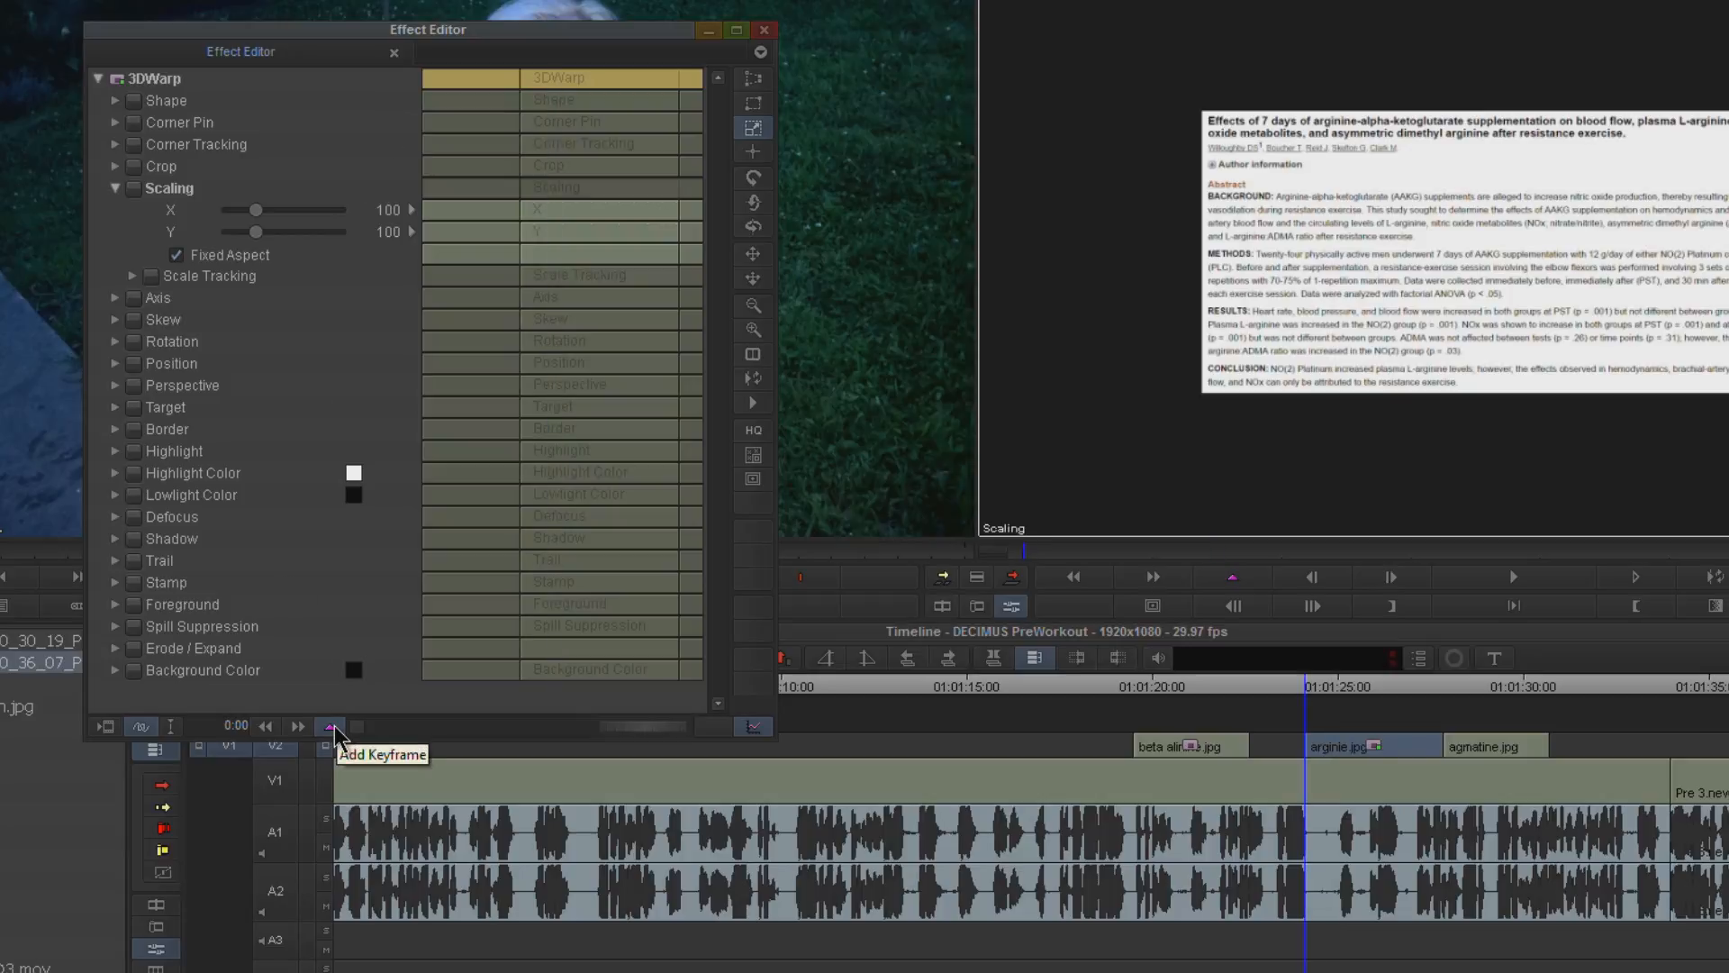
- Set the Add Keyframe option to Add To All Parameters for the arginine still's 3D Warp
click(330, 726)
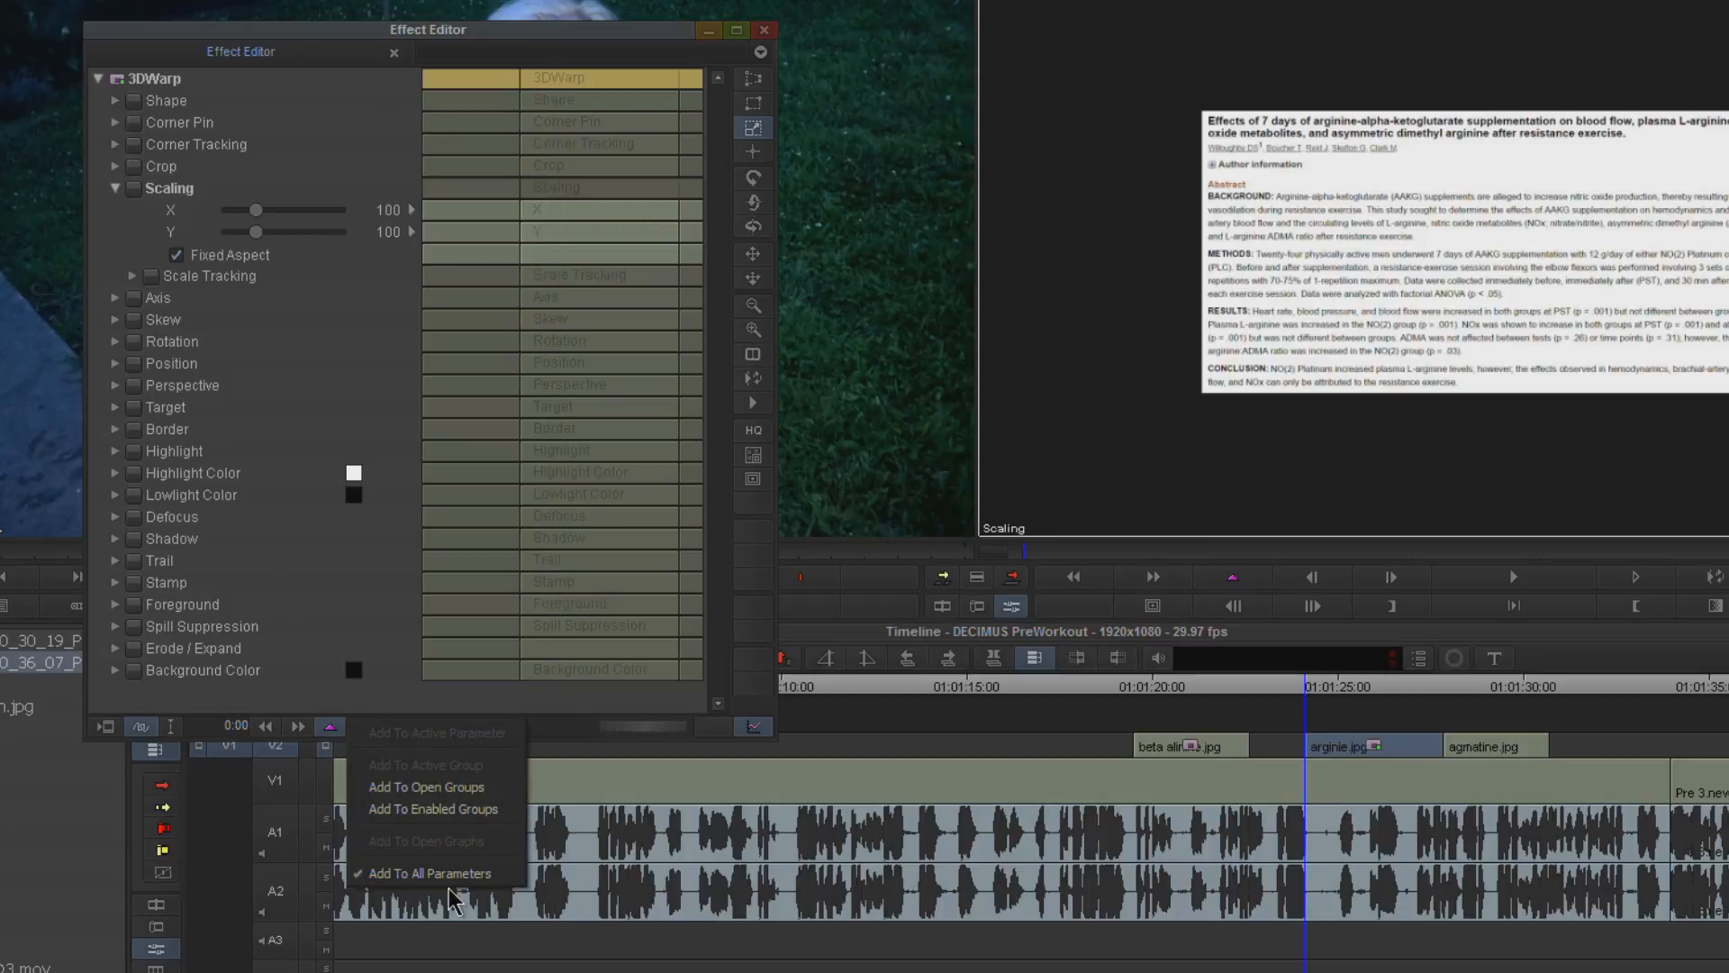
mouse_move(431, 872)
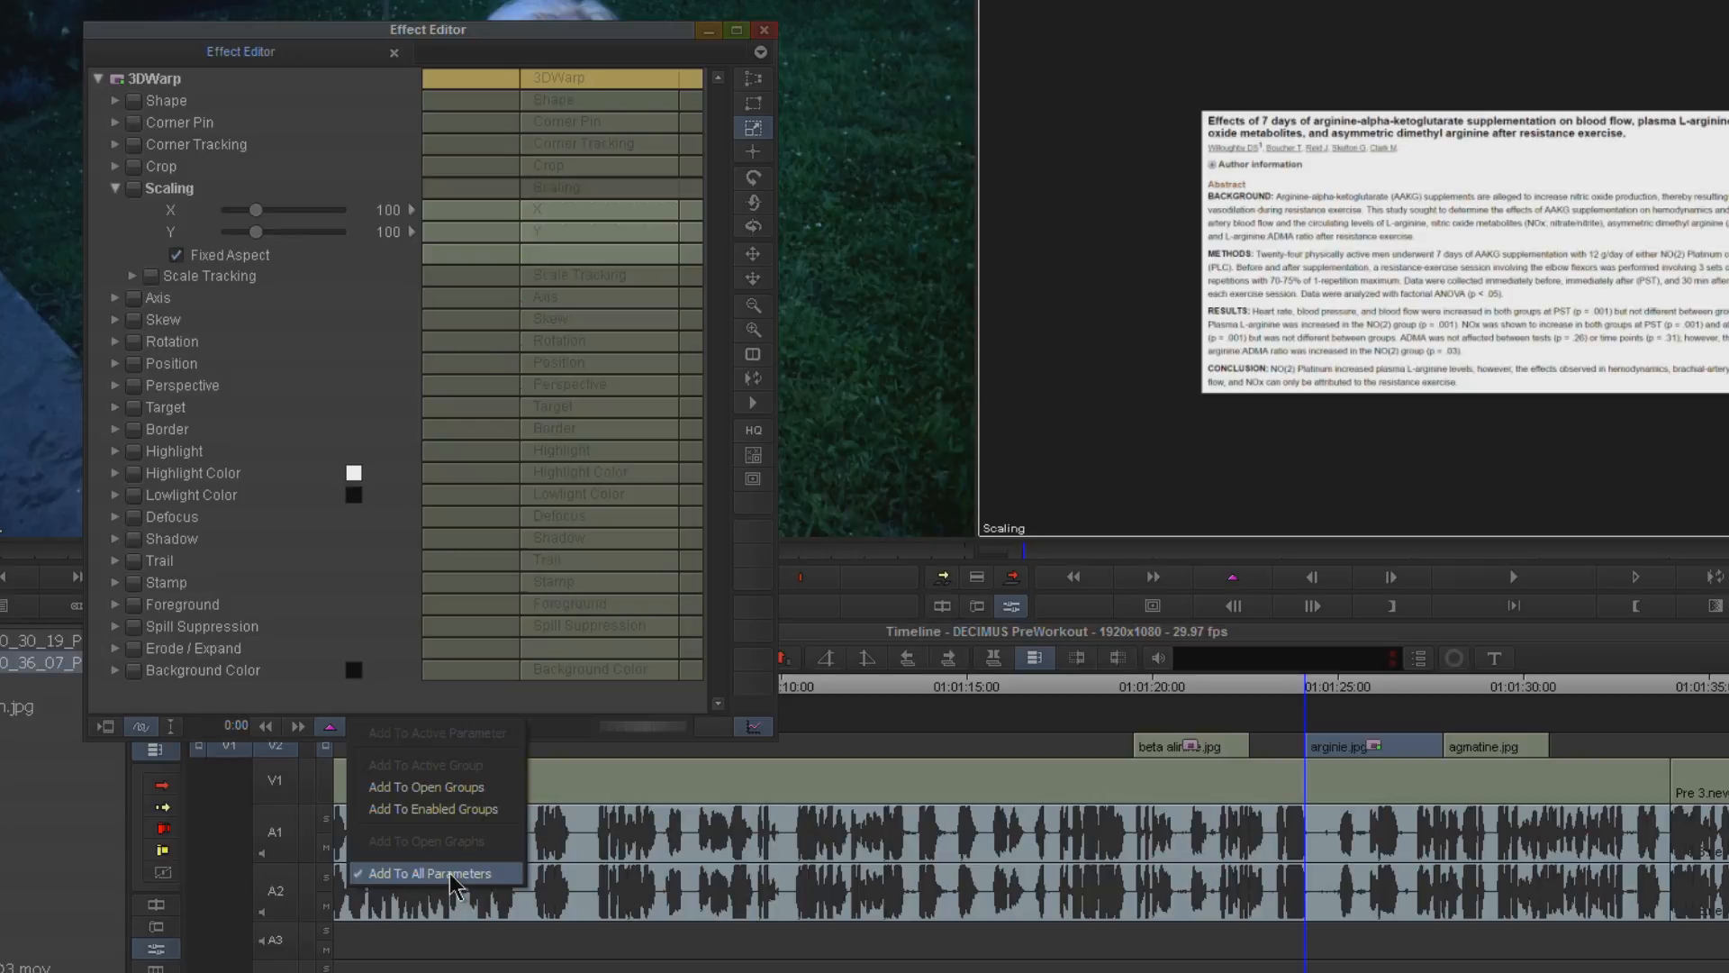
click(429, 872)
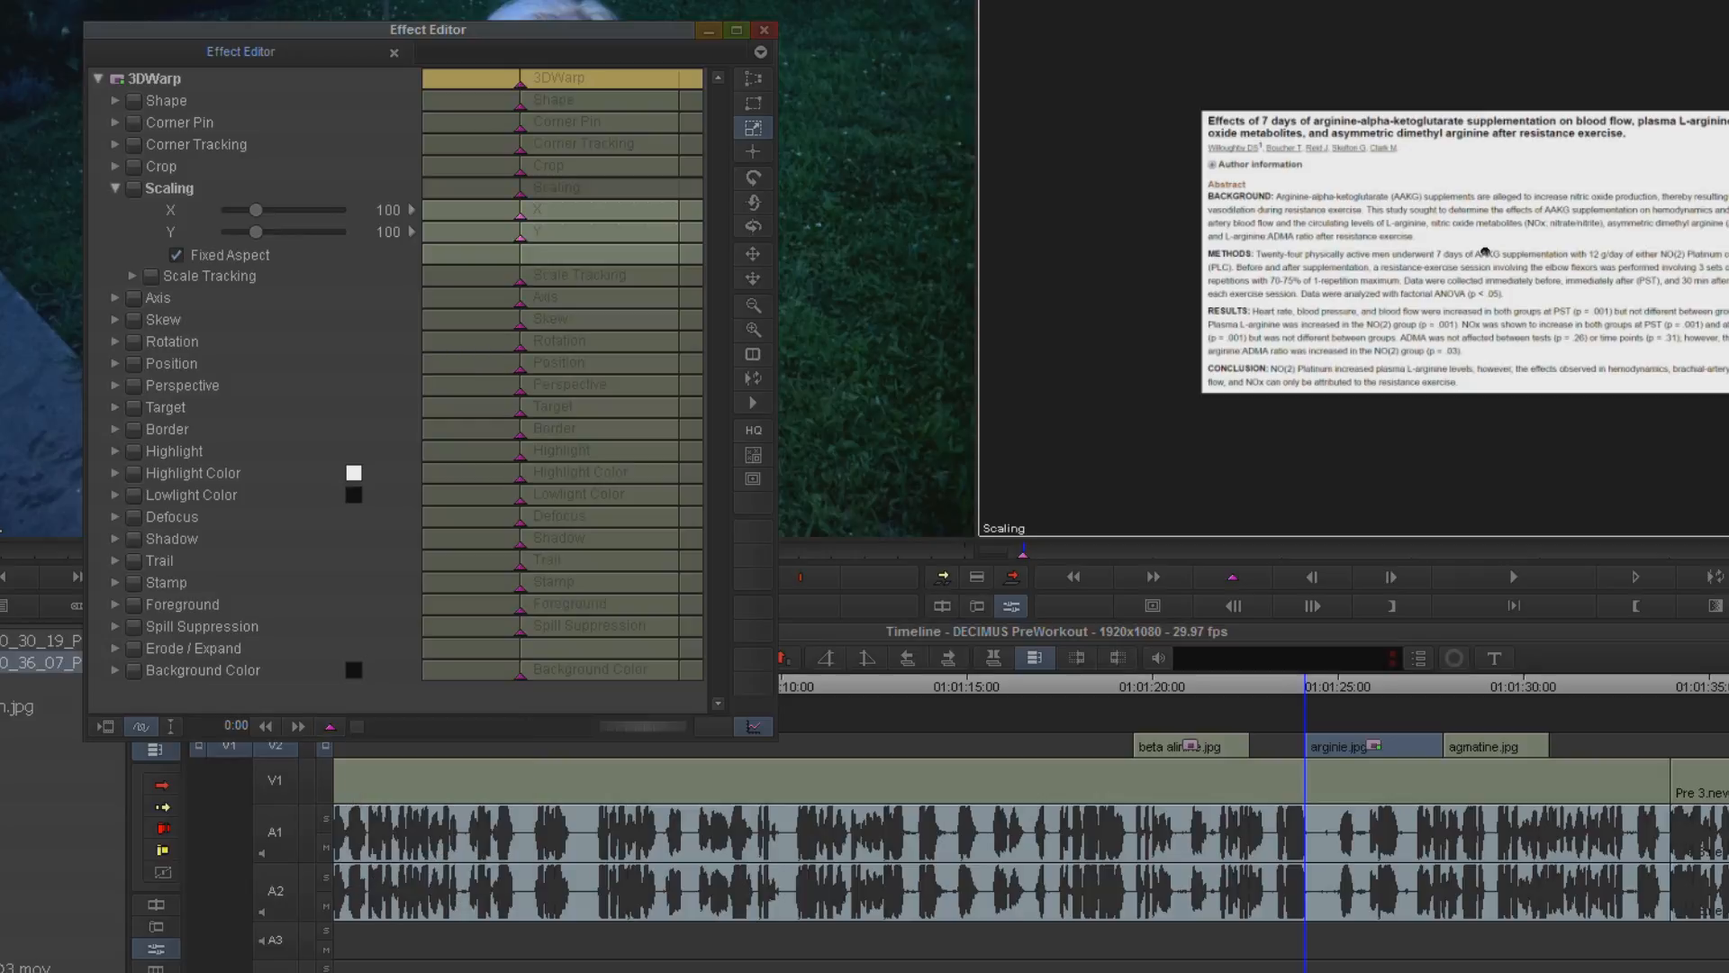
click(112, 84)
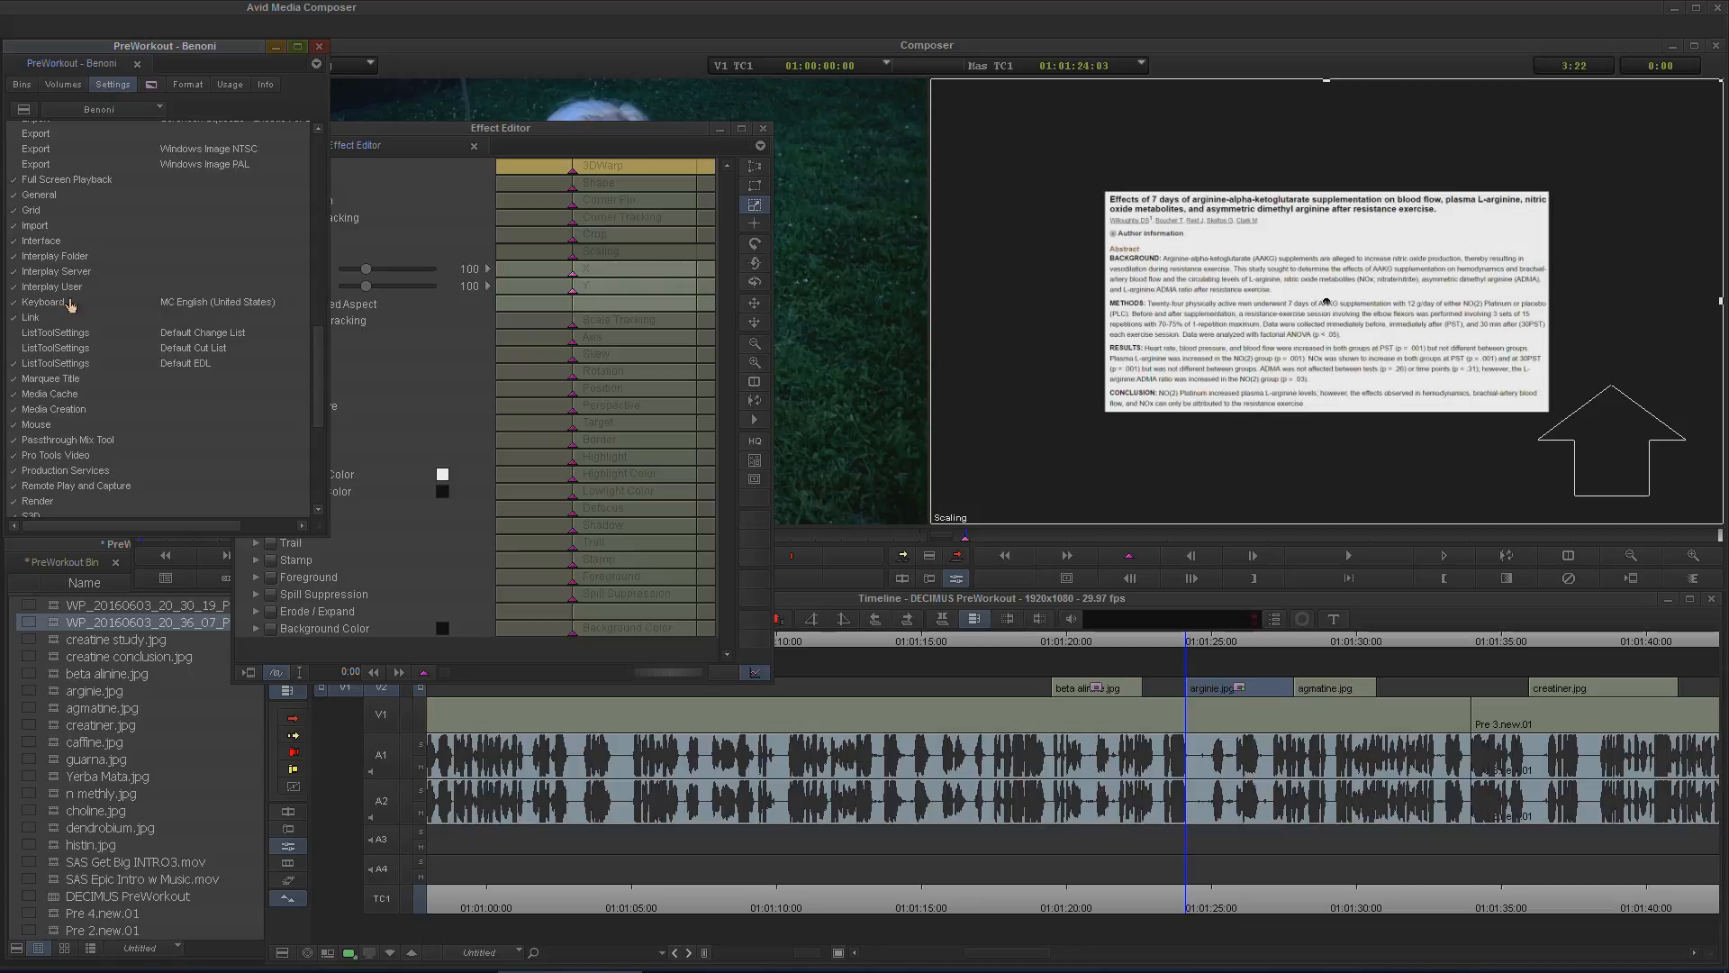
click(44, 301)
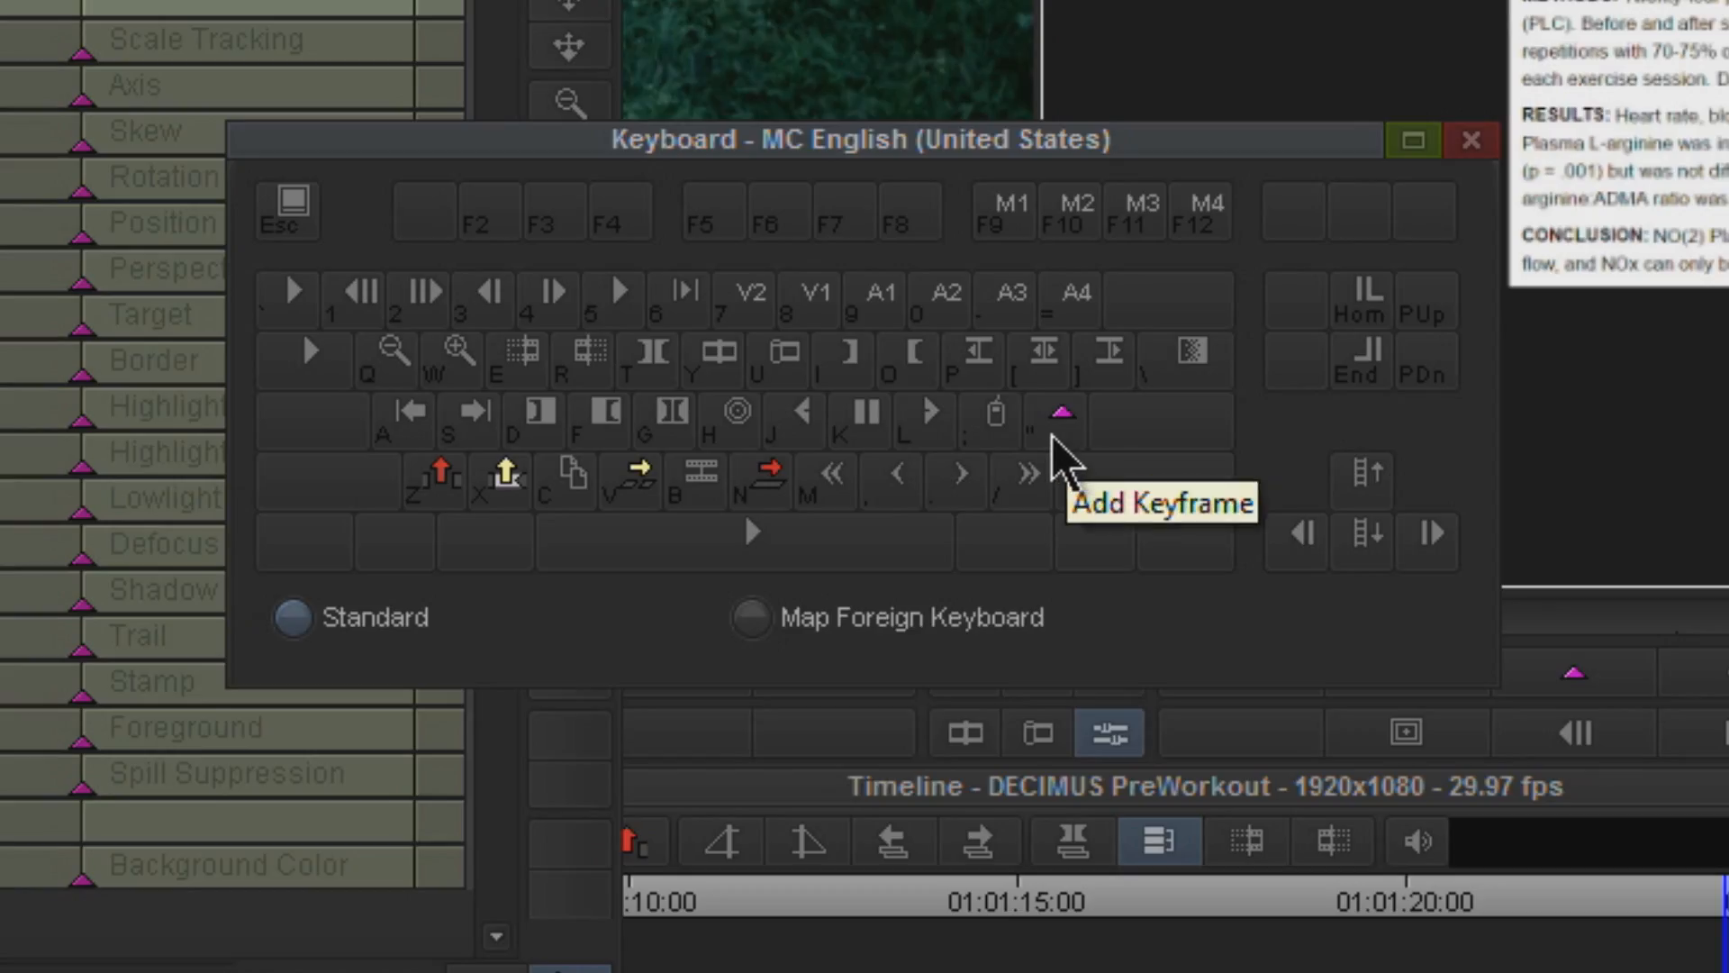
click(1470, 140)
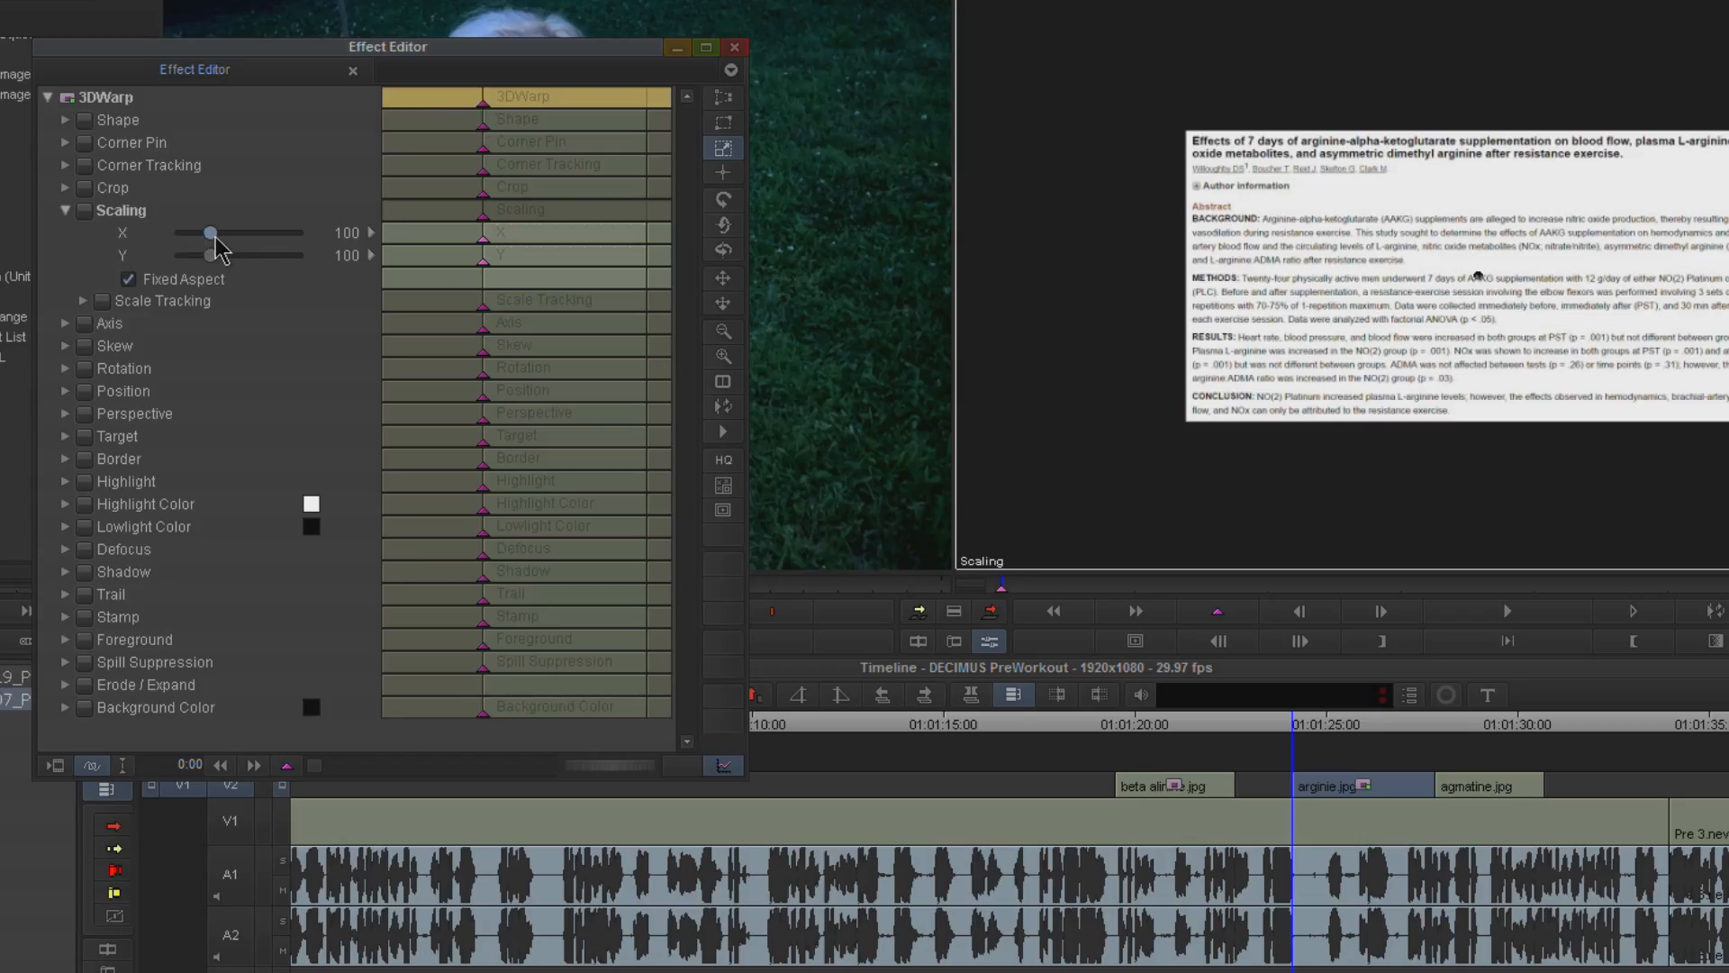
- Enlarge the arginine still's starting scaling to about 166 and move to the effect's last frame
drag(213, 233, 228, 232)
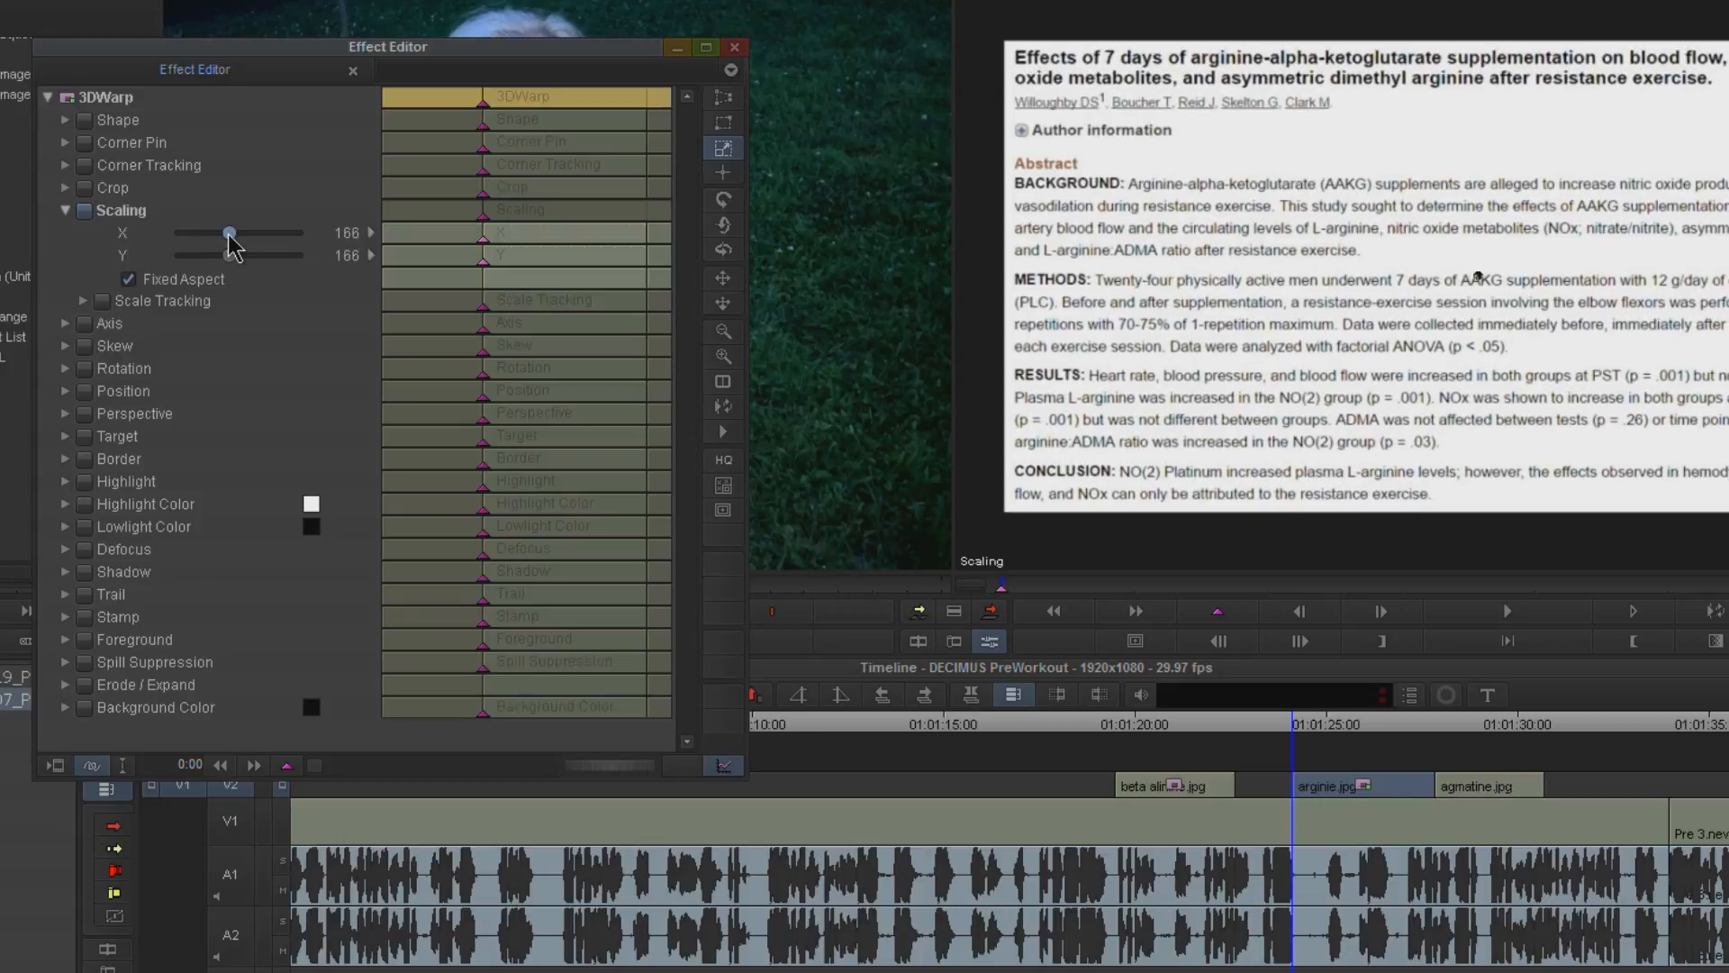
scroll(up, 3)
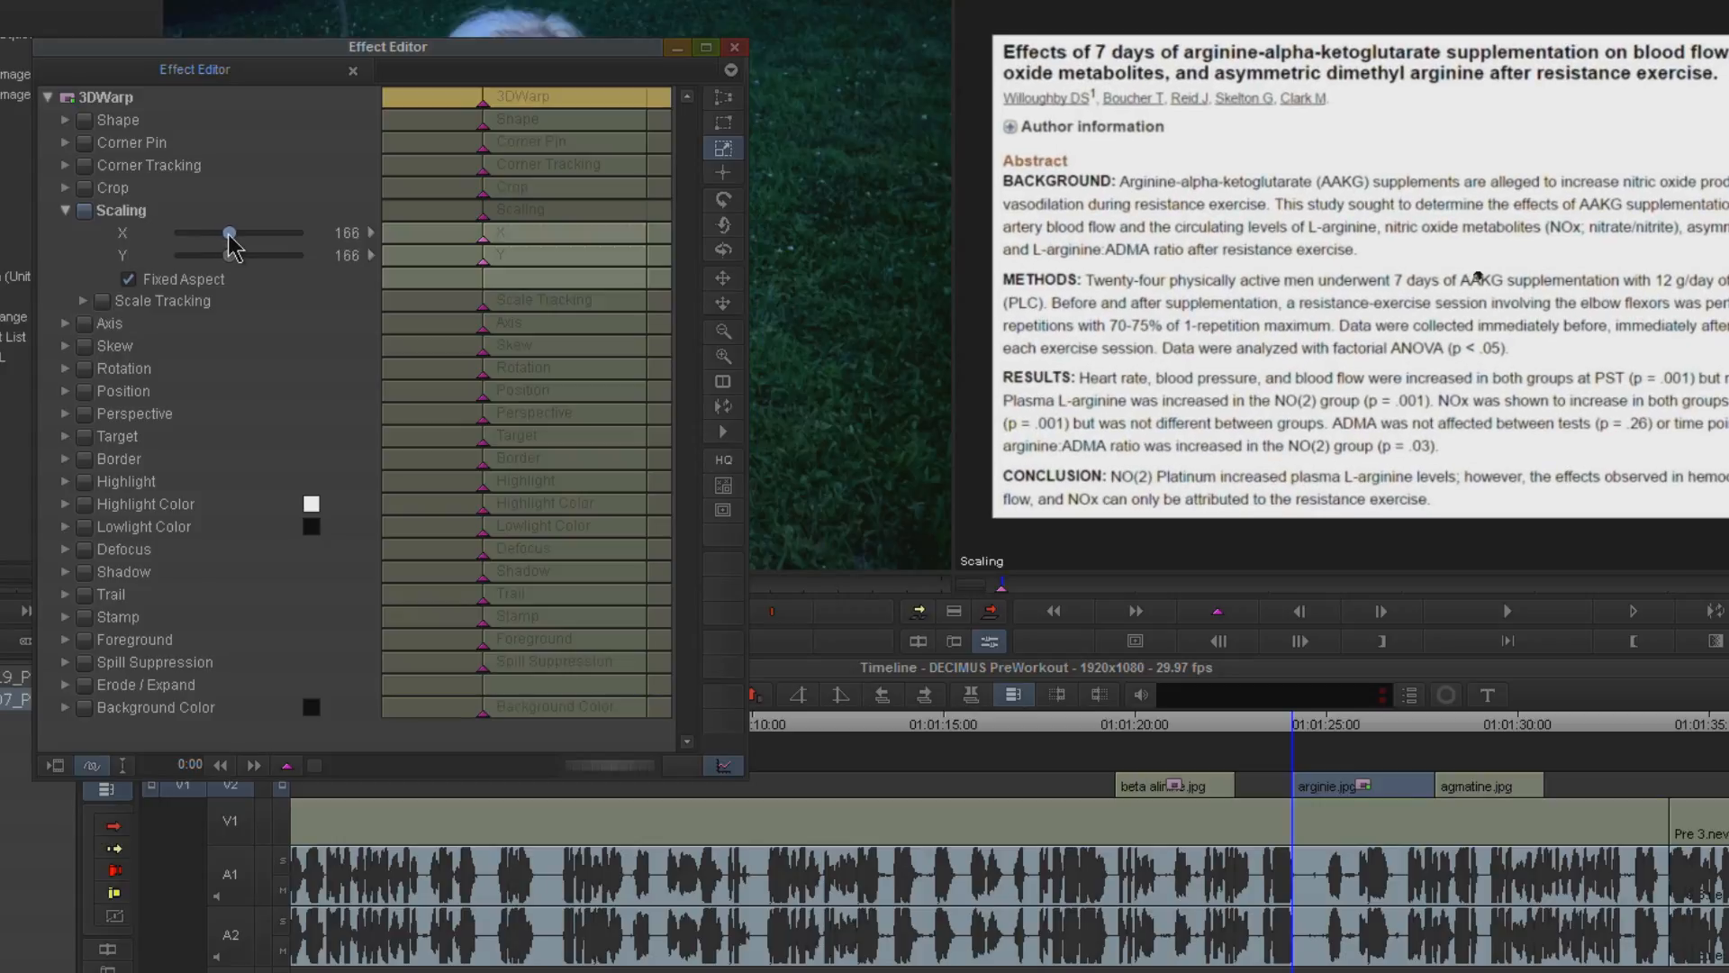
drag(229, 232, 236, 232)
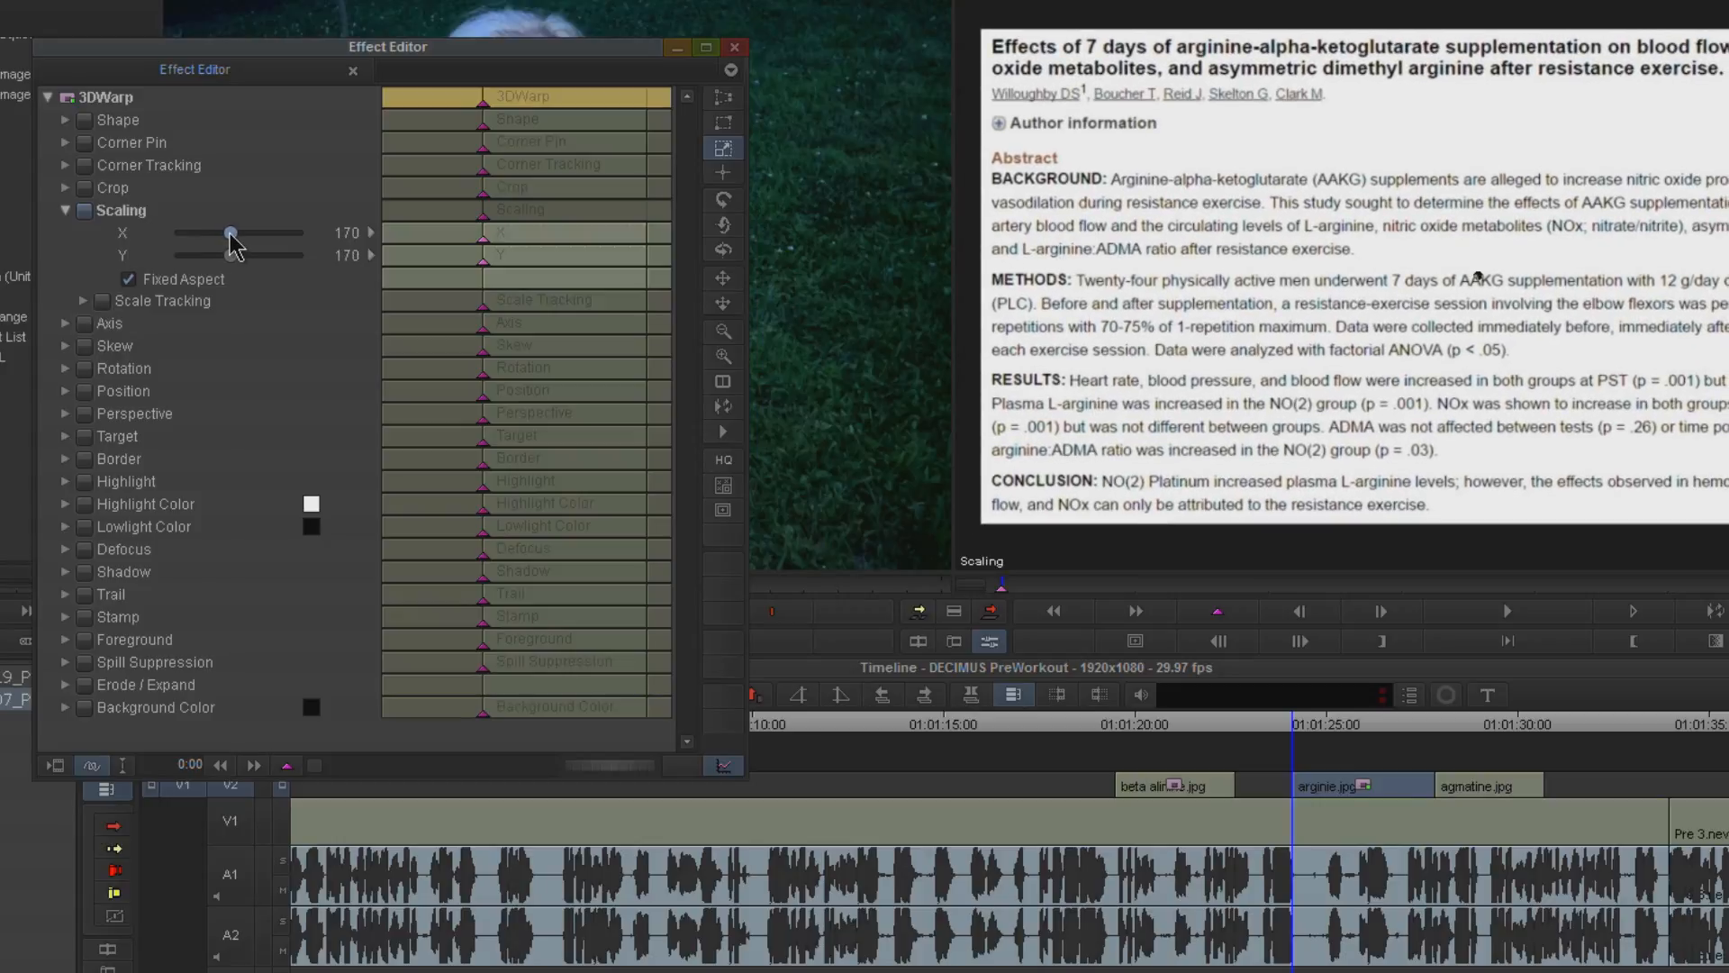
drag(234, 232, 229, 232)
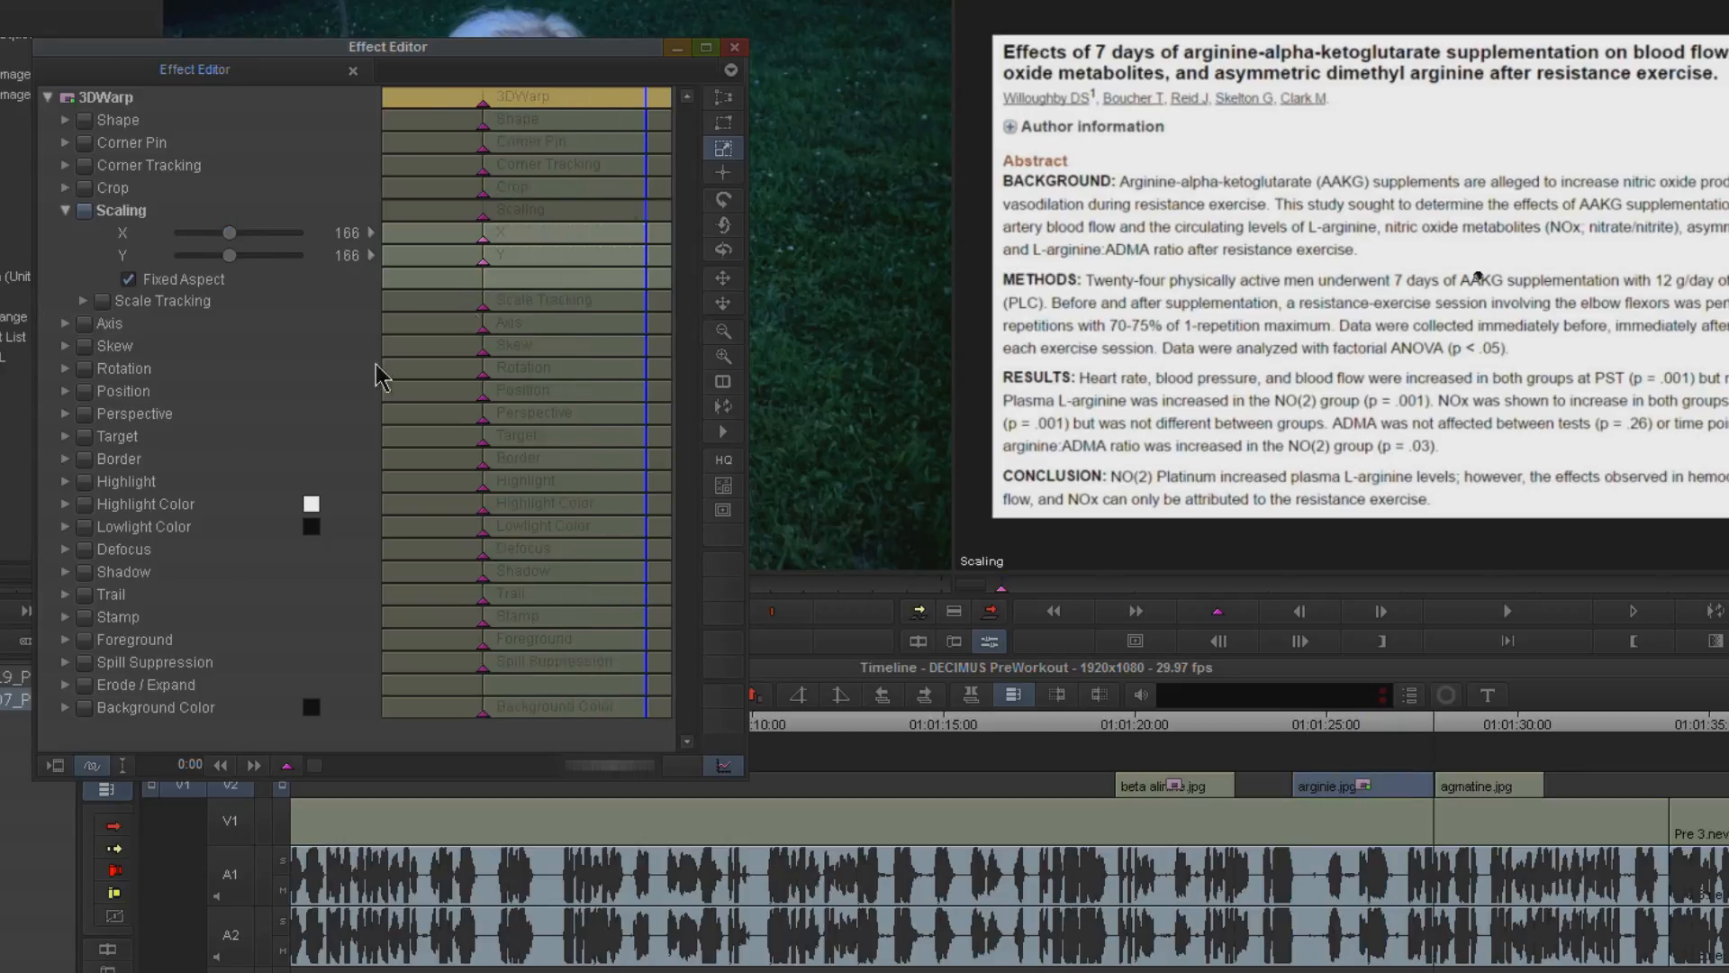
- Add an ending keyframe with scaling raised to about 168
click(286, 764)
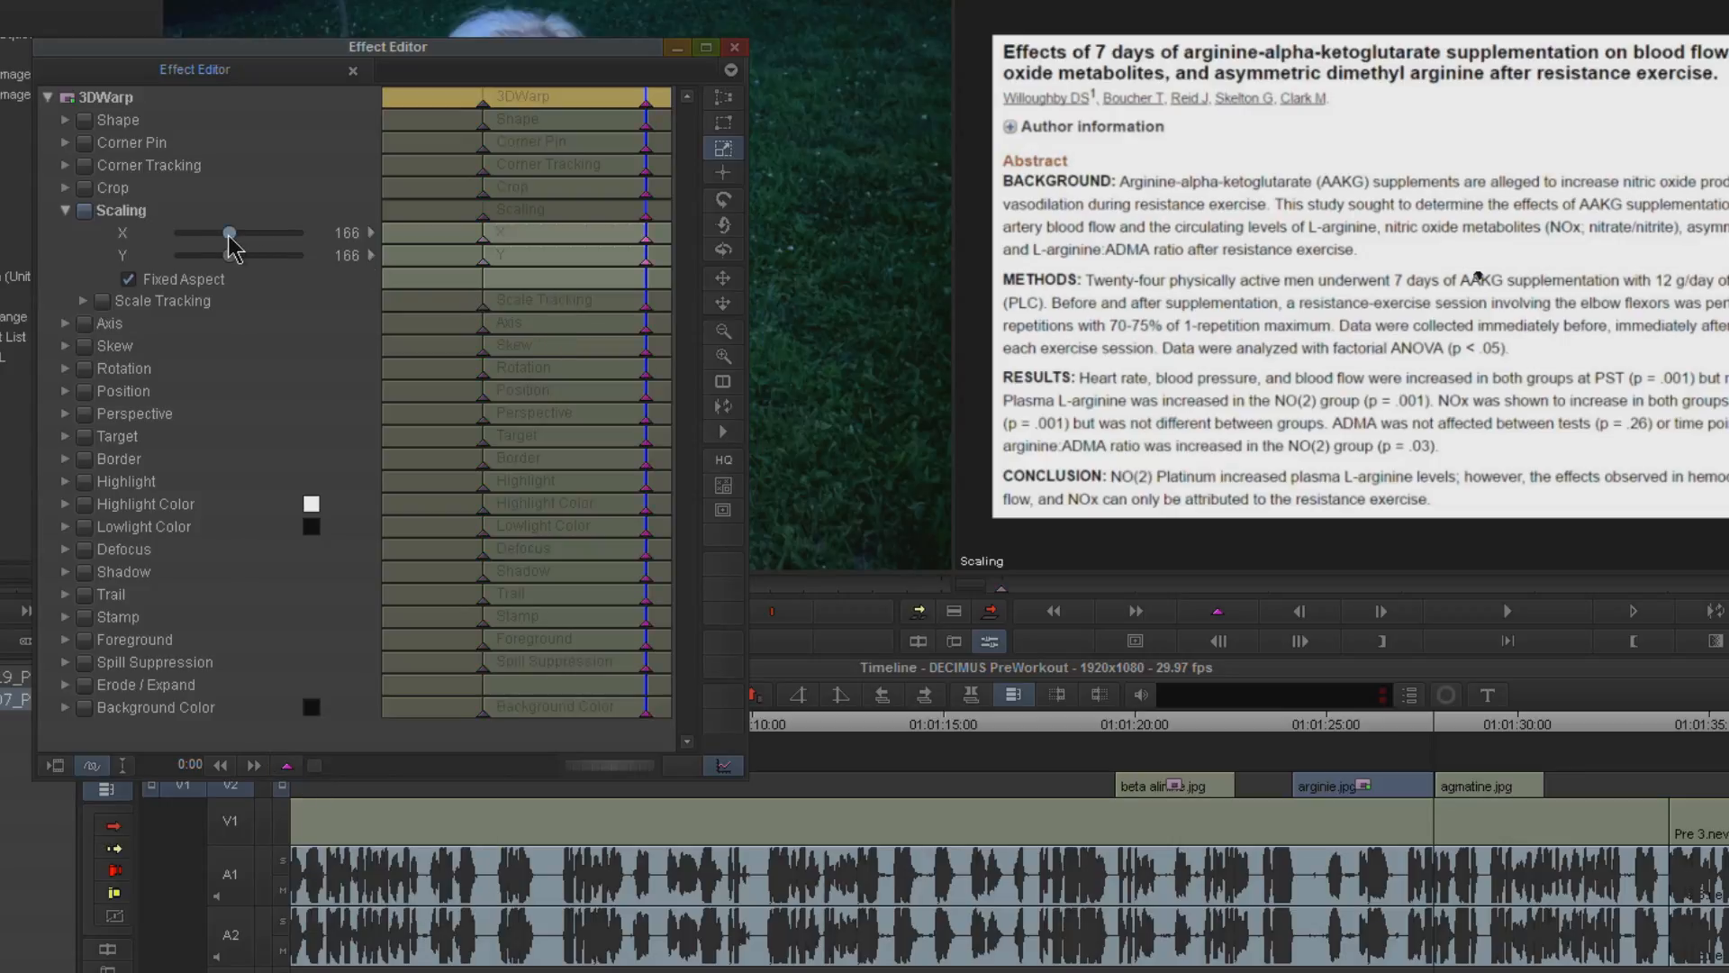
drag(229, 232, 233, 232)
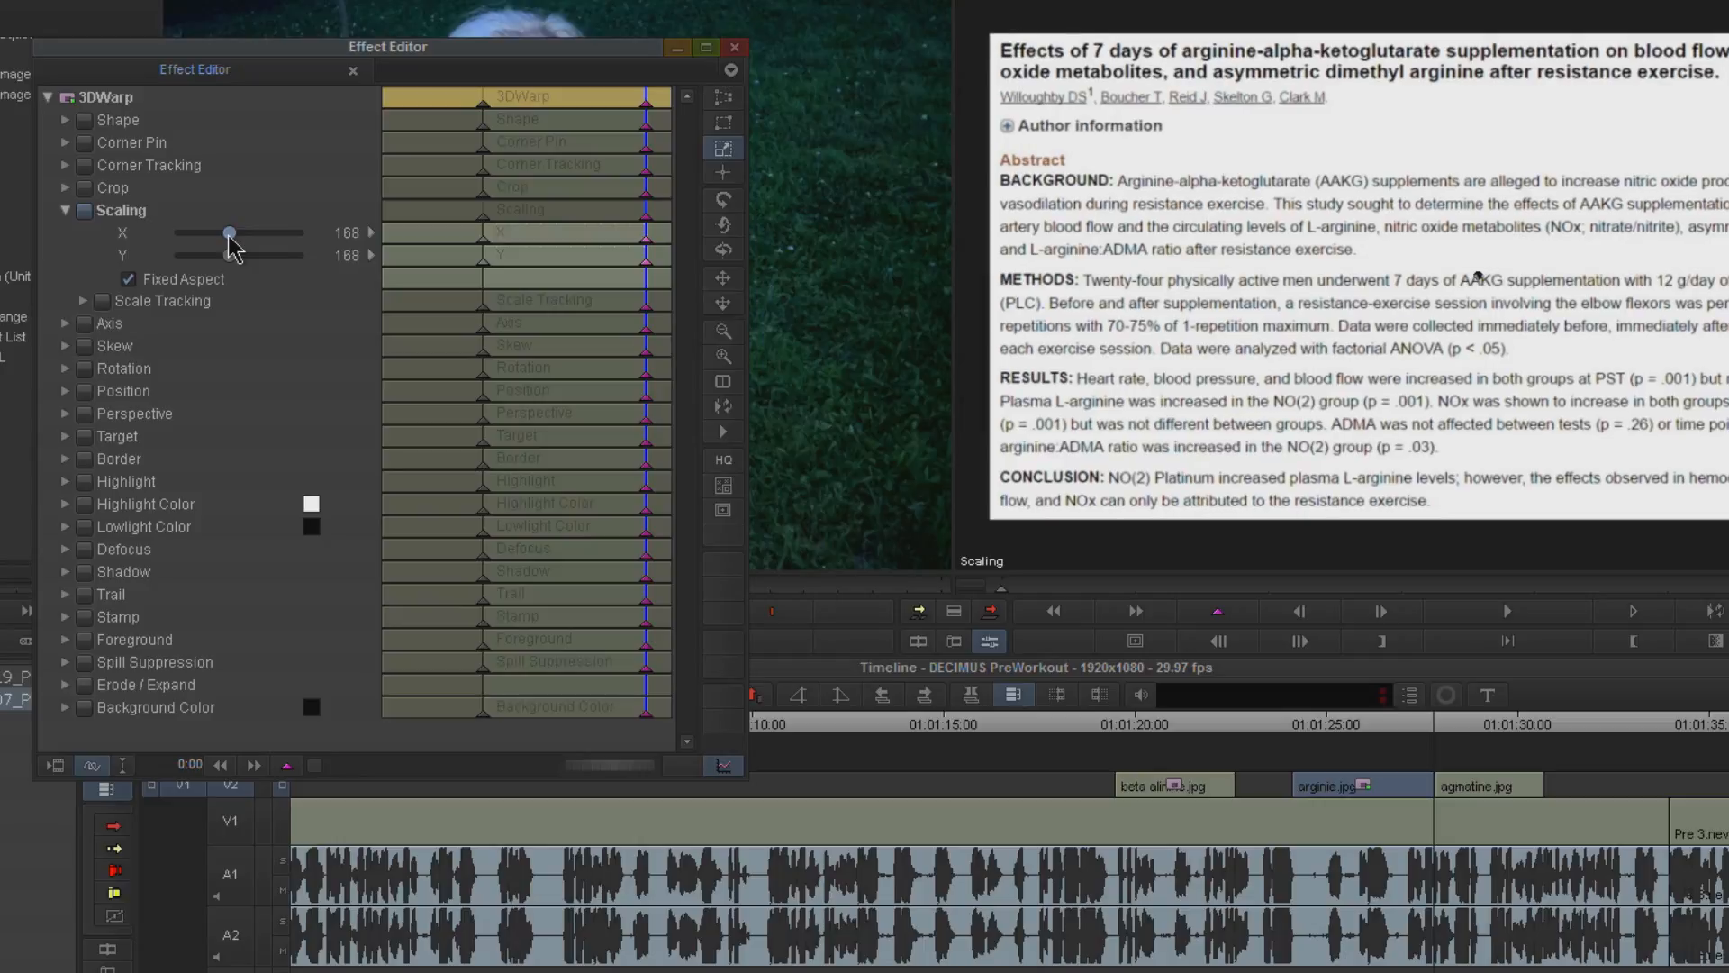
drag(229, 233, 233, 232)
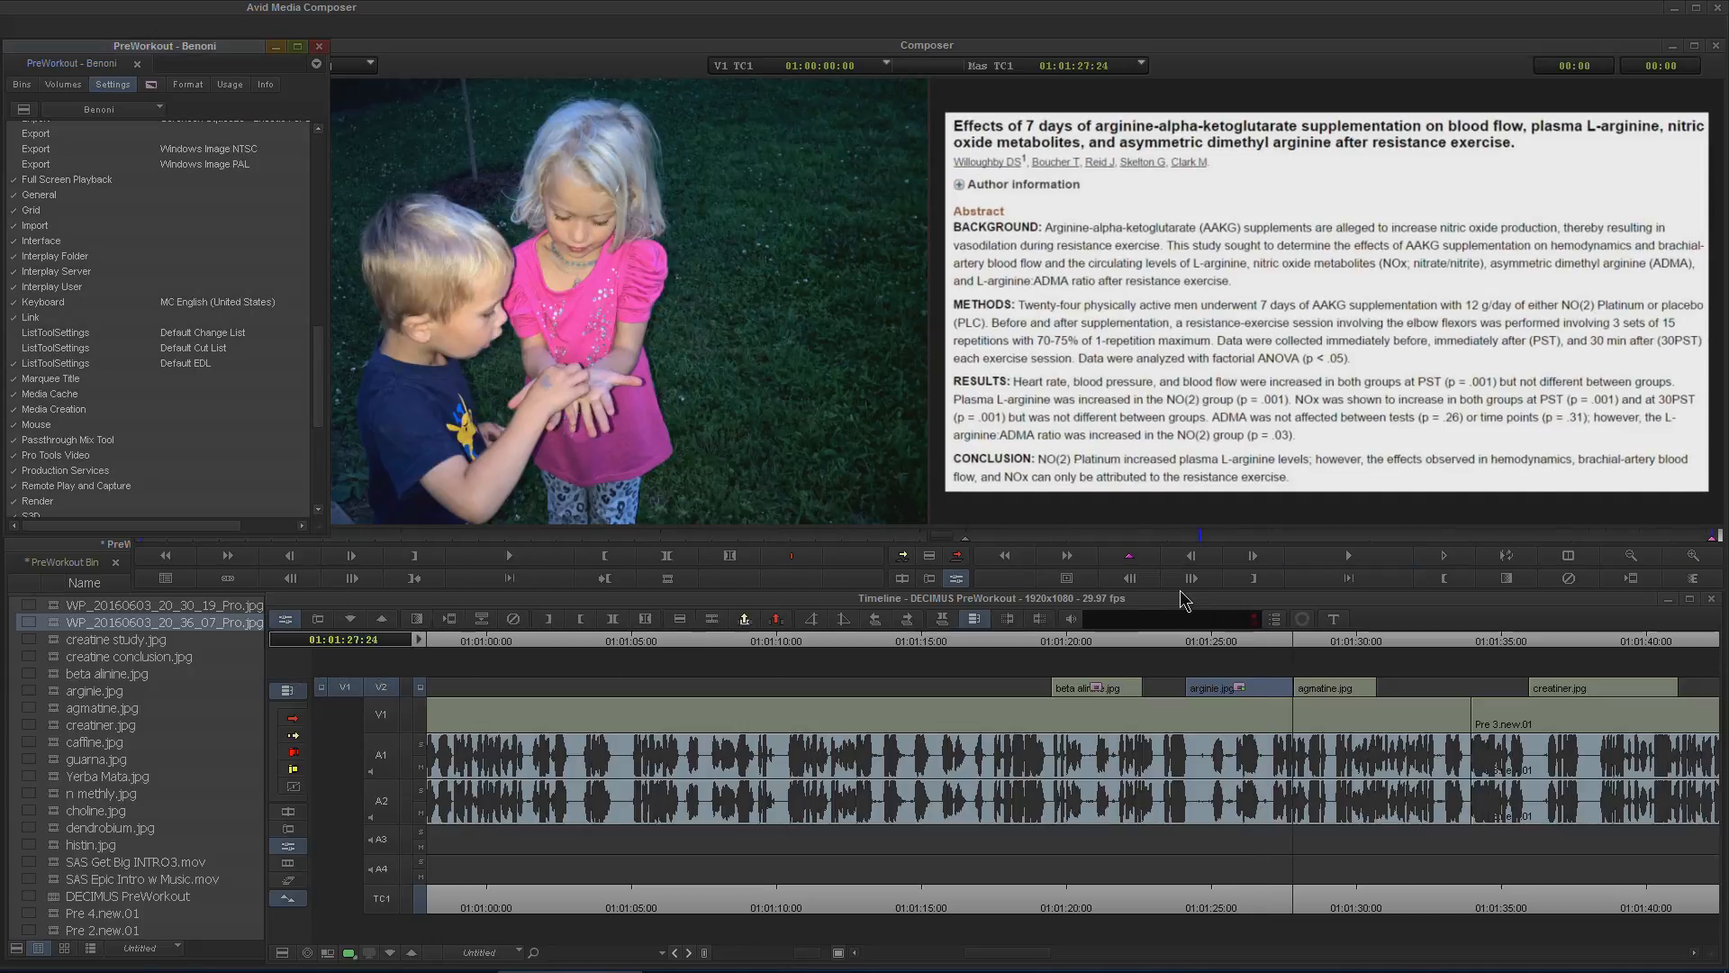
- Park on the agmatine.jpg clip and bring back the Effect Palette's video effects
click(1182, 639)
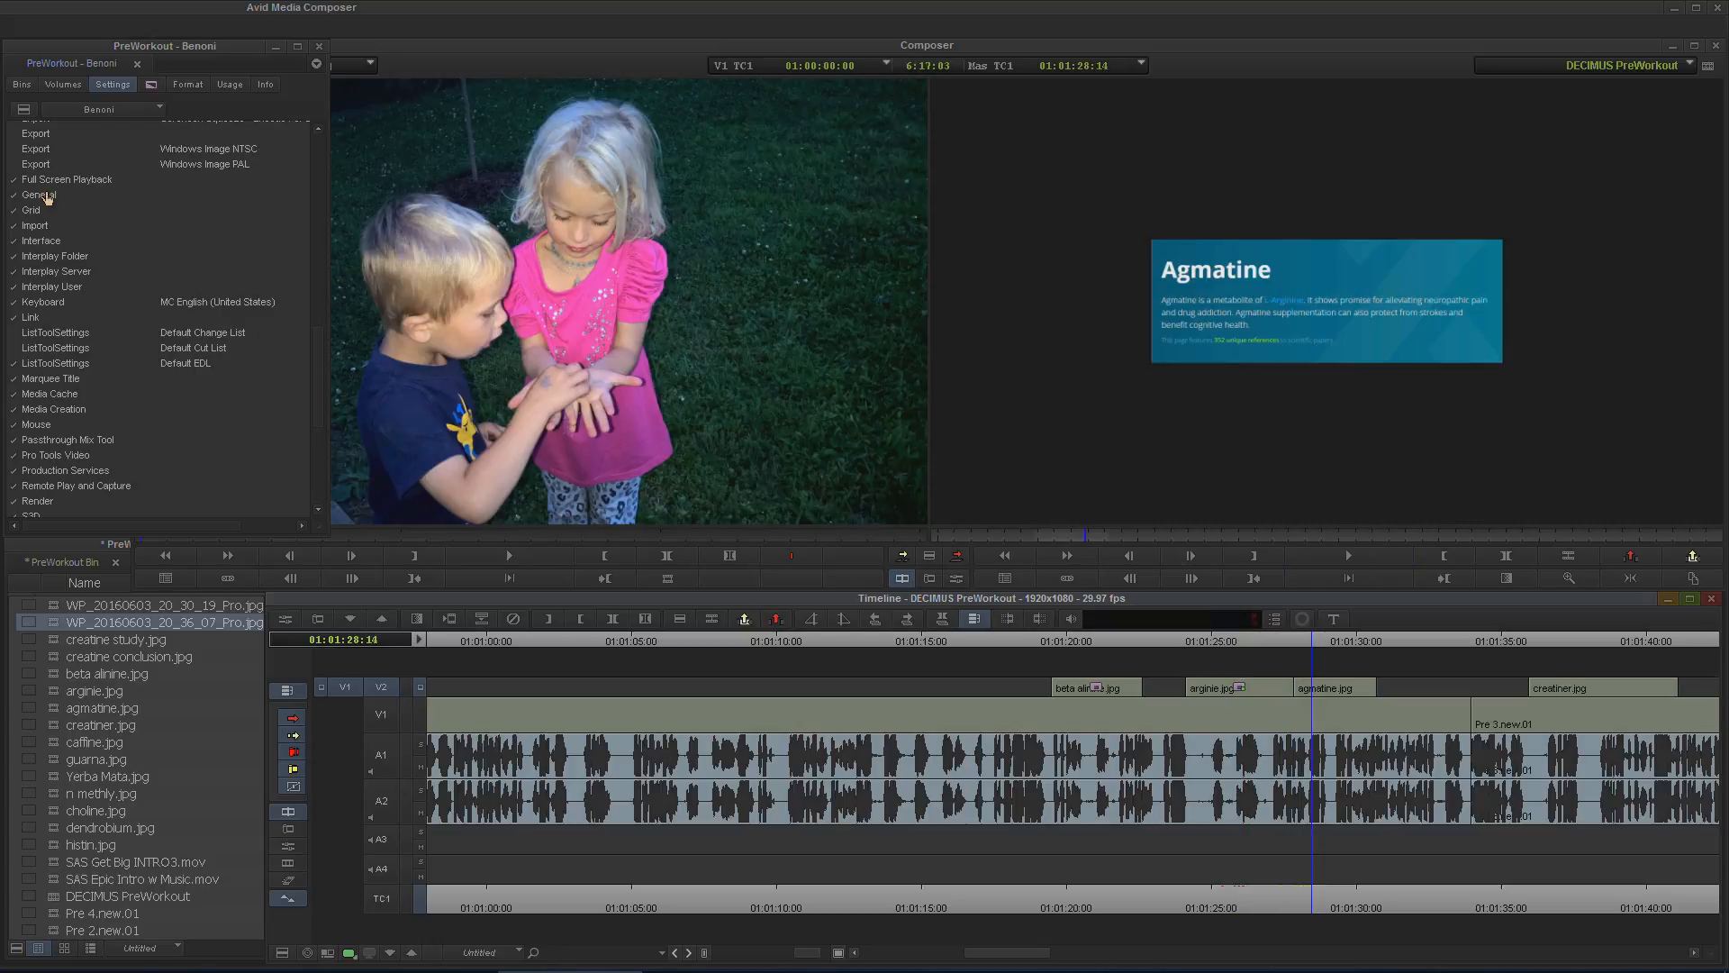
click(152, 85)
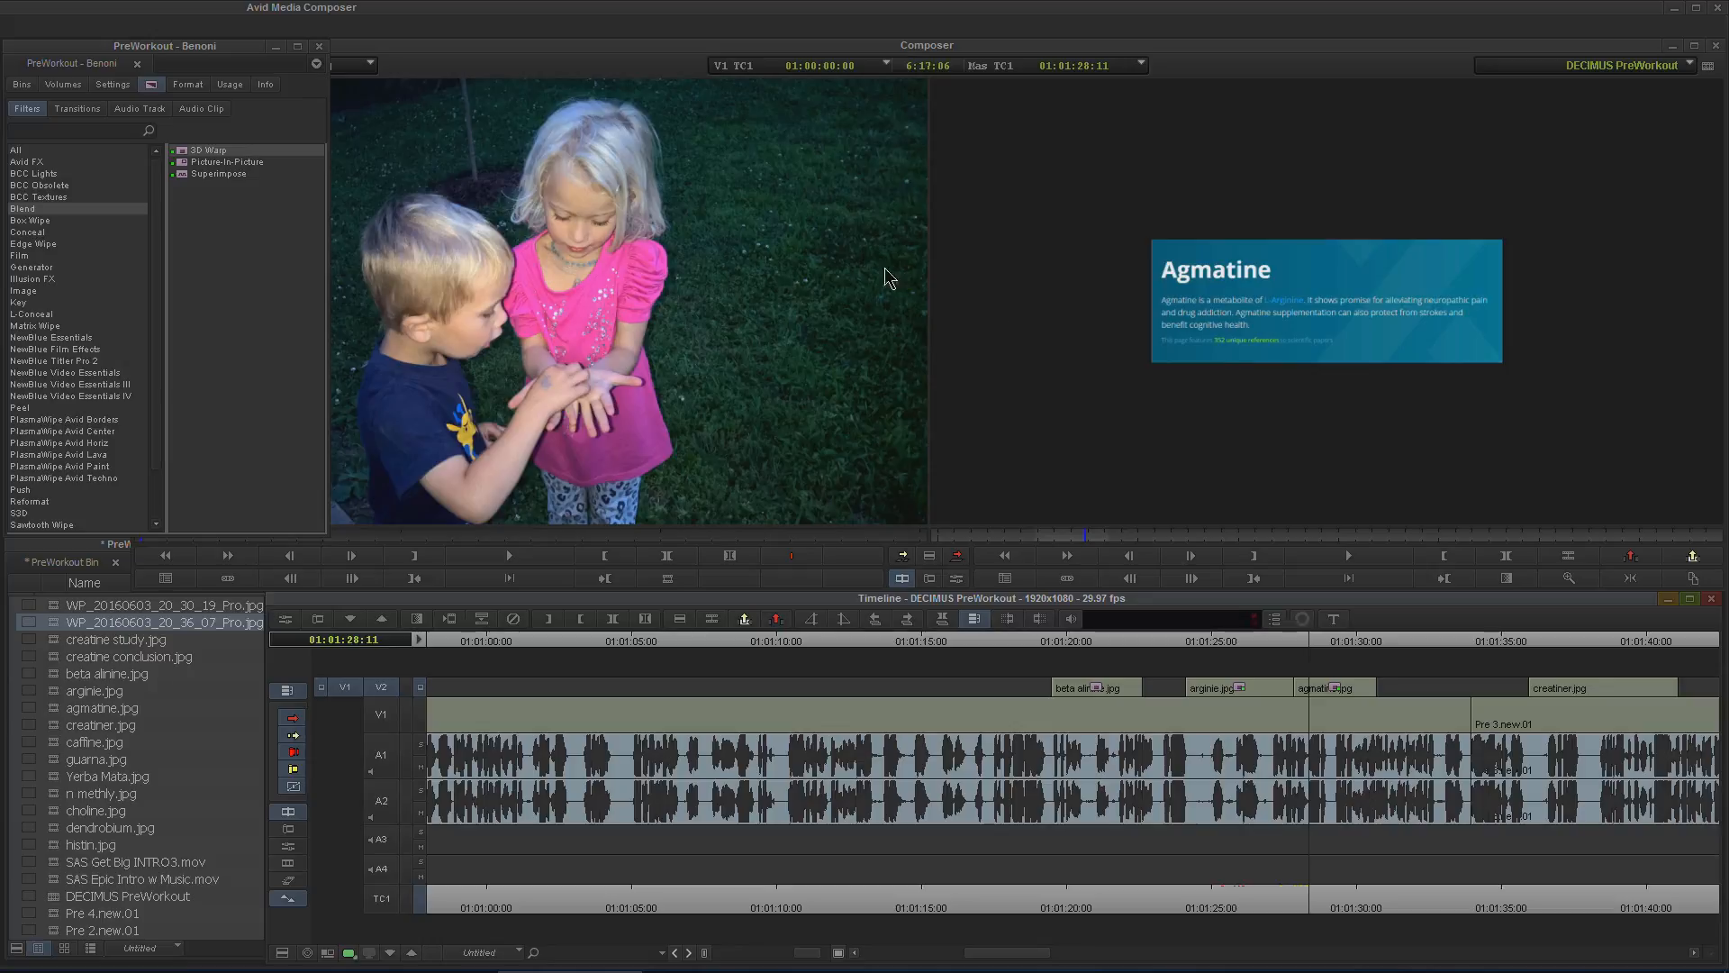
mouse_move(1247, 651)
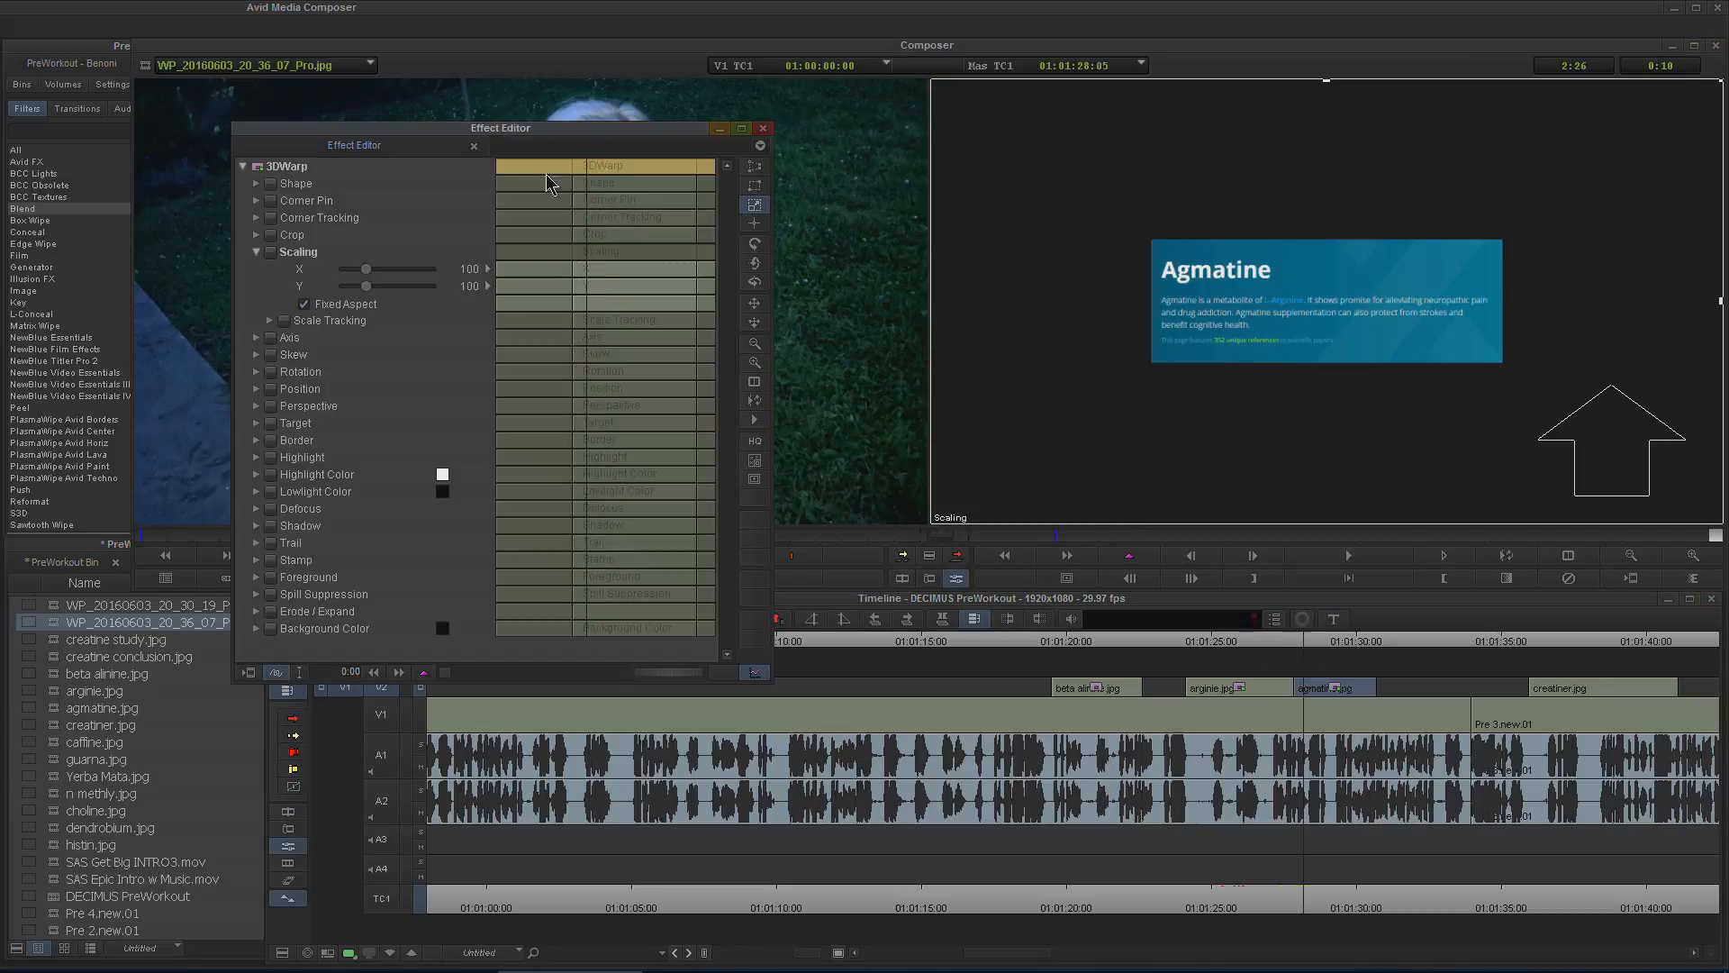
- Keyframe the agmatine still's scaling from 200 up to about 211 and confirm the render
drag(389, 270, 367, 270)
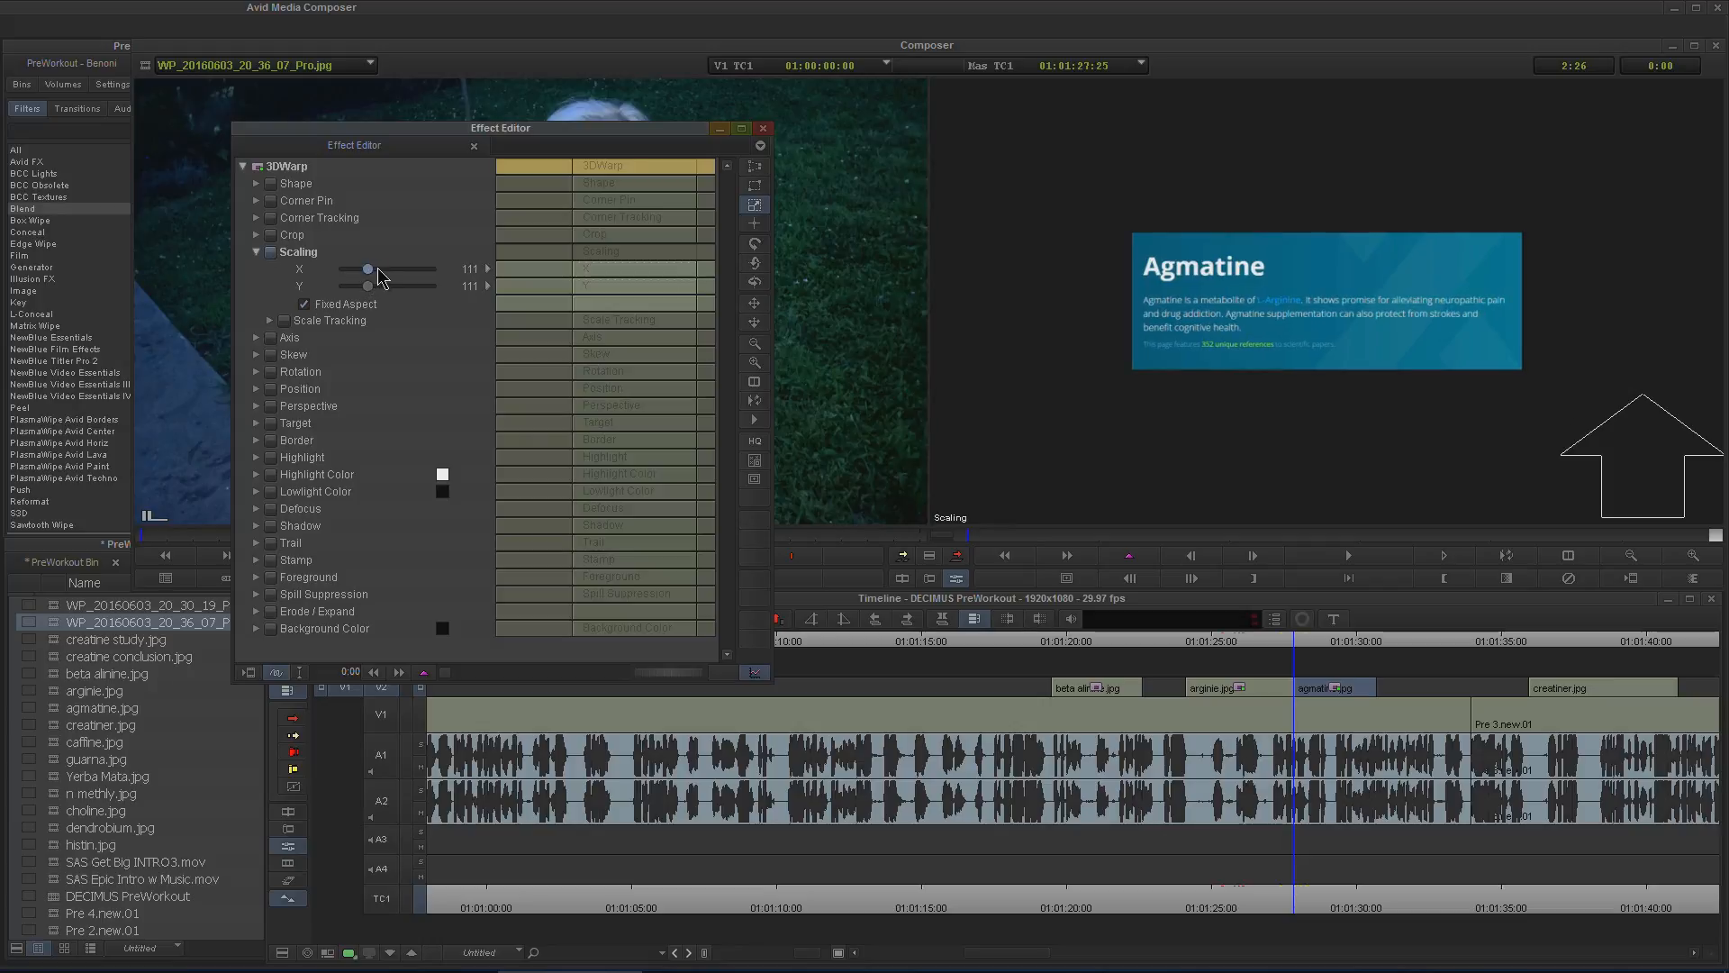
drag(368, 269, 389, 268)
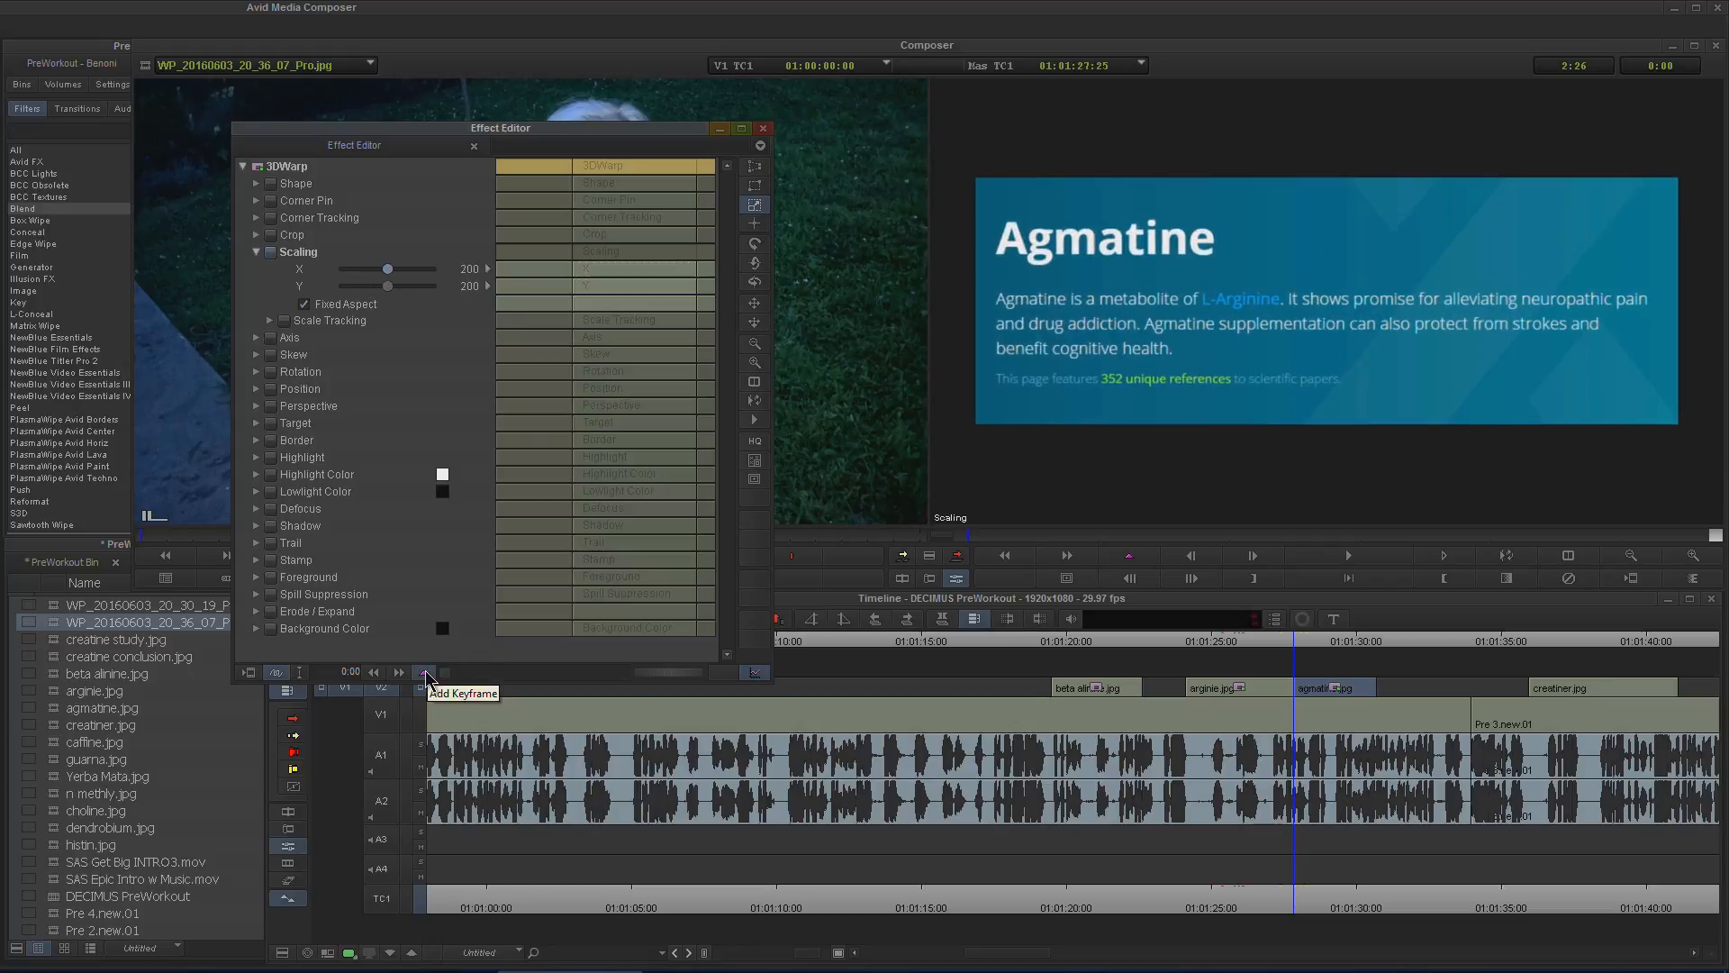
click(425, 672)
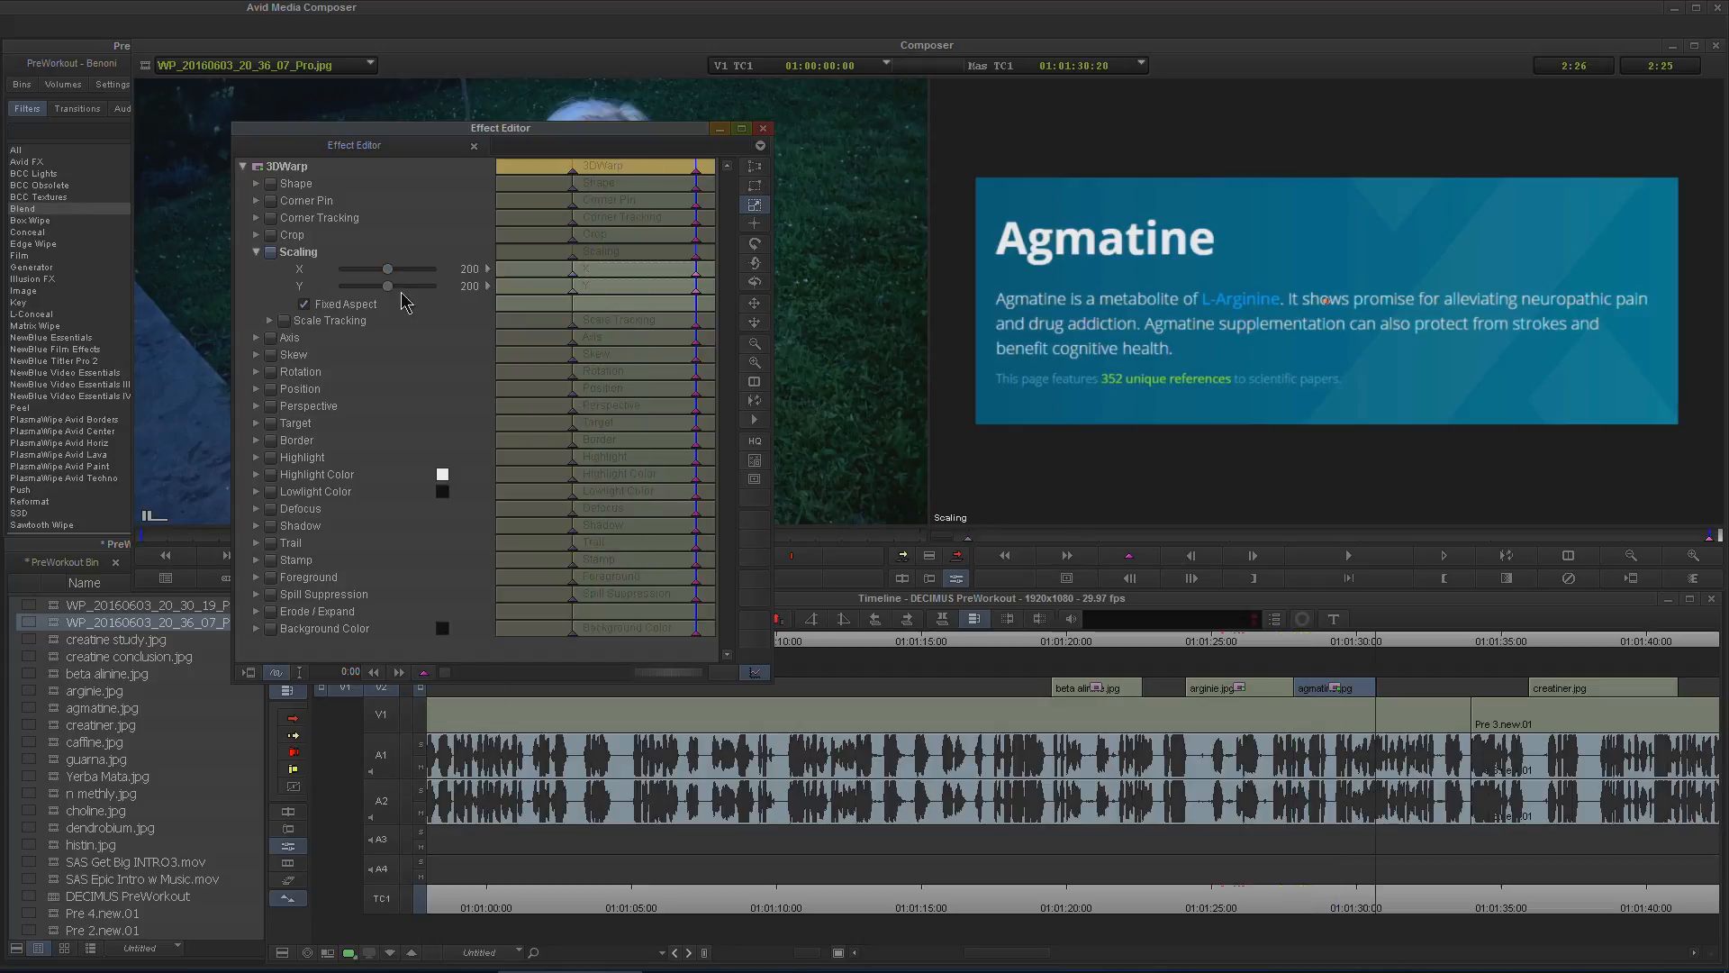
drag(385, 268, 388, 269)
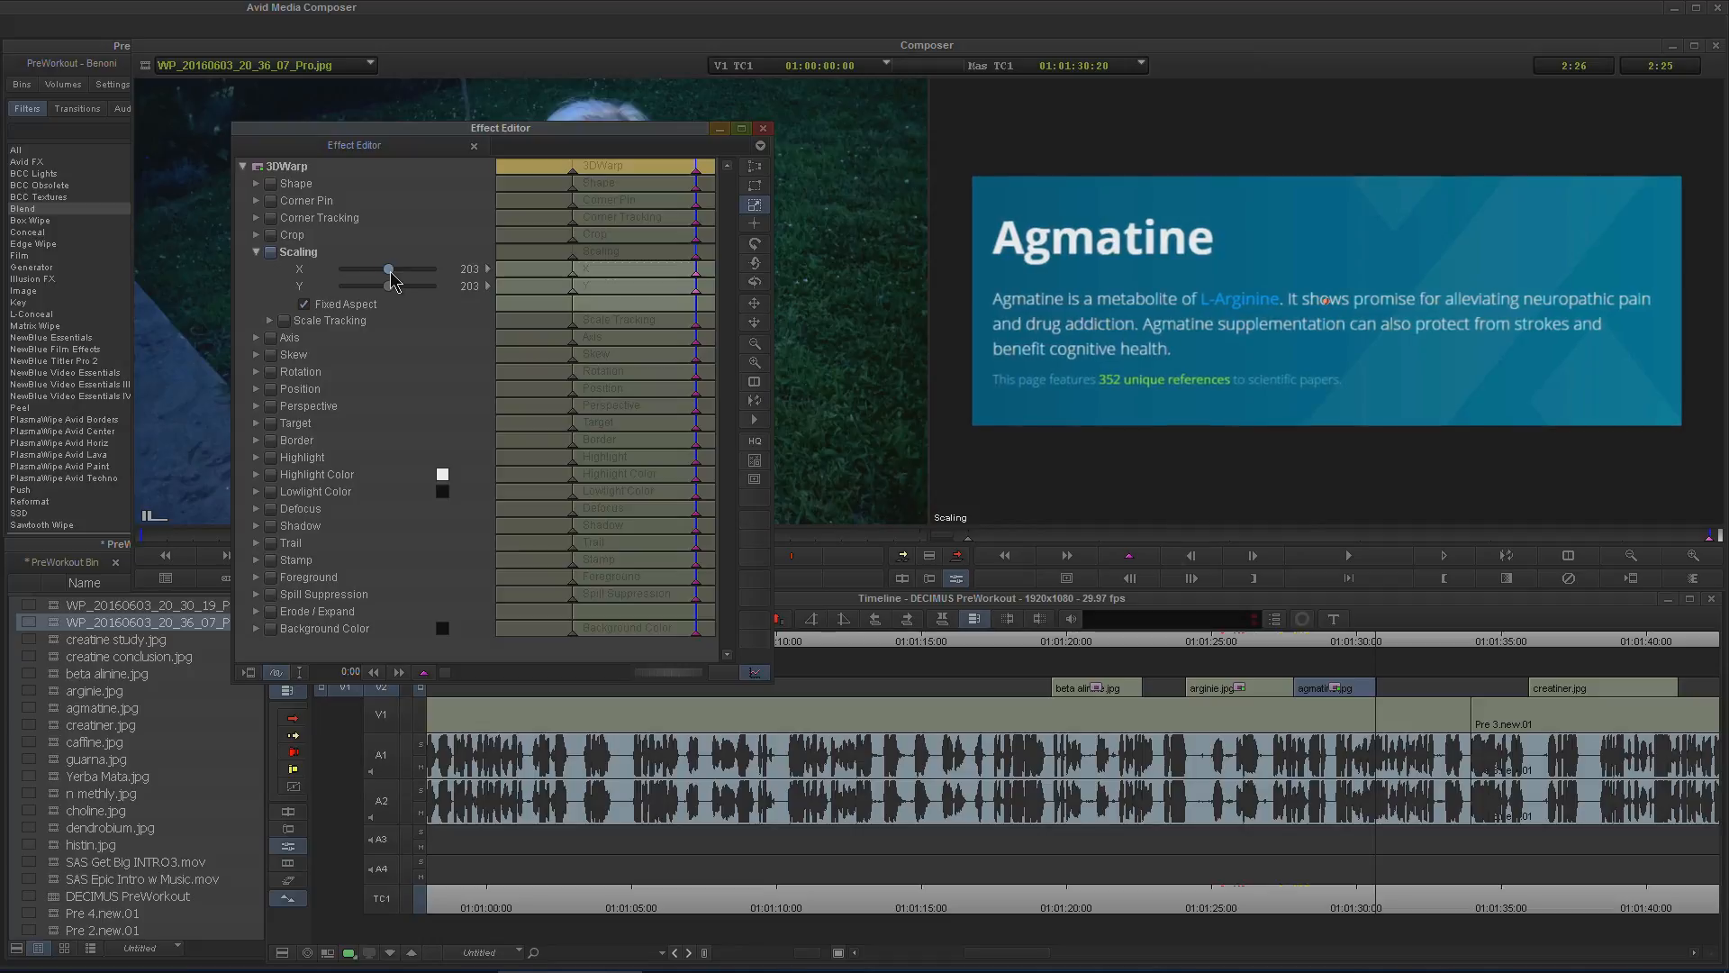
drag(388, 268, 395, 269)
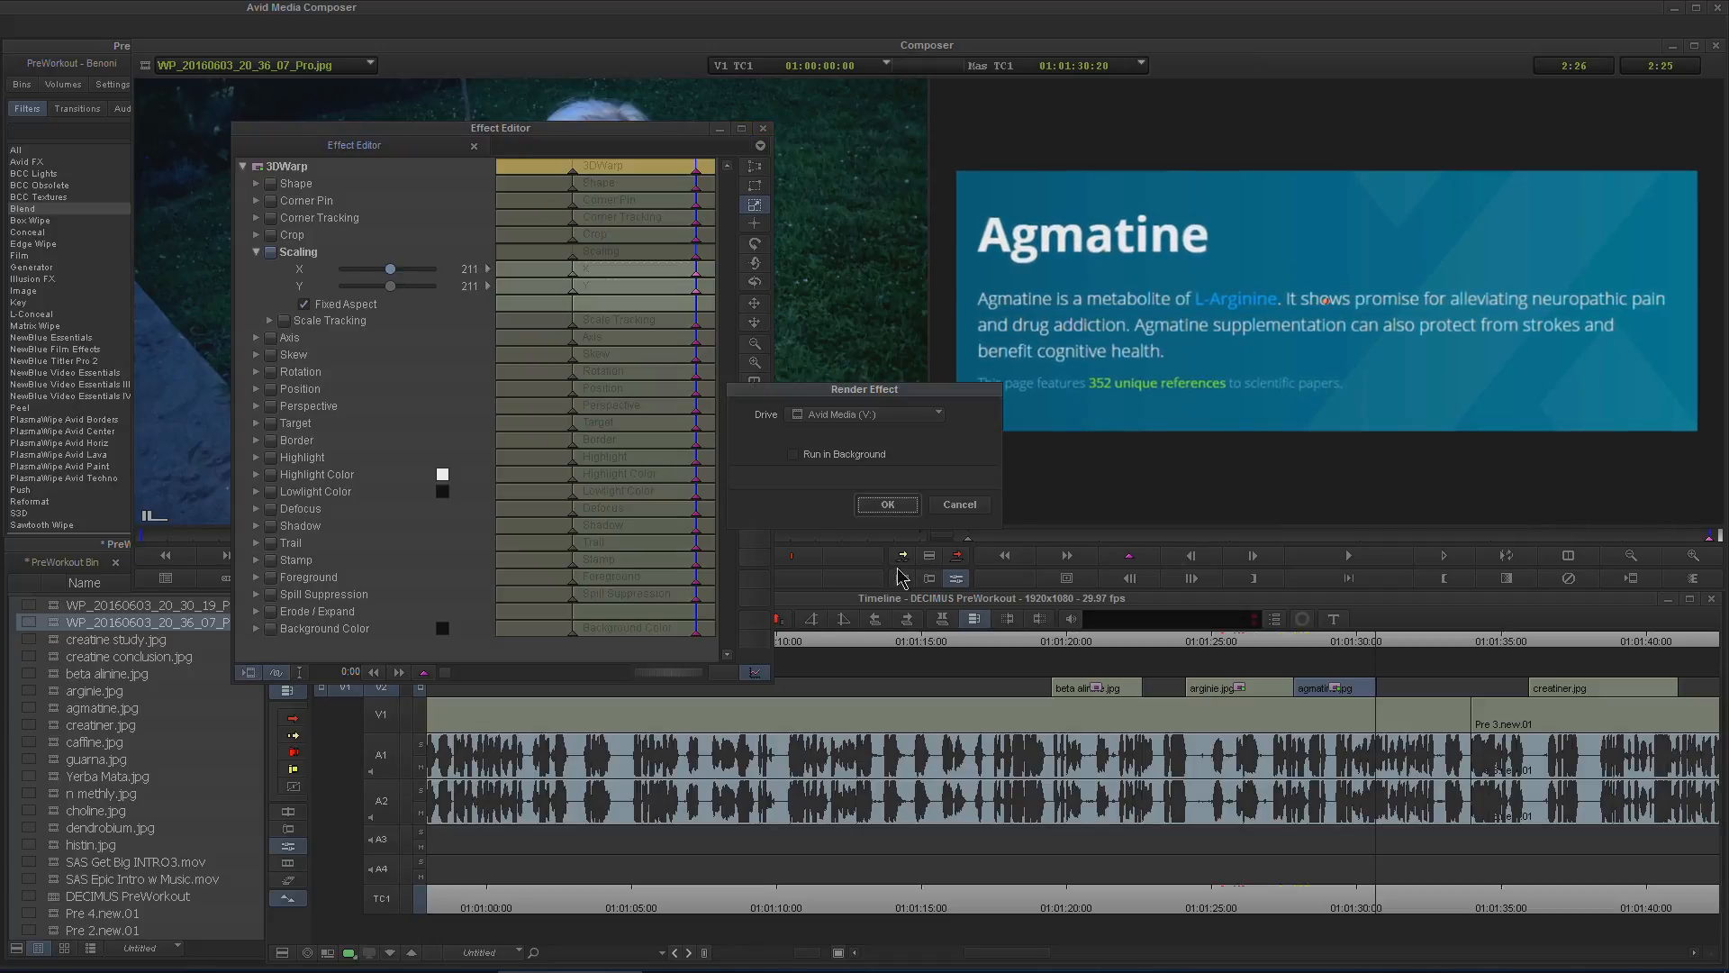
click(886, 504)
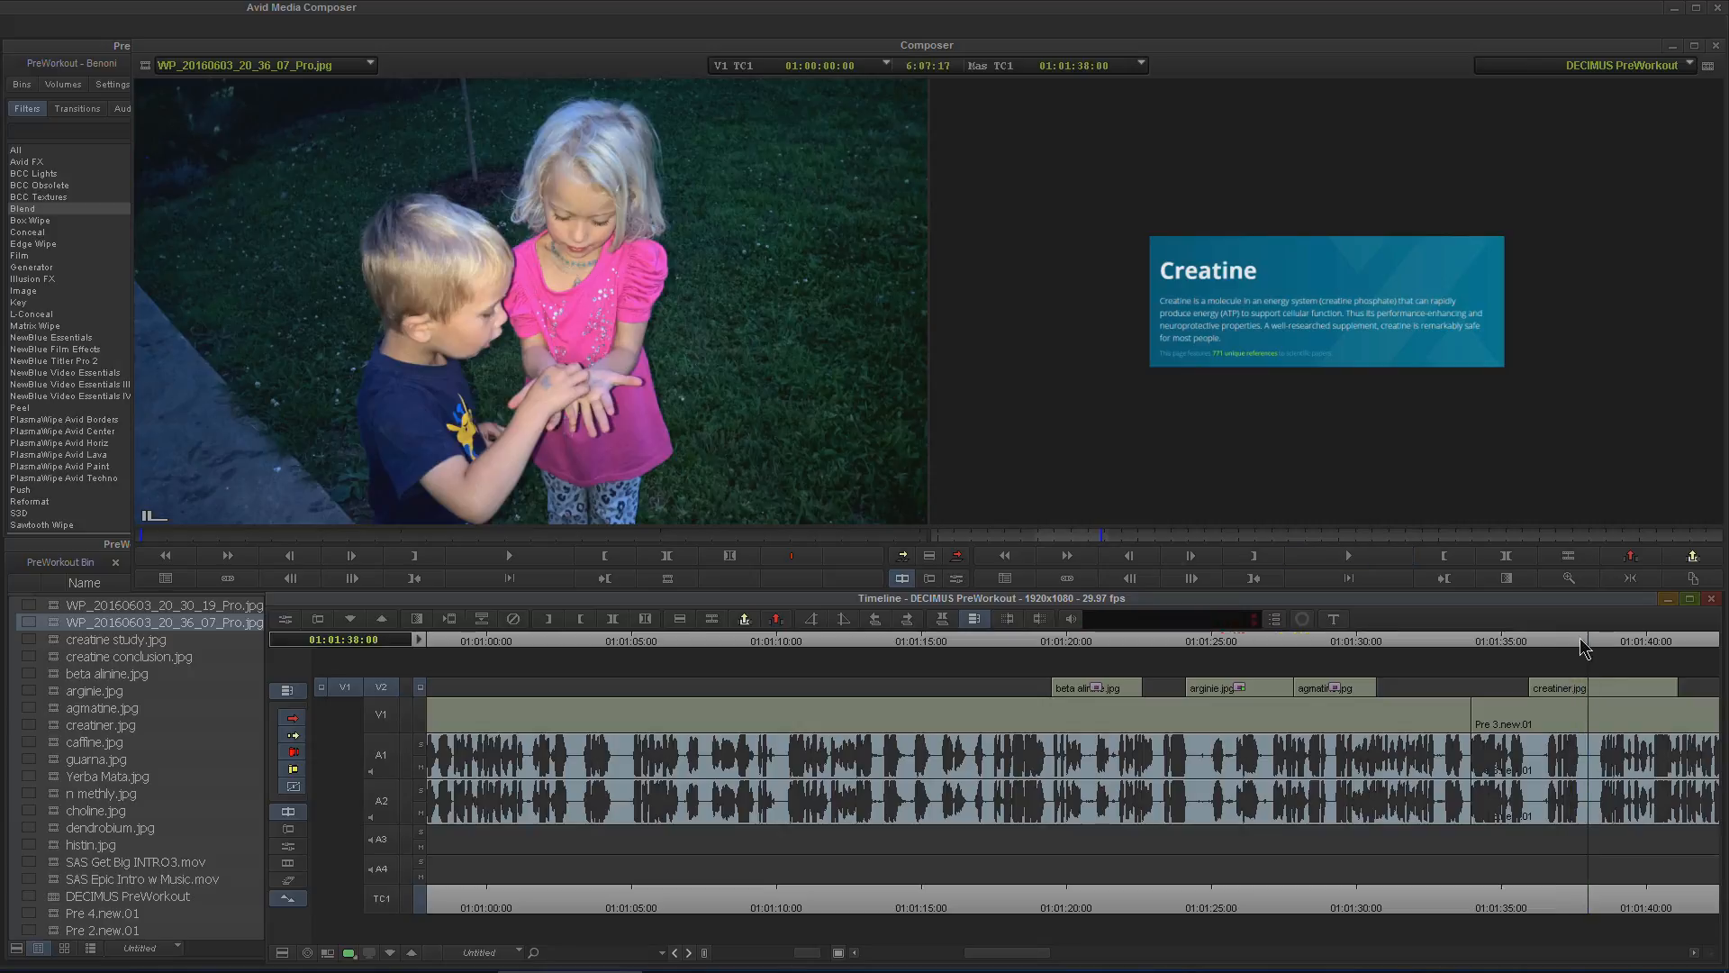
- Move the playhead to the creatine clip in the sequence
click(946, 640)
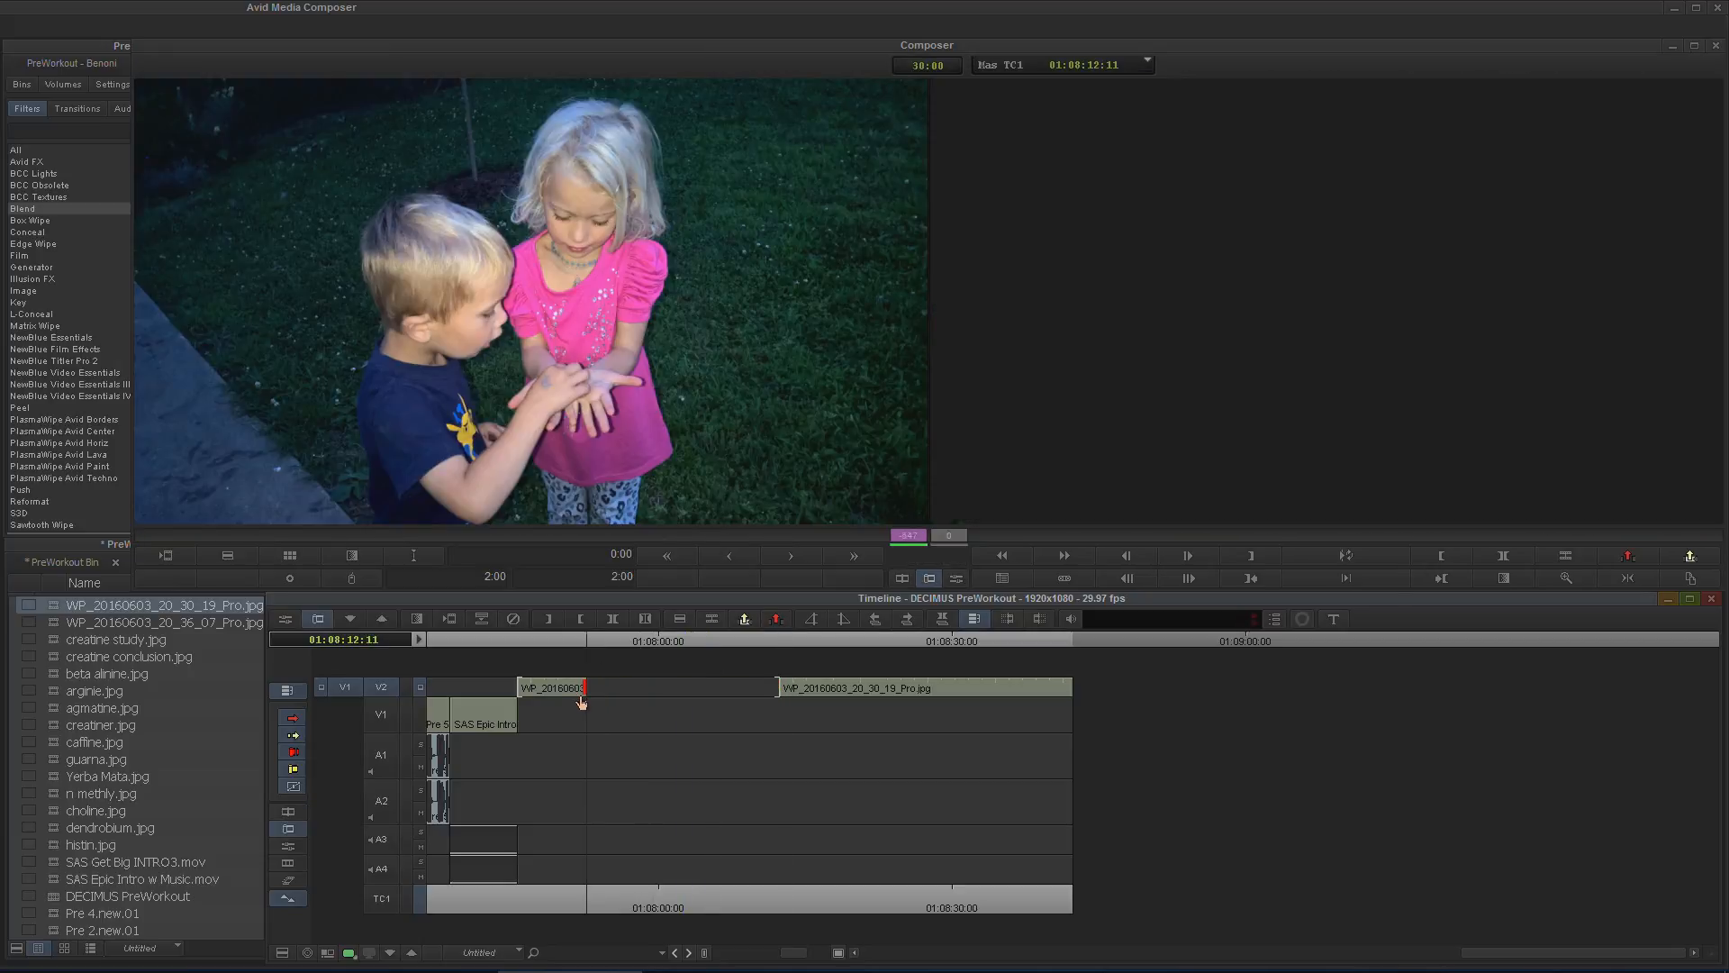
- Place the later photo clip right after the first on V2 and park on the kids photo
click(955, 699)
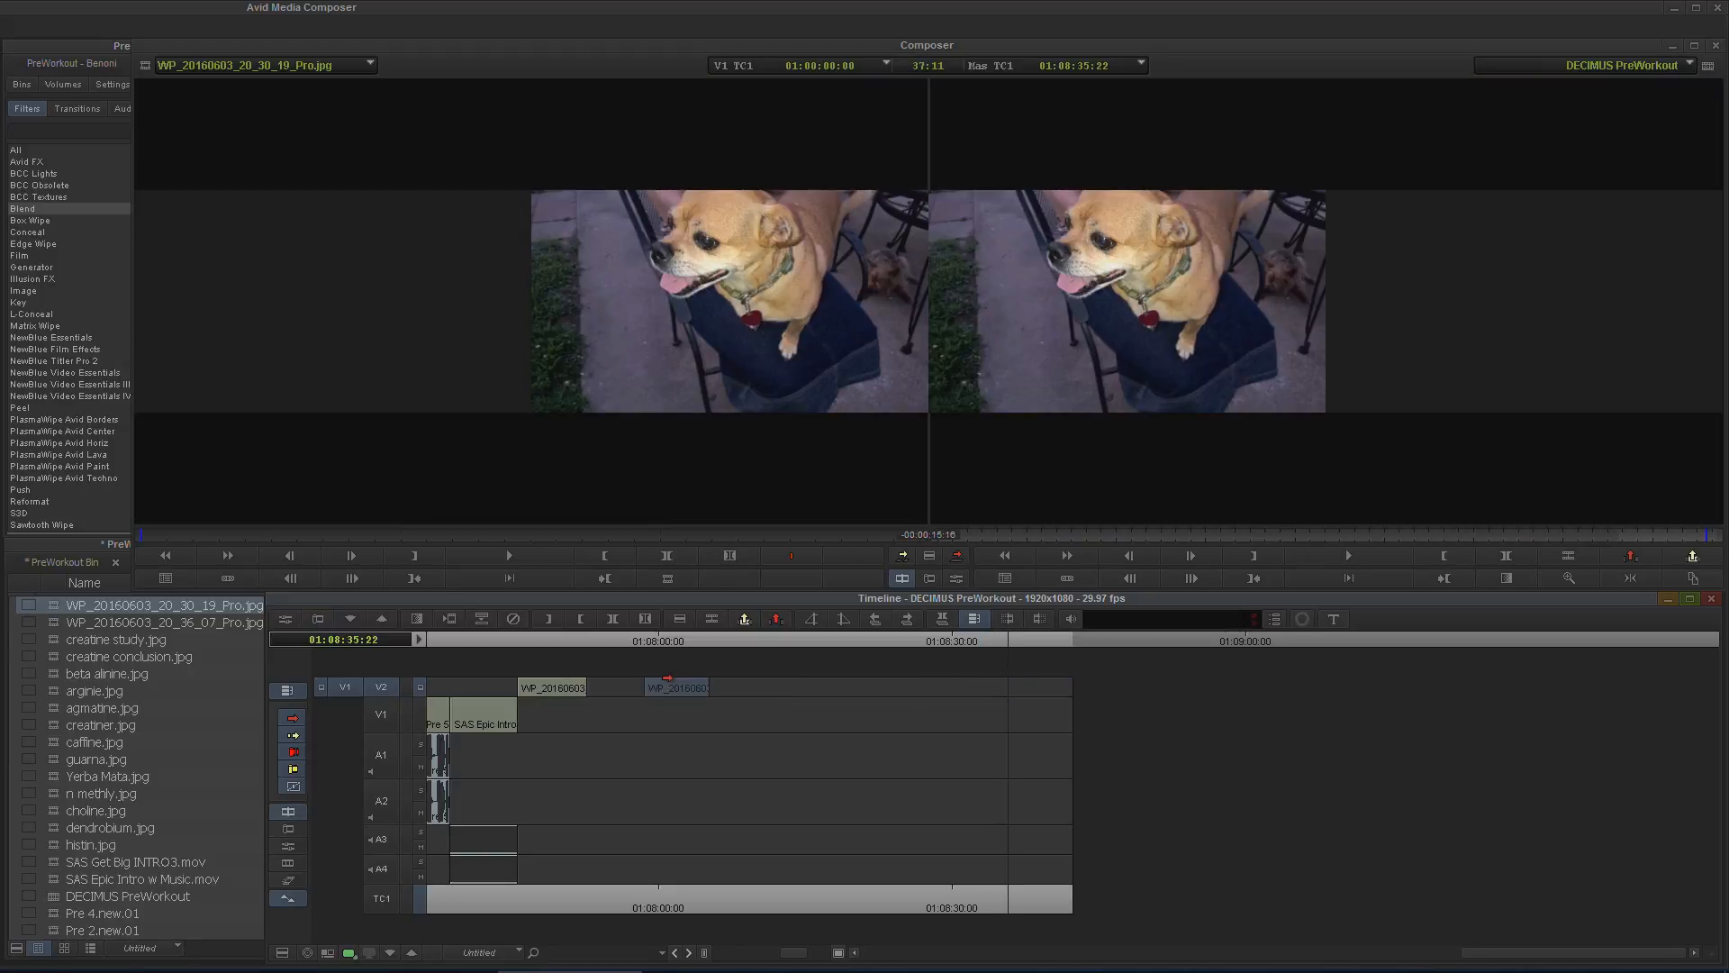
click(562, 640)
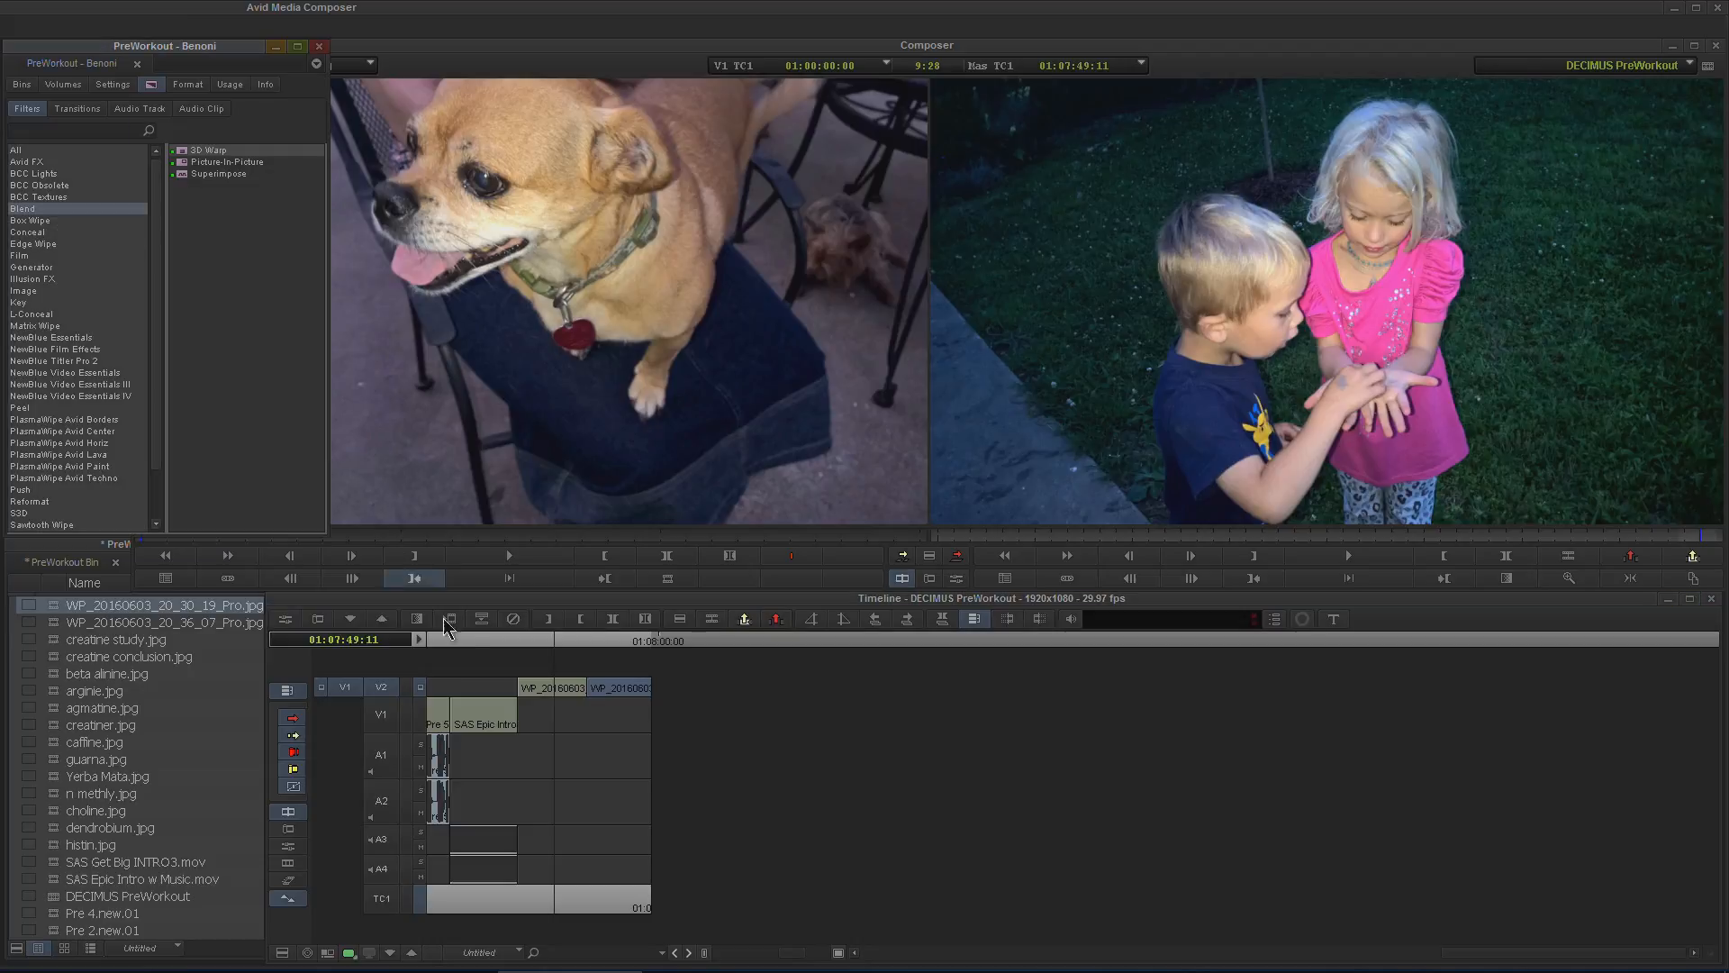
click(529, 641)
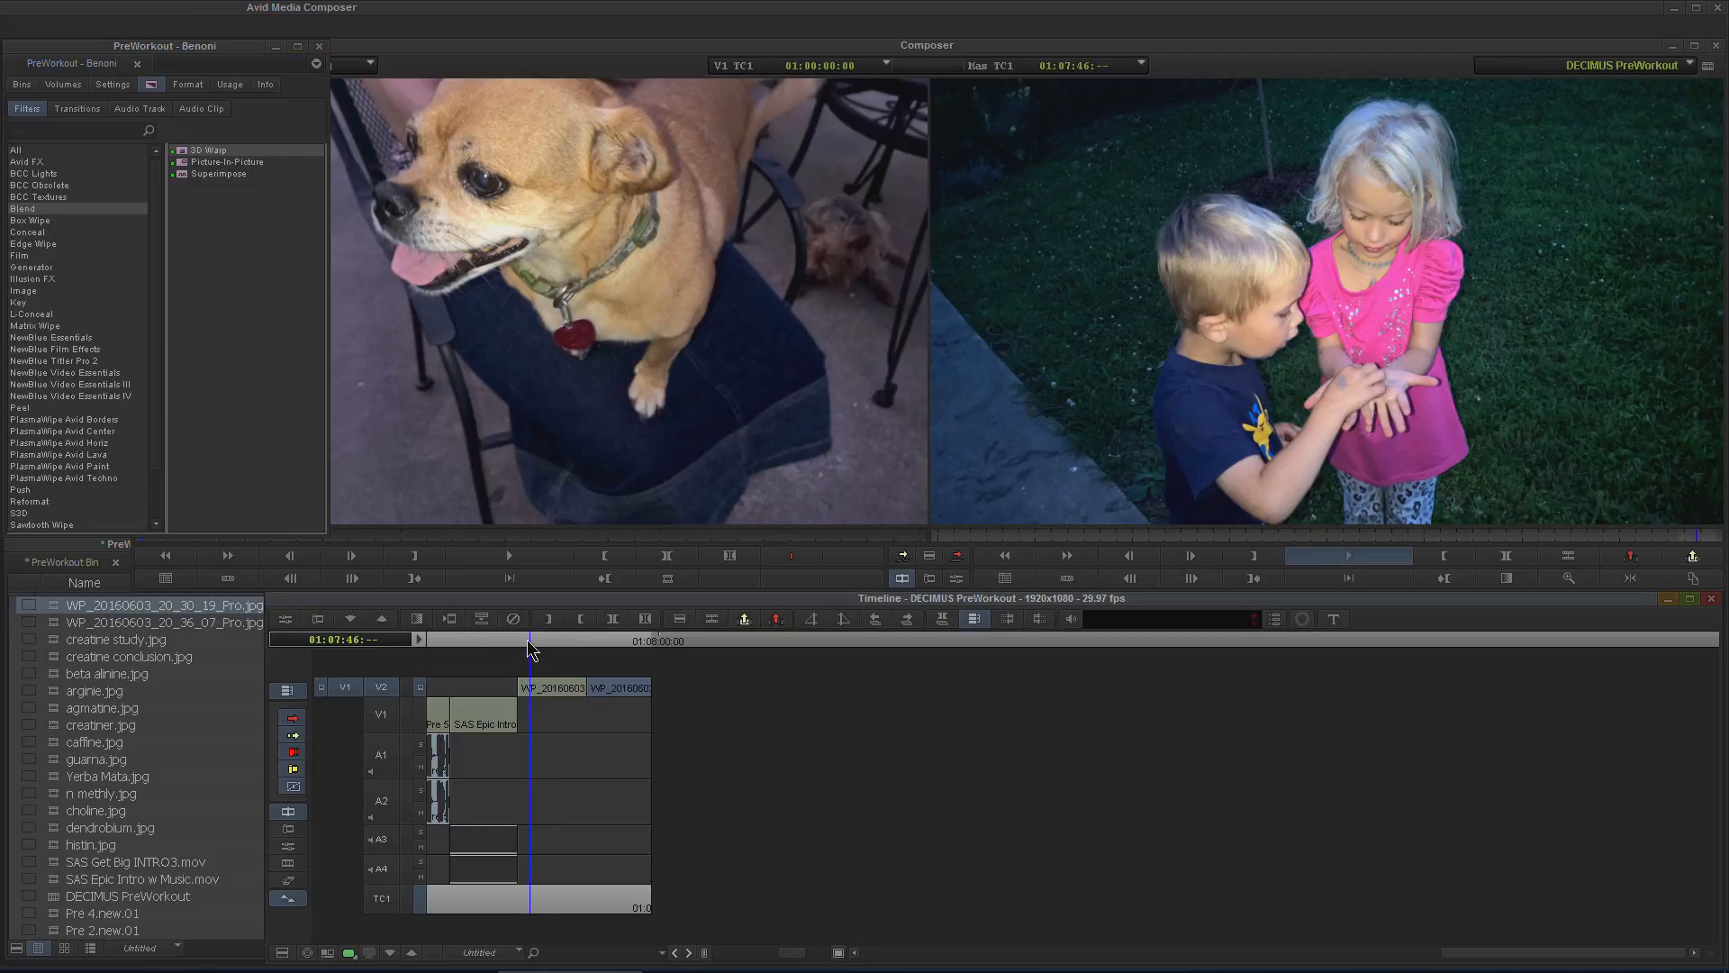
click(555, 640)
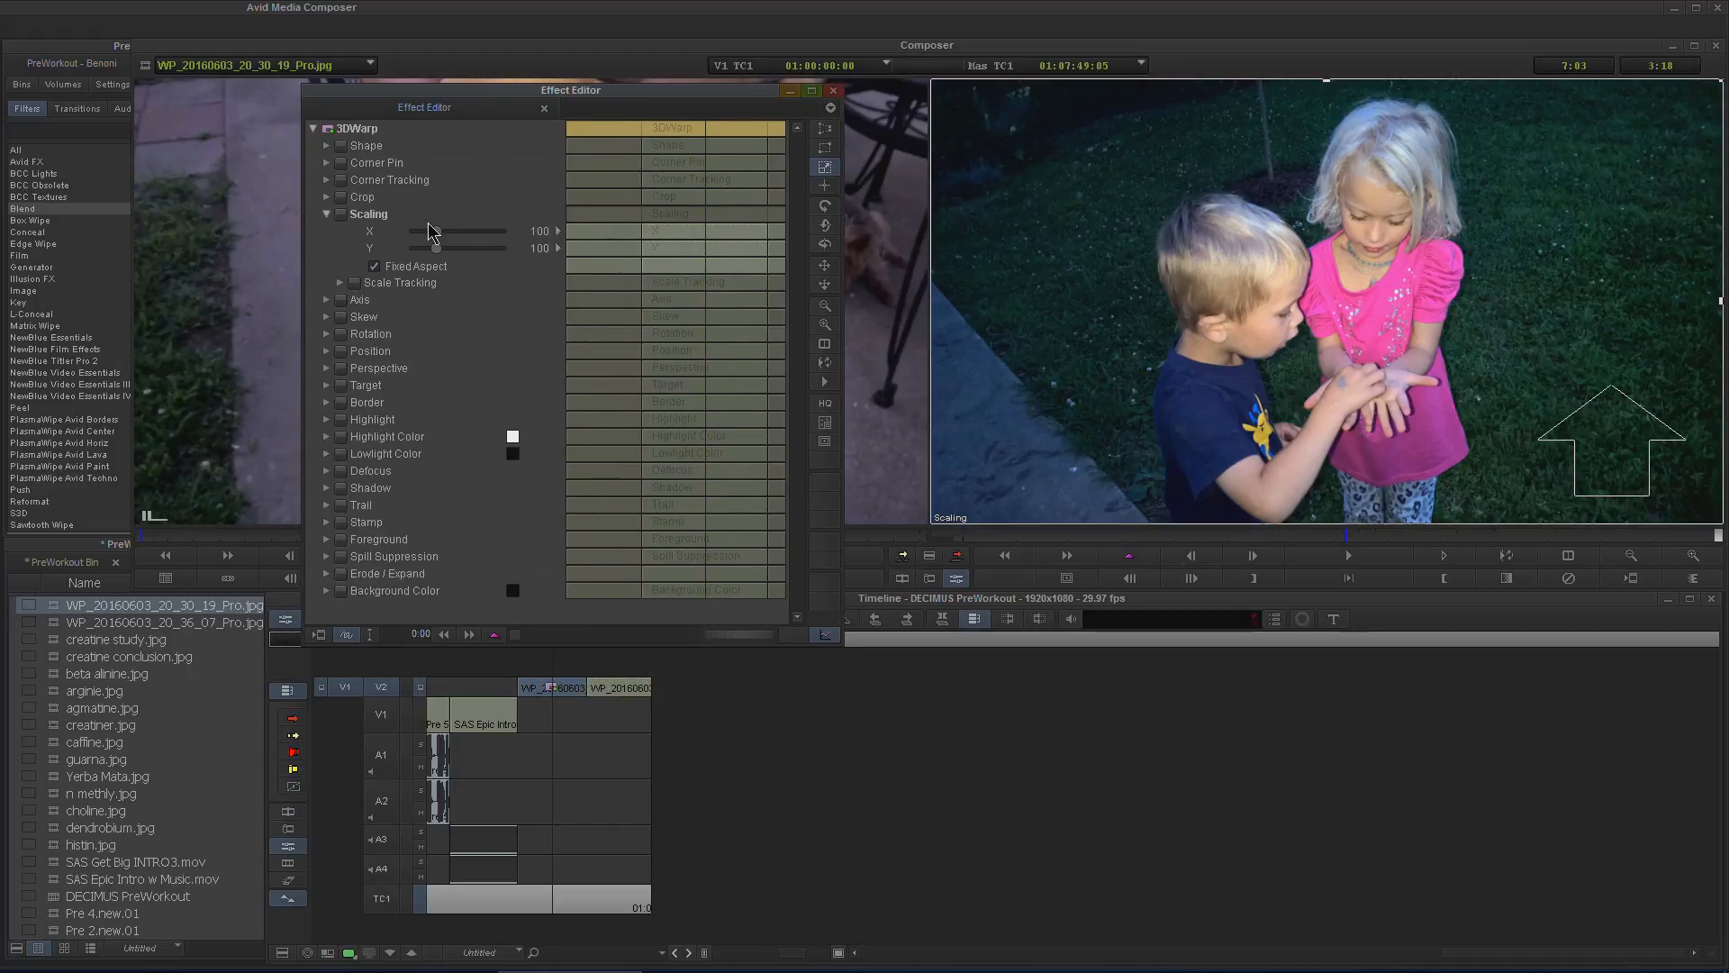
mouse_move(440, 263)
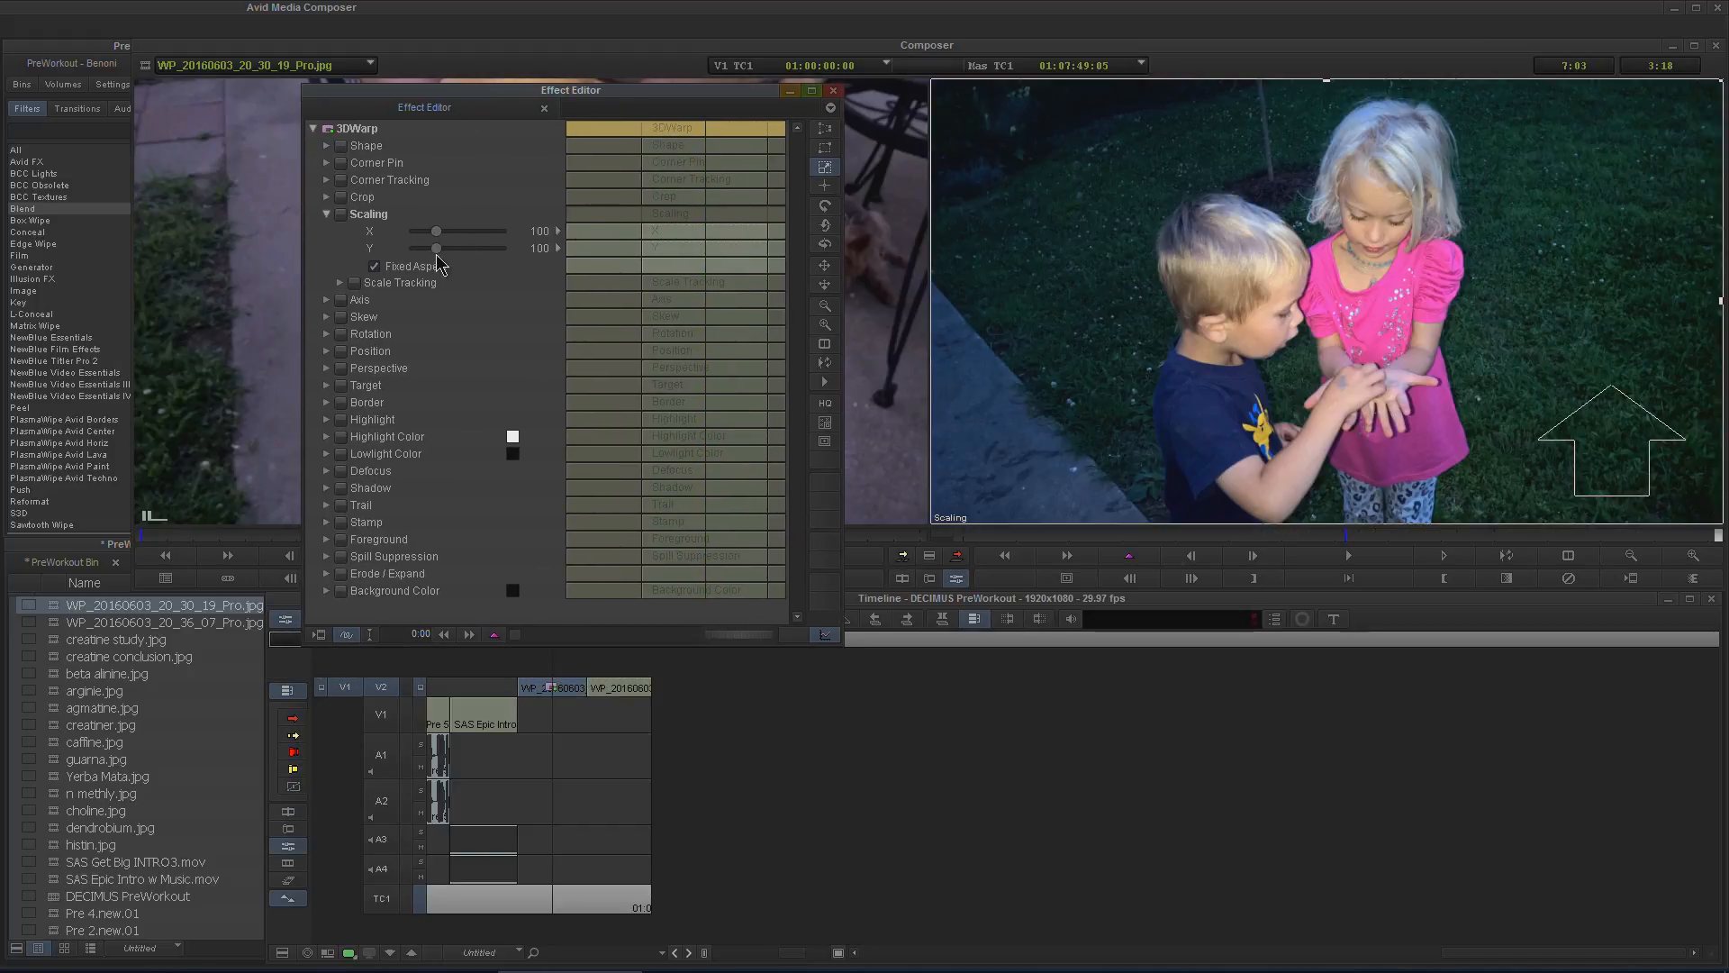
- Keyframe the kids photo's 3D Warp scaling to end at about 136, briefly checking Position settings
drag(434, 232, 444, 232)
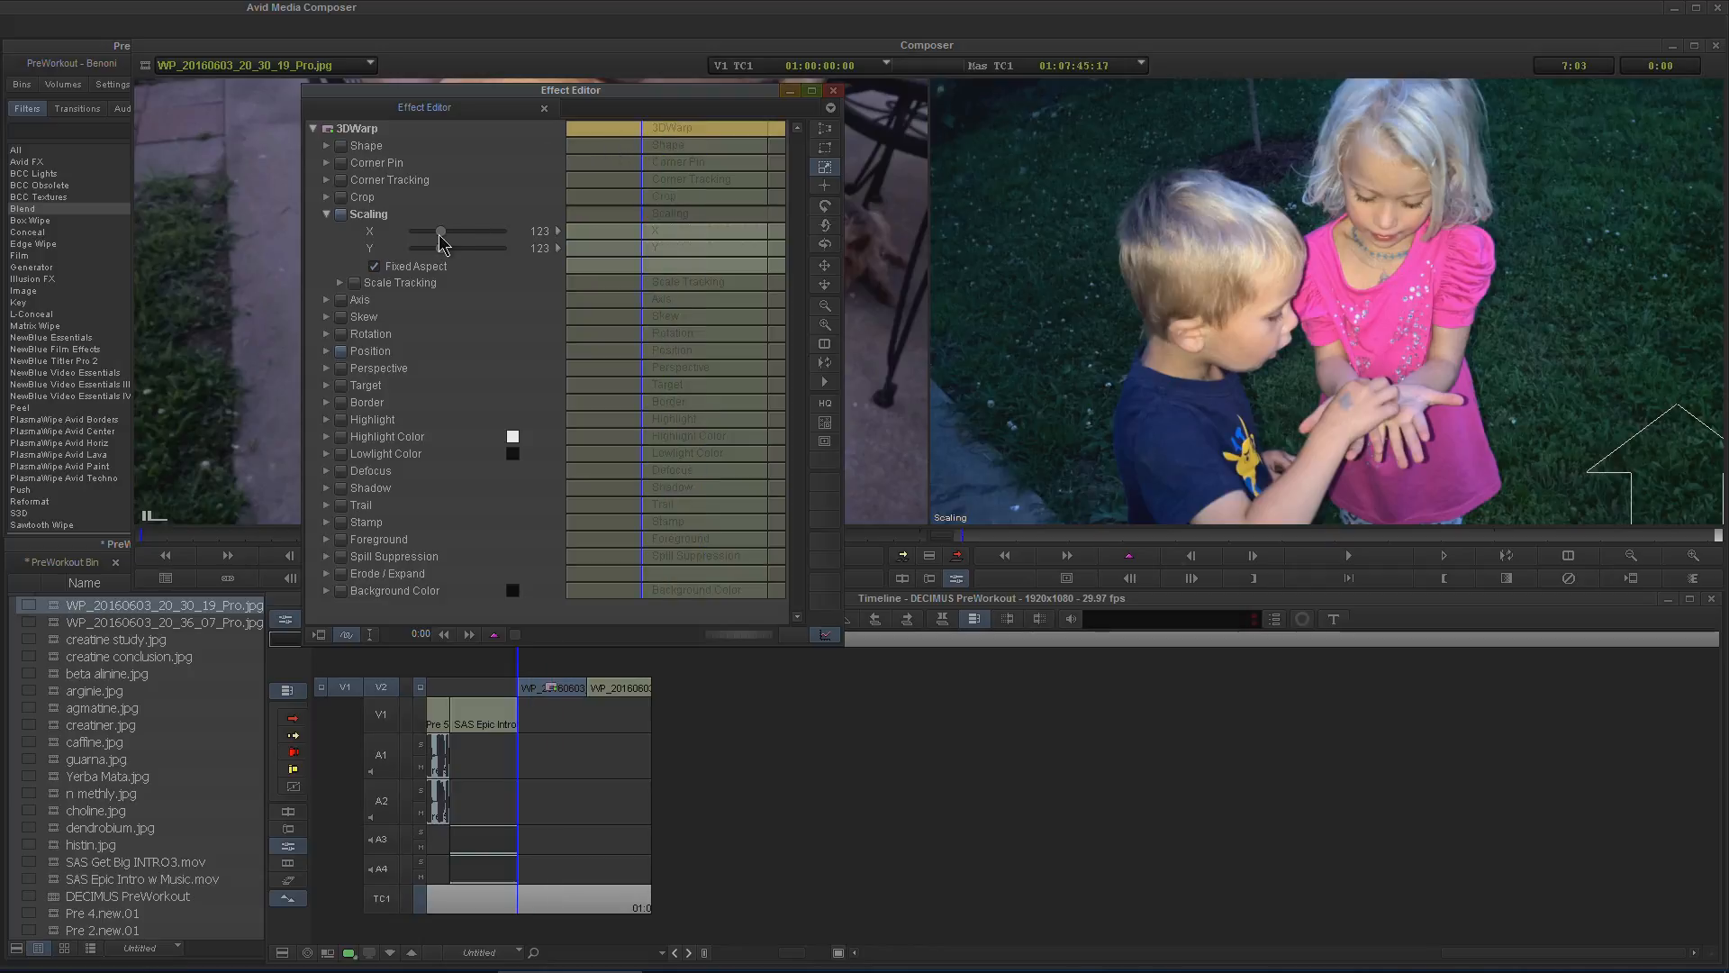
mouse_move(678, 572)
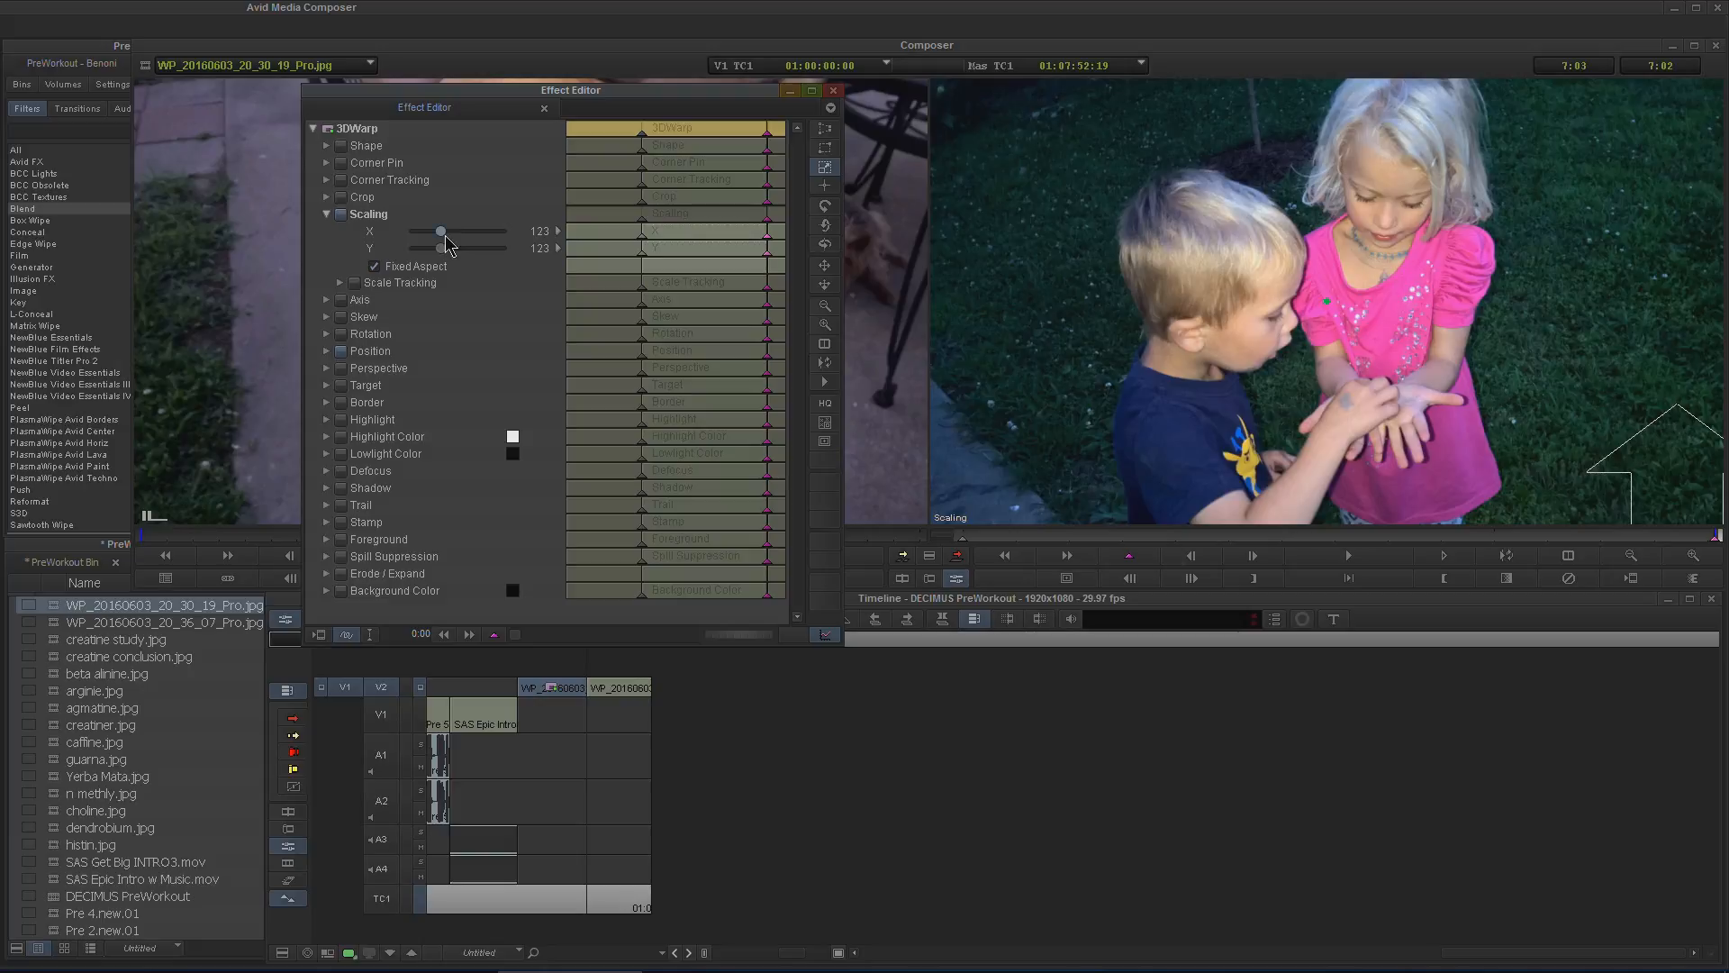
drag(442, 232, 449, 232)
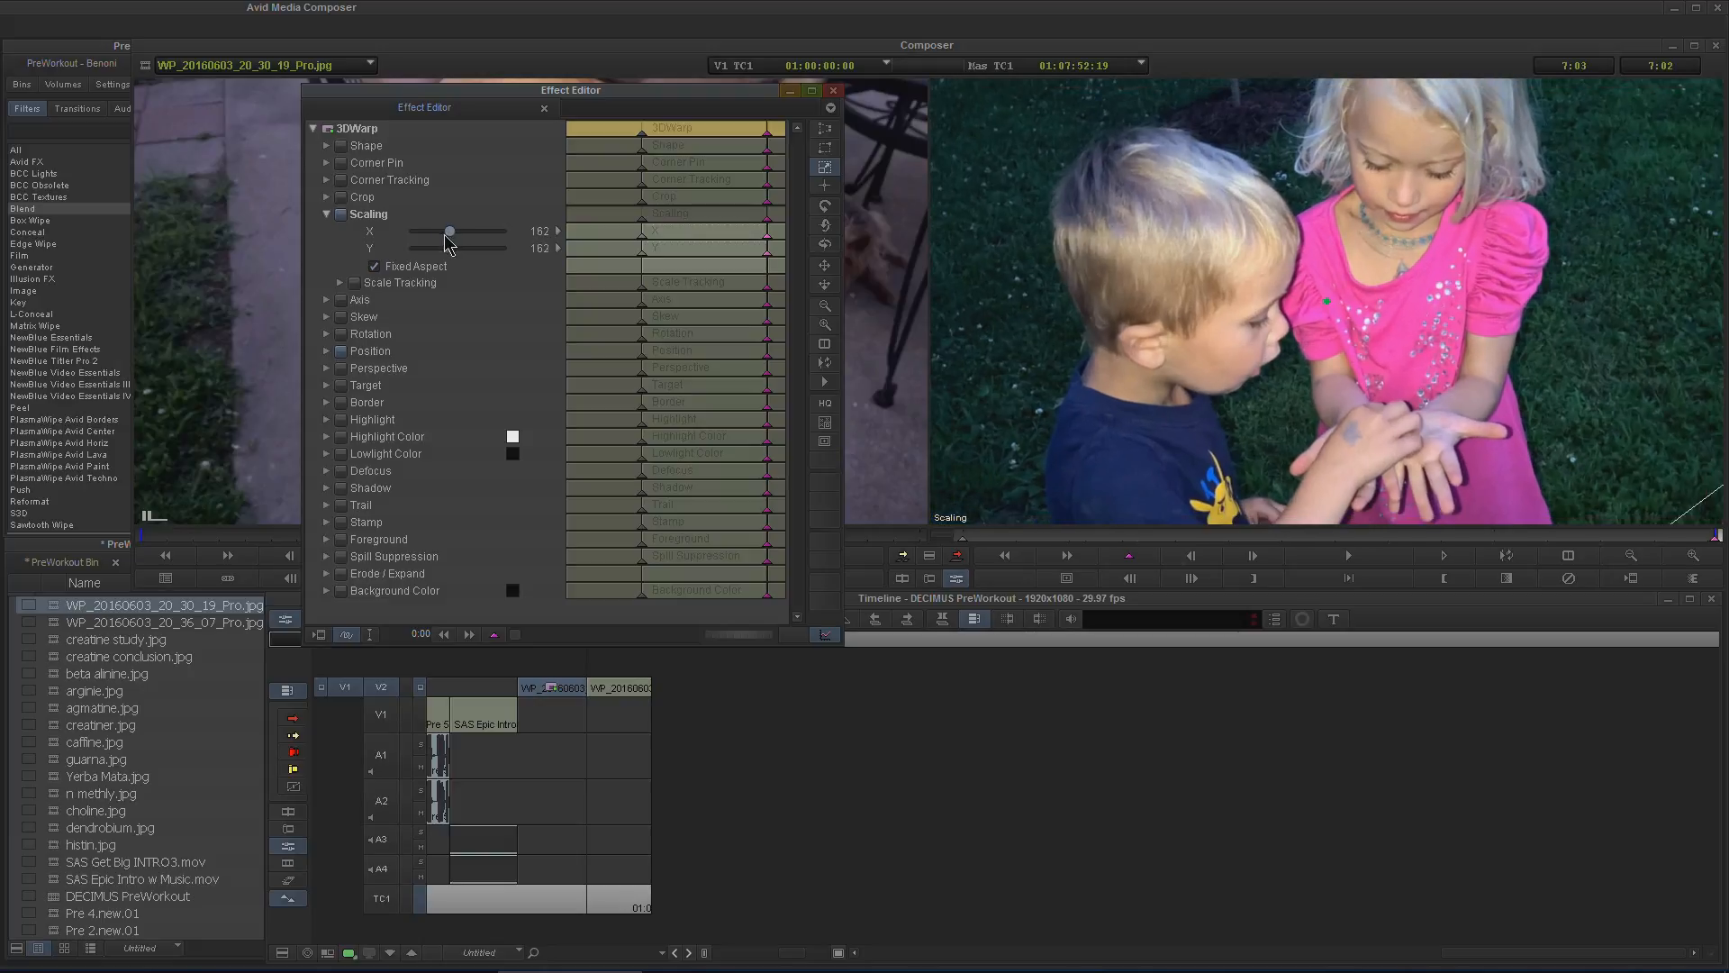
drag(449, 233, 440, 232)
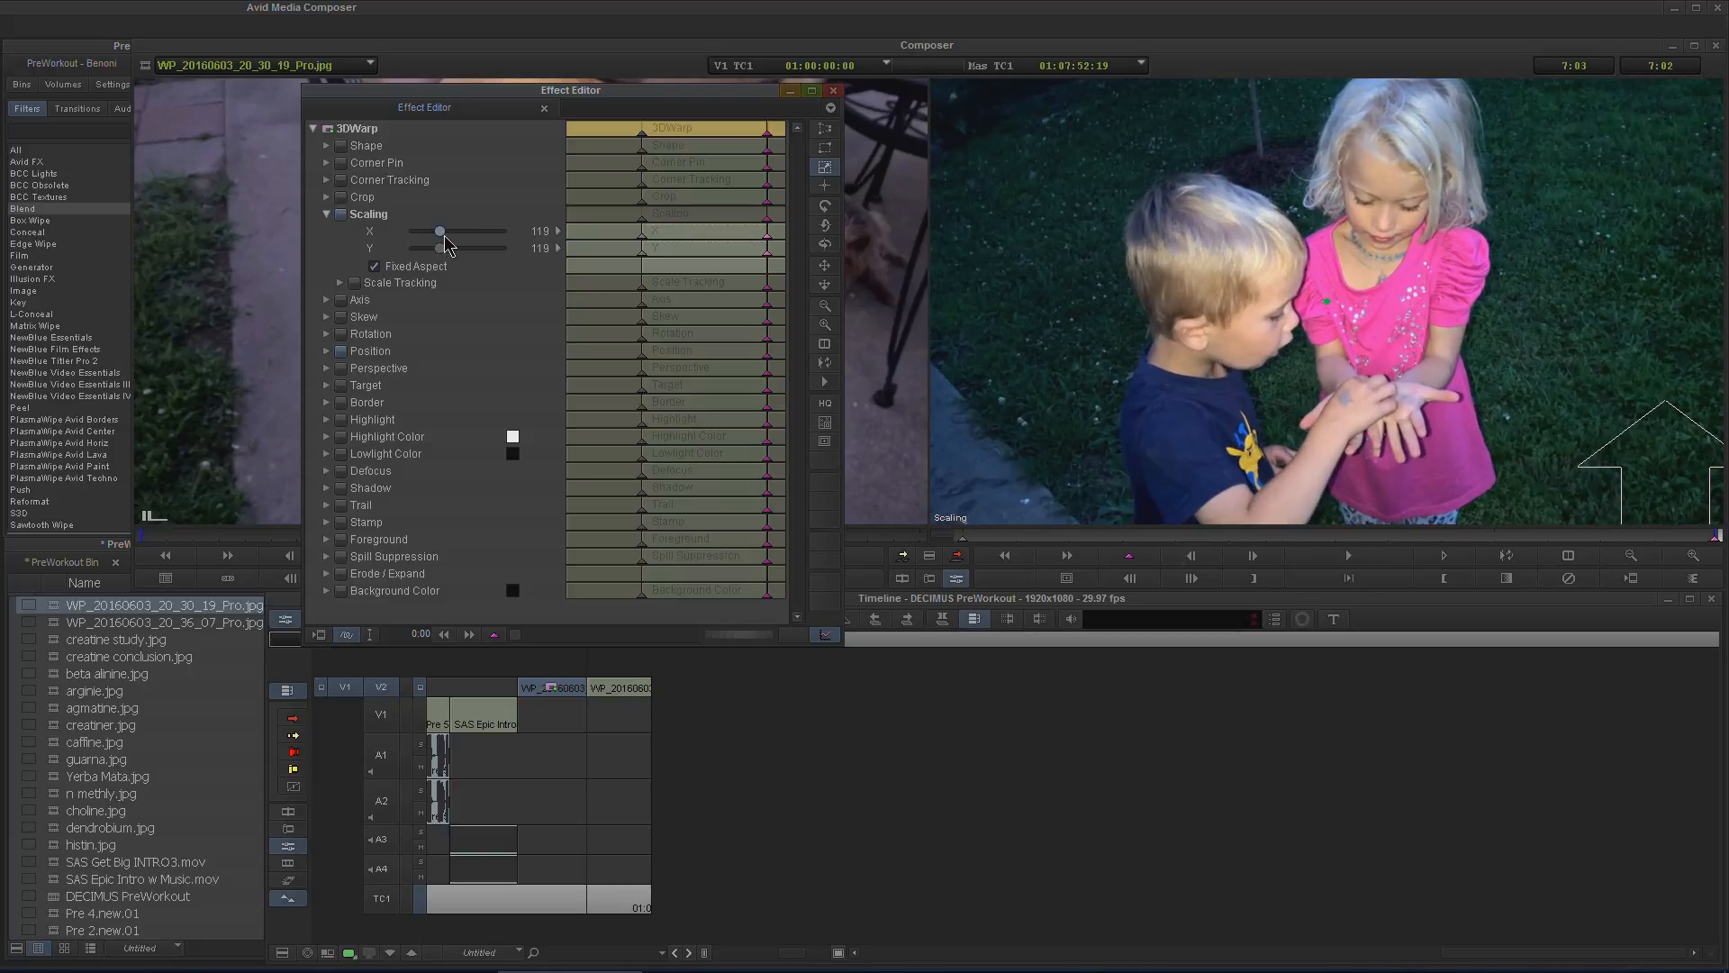
drag(439, 231, 449, 231)
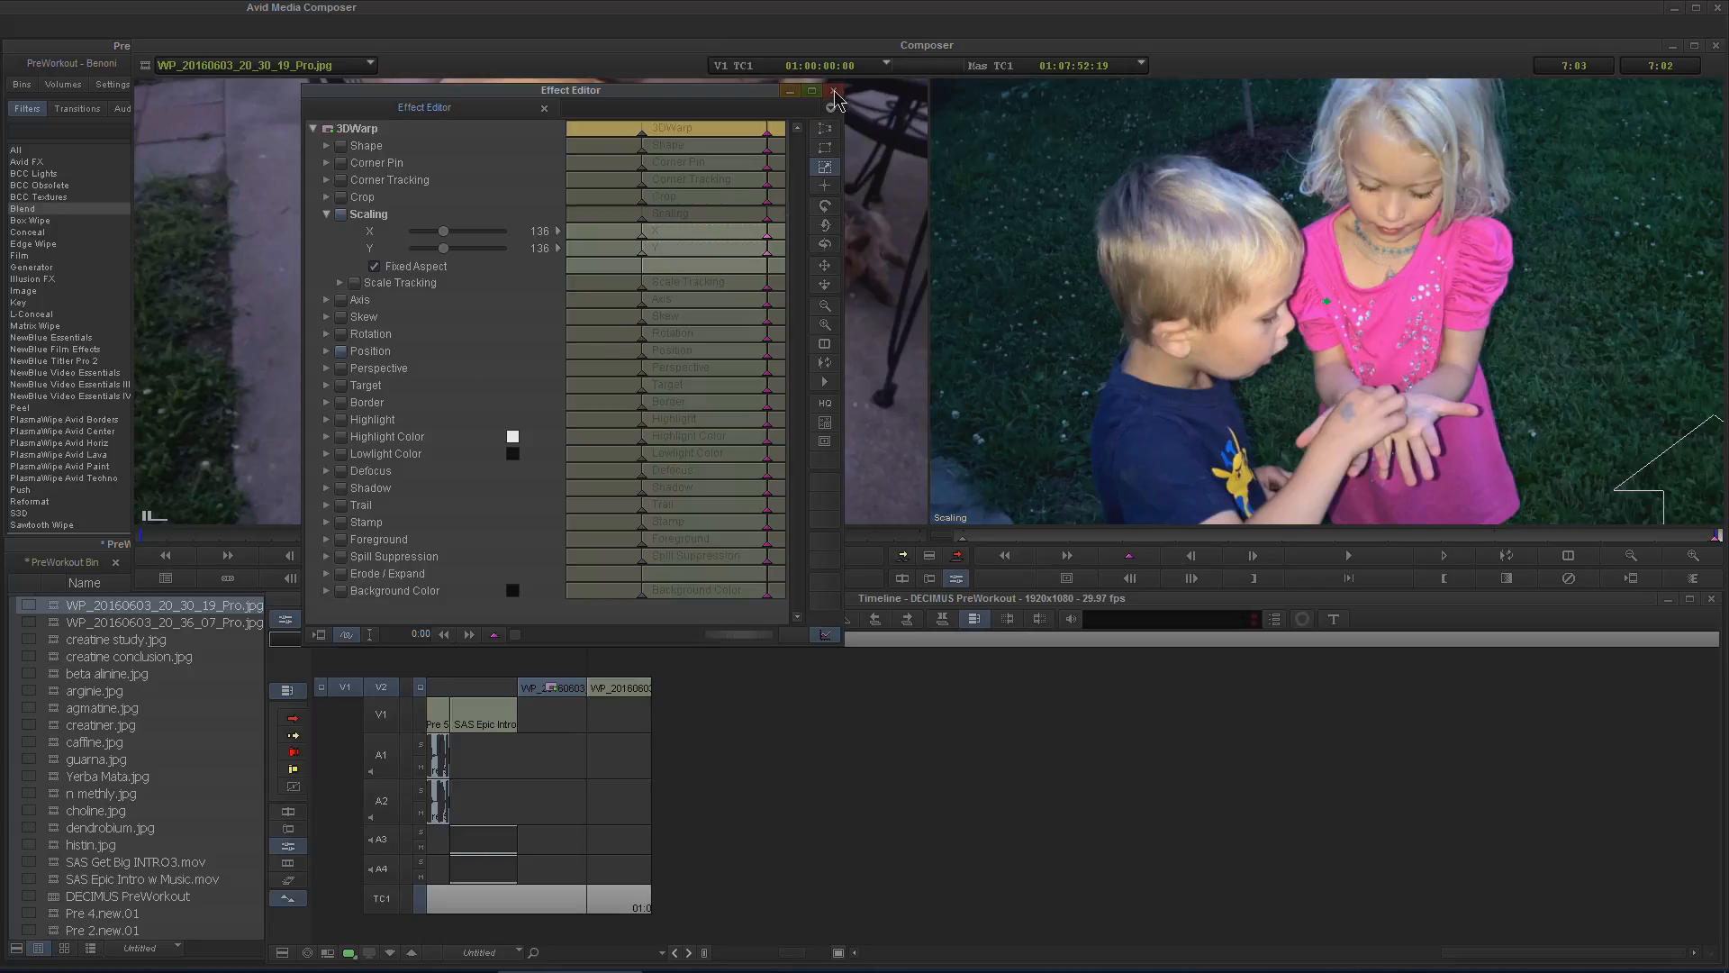
click(326, 351)
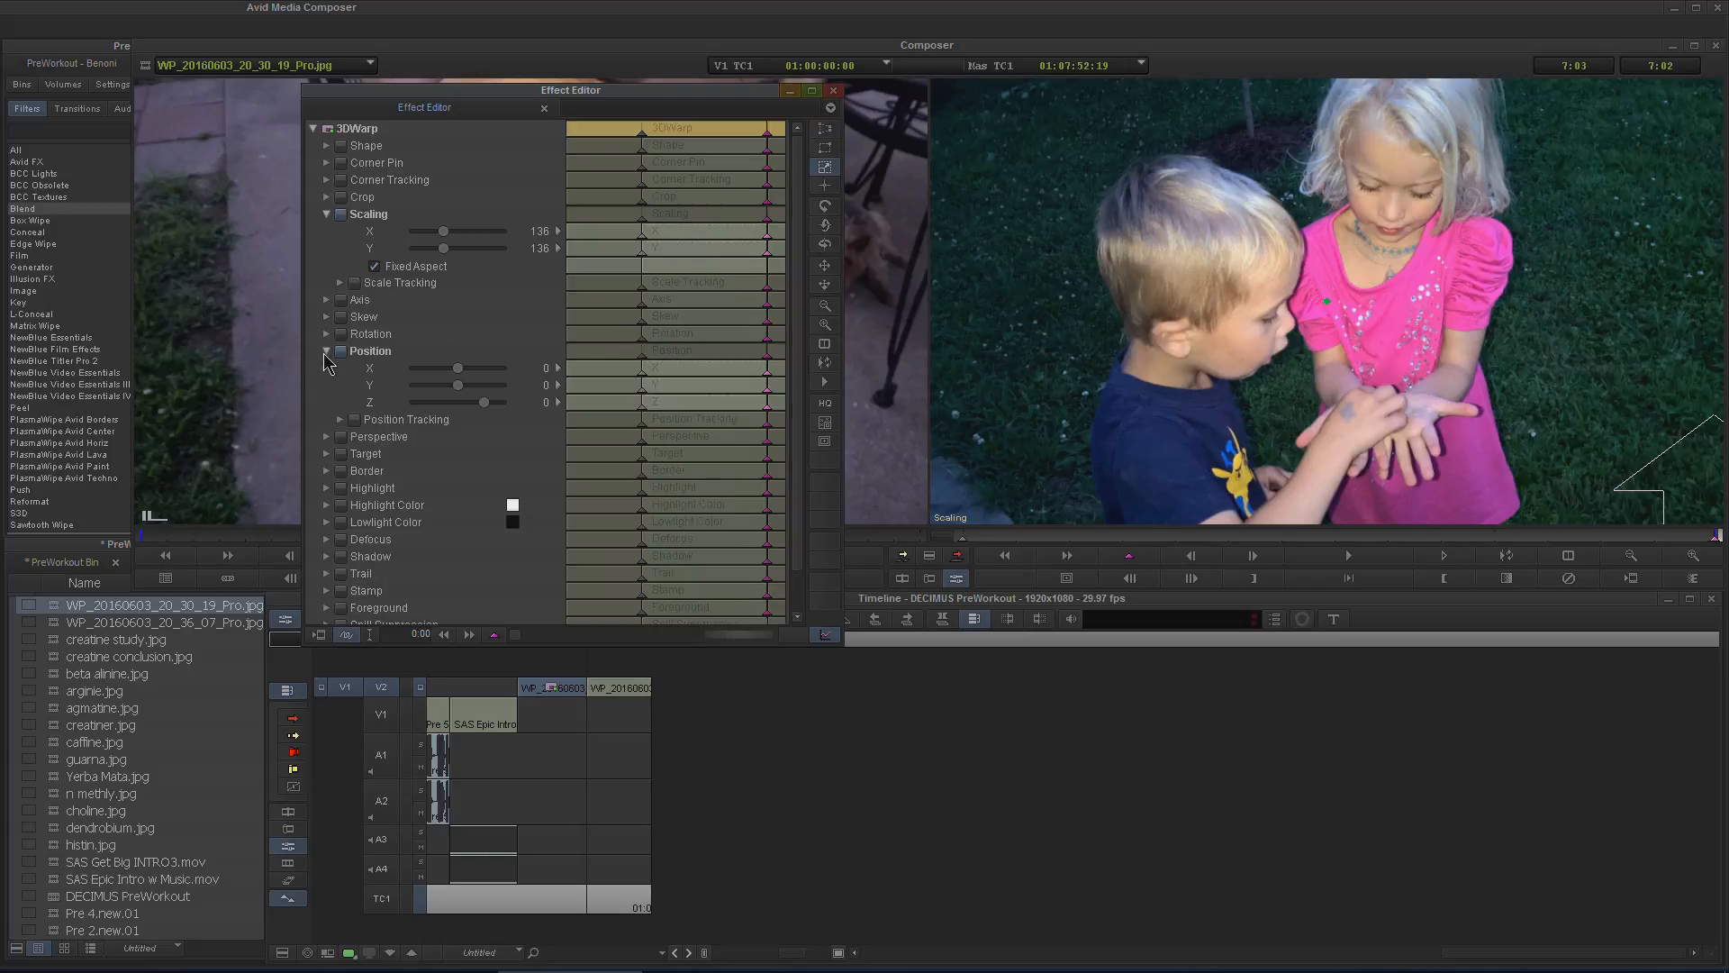
click(326, 352)
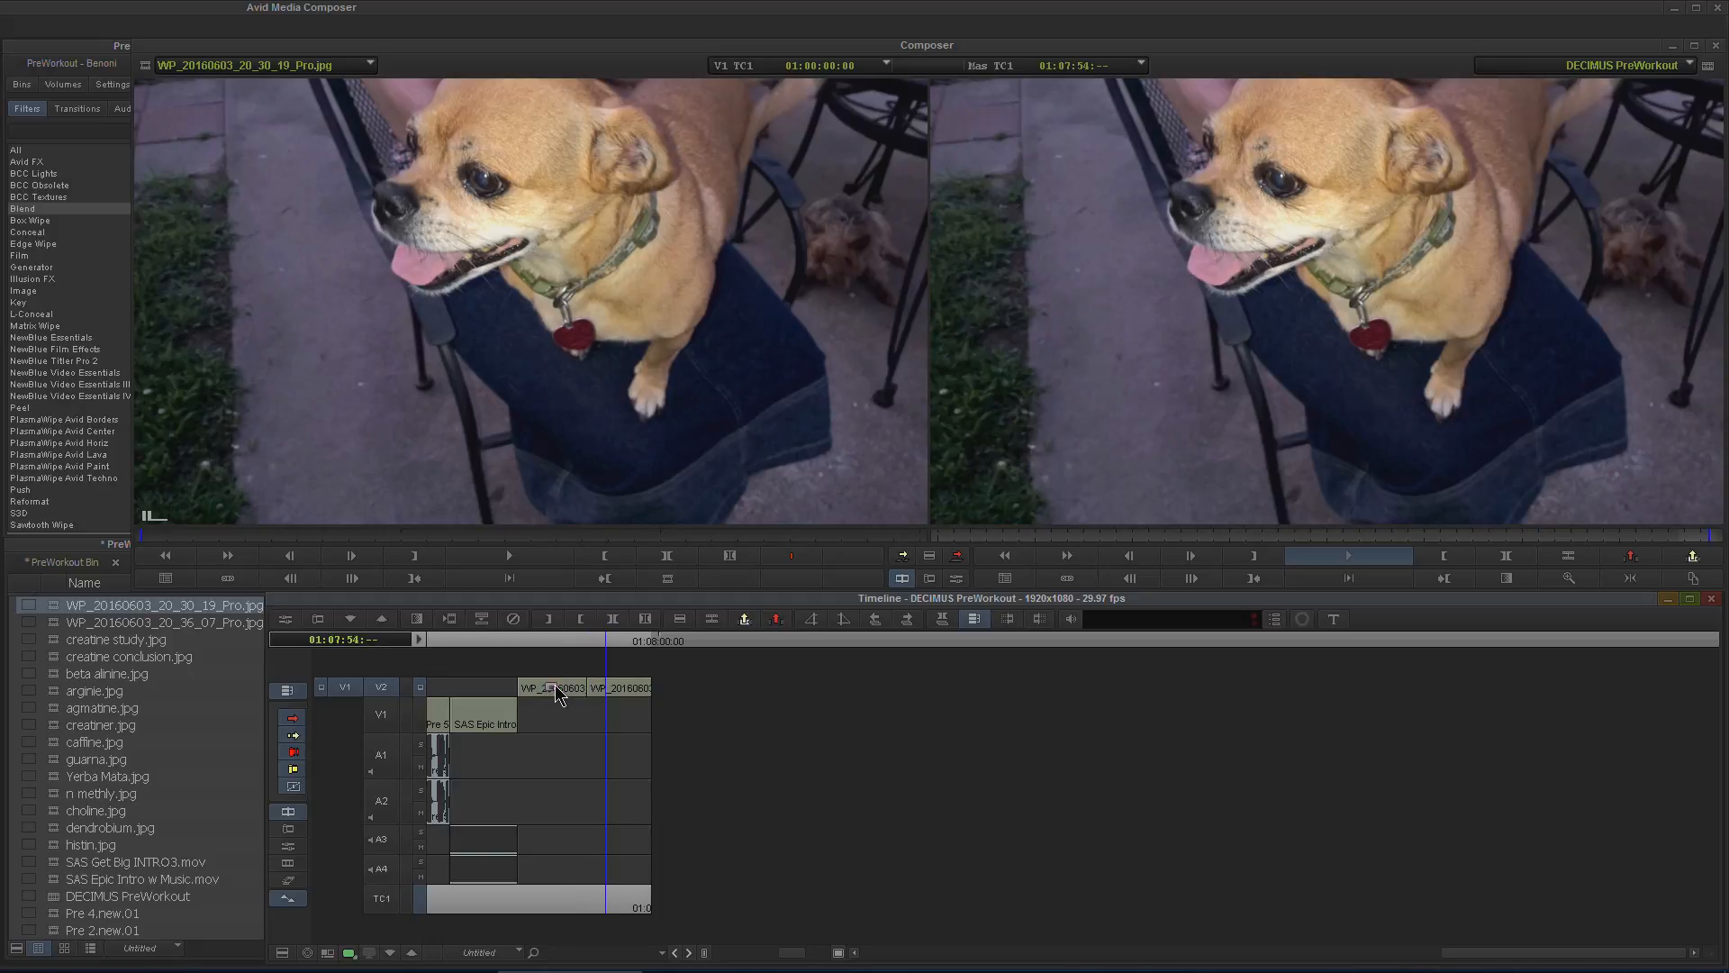
- Select the zoomed kids photo, save its 3D Warp as a preset in the PreWorkout bin, and close the editor
click(22, 209)
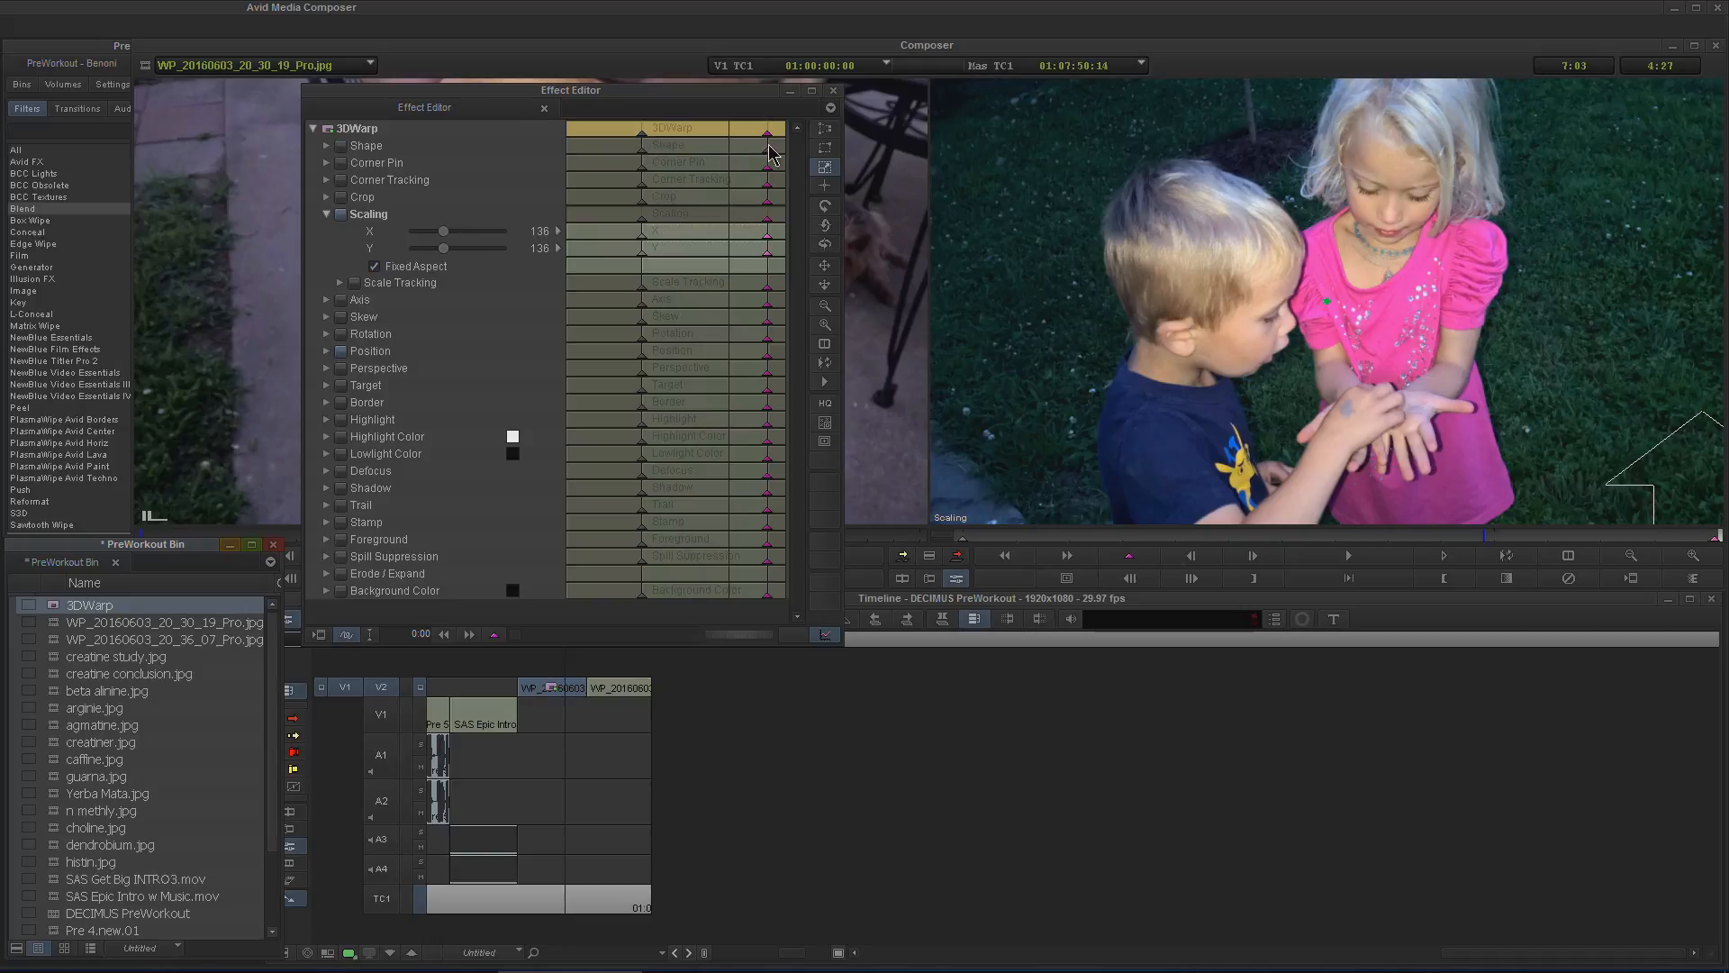
mouse_move(832, 110)
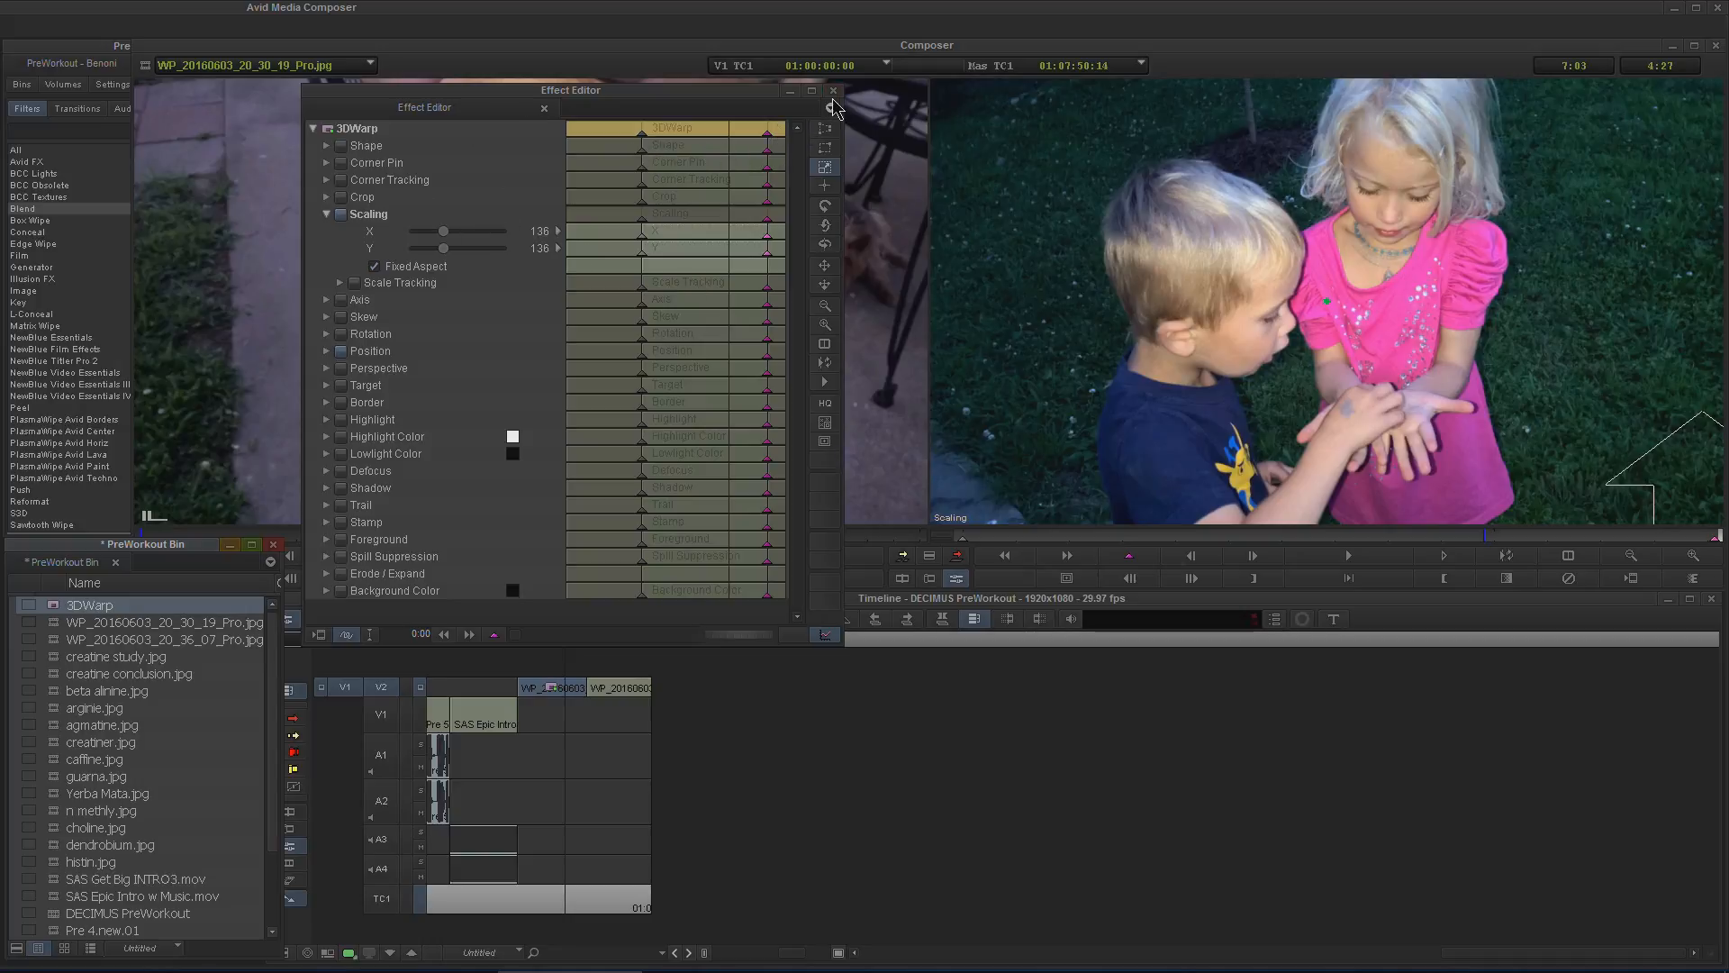
click(834, 90)
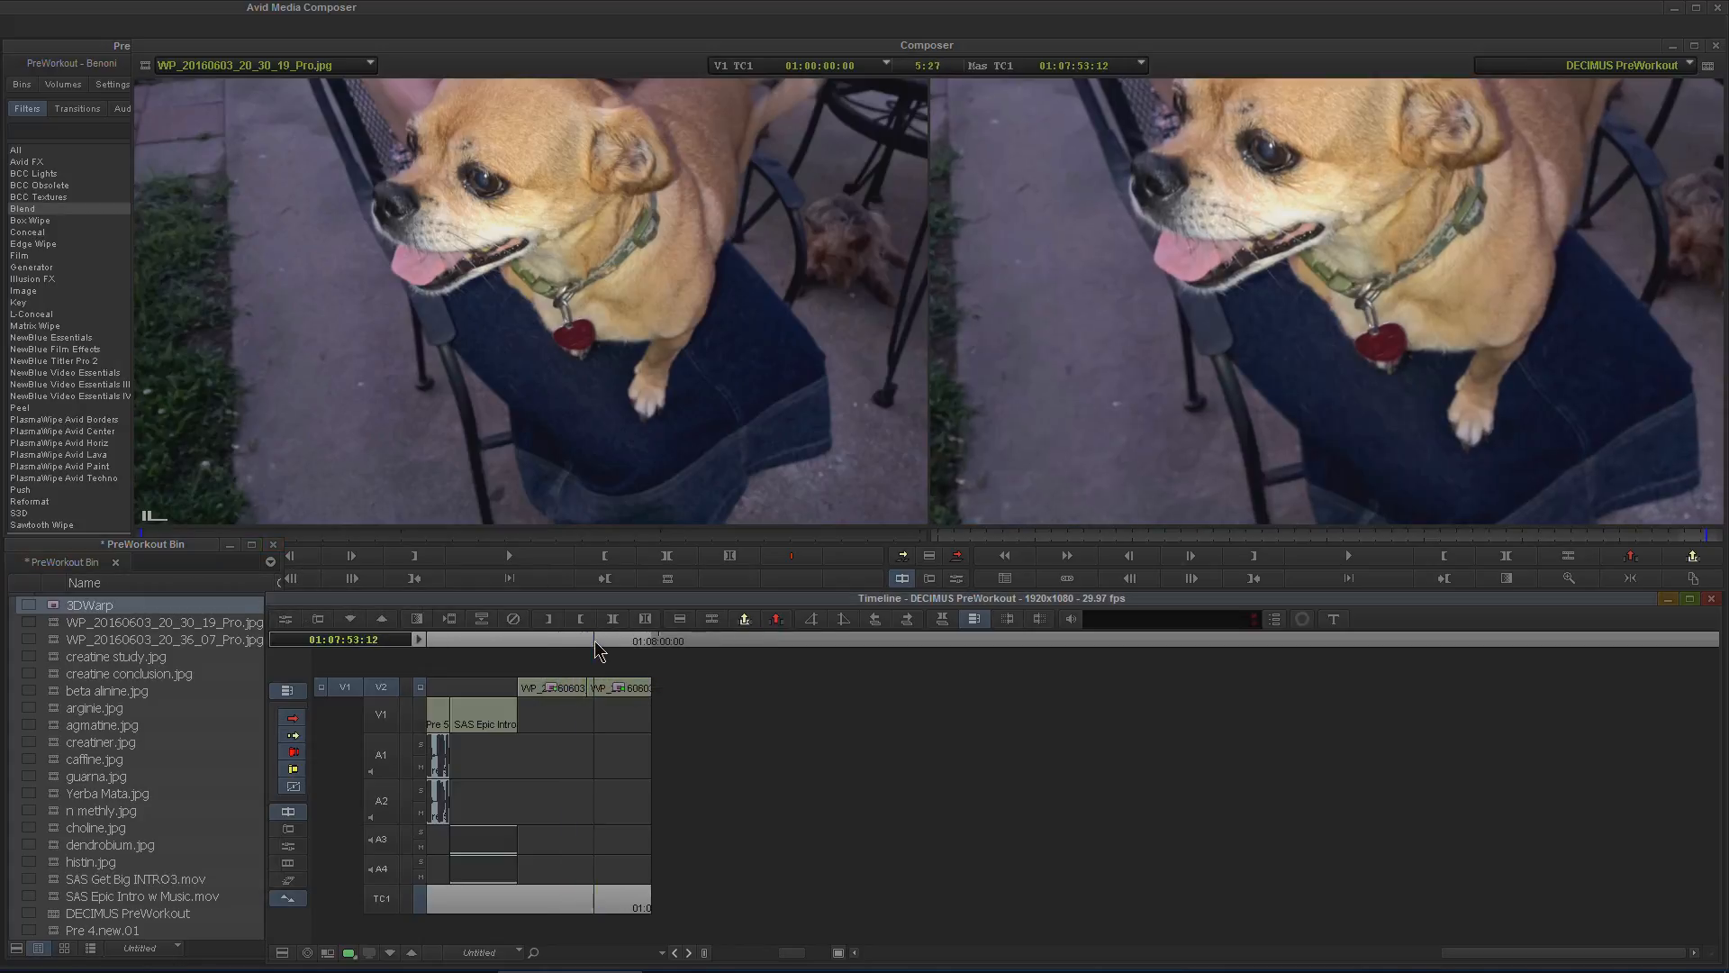
- Apply the saved 3DWarp preset to the dog photo with its last scaling keyframe at 136
click(1348, 557)
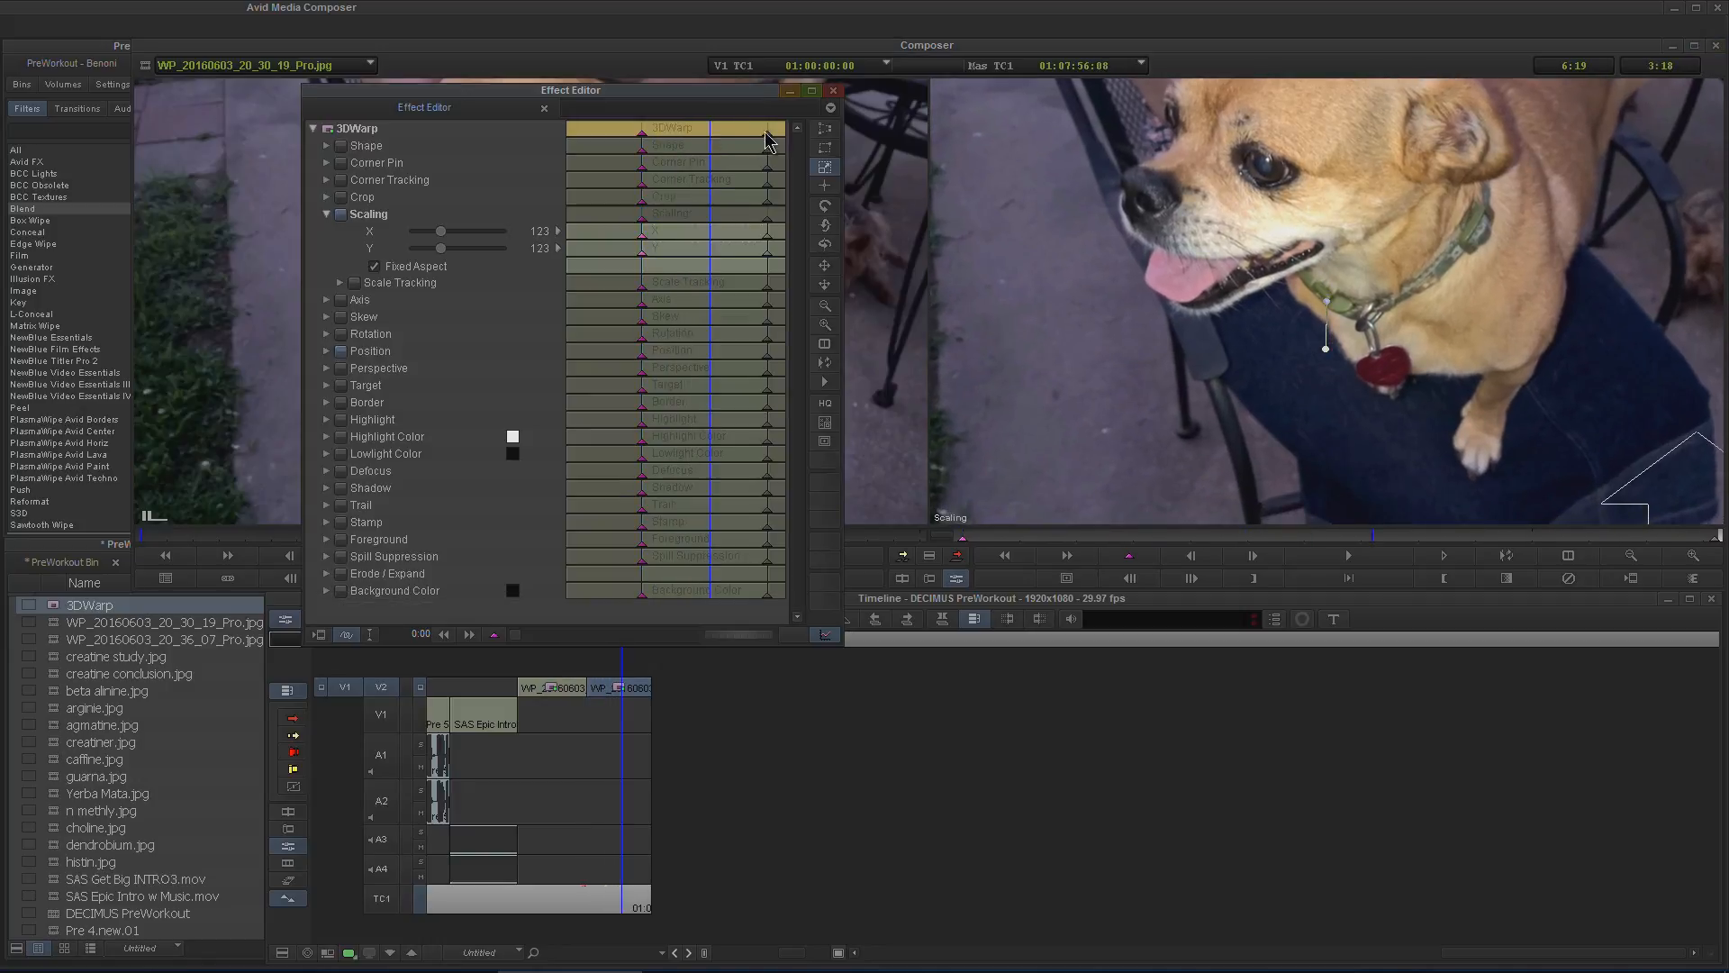
click(542, 106)
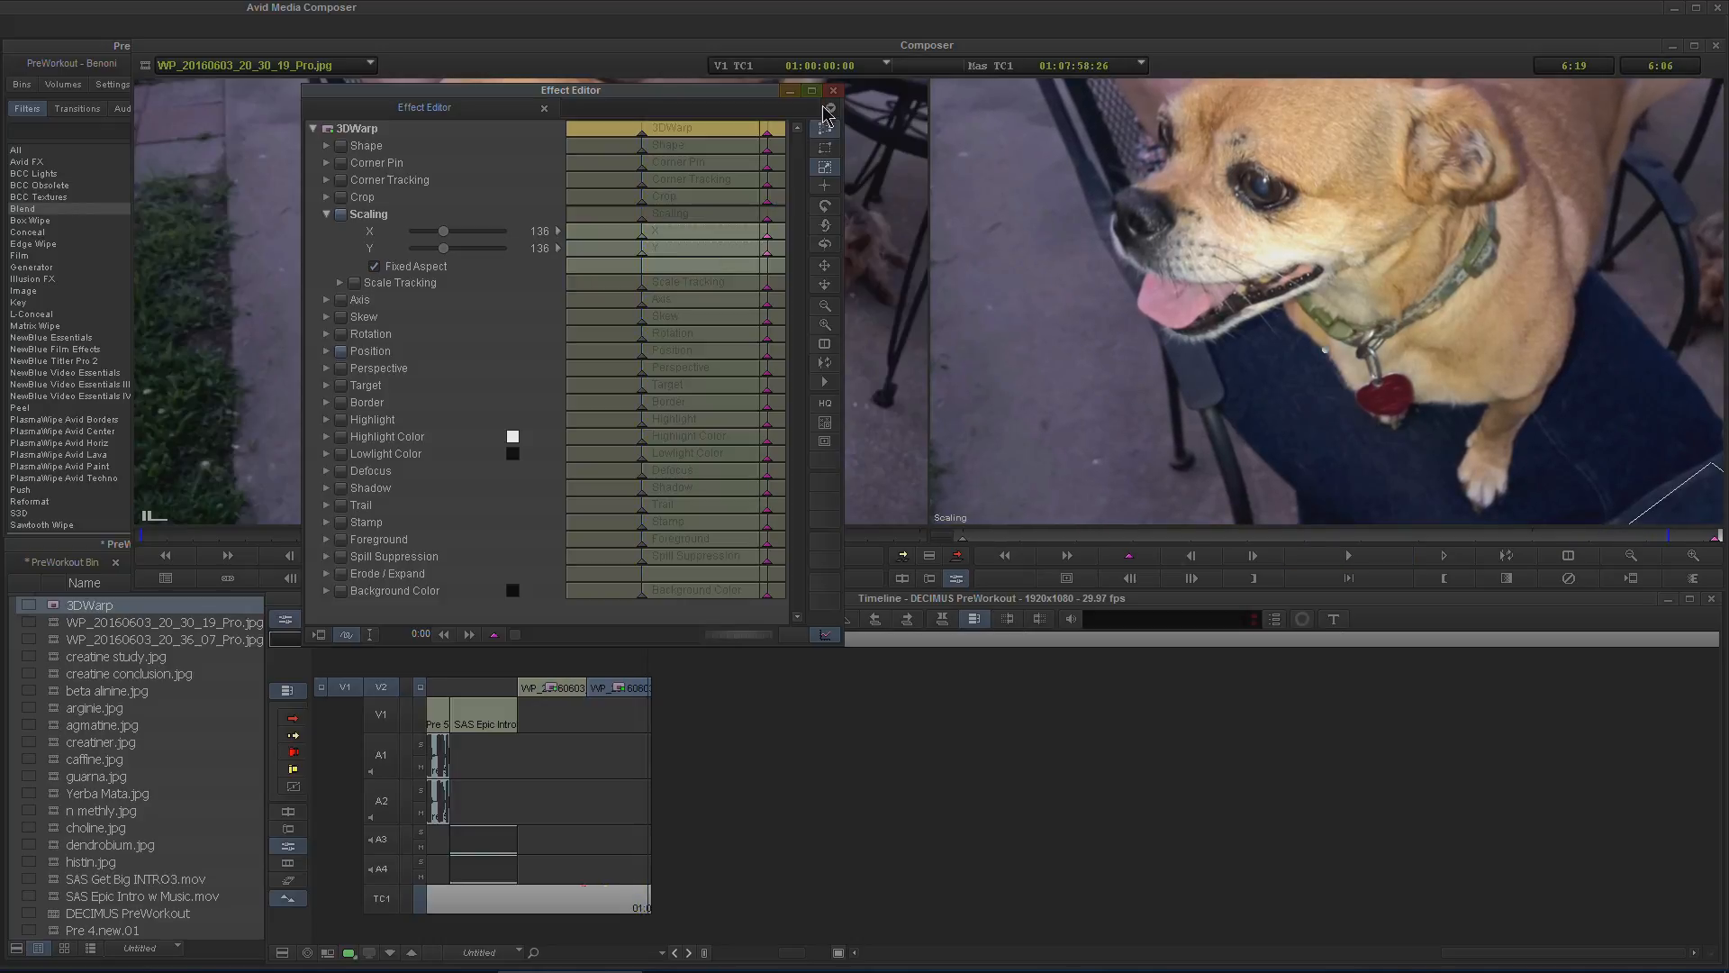
click(834, 90)
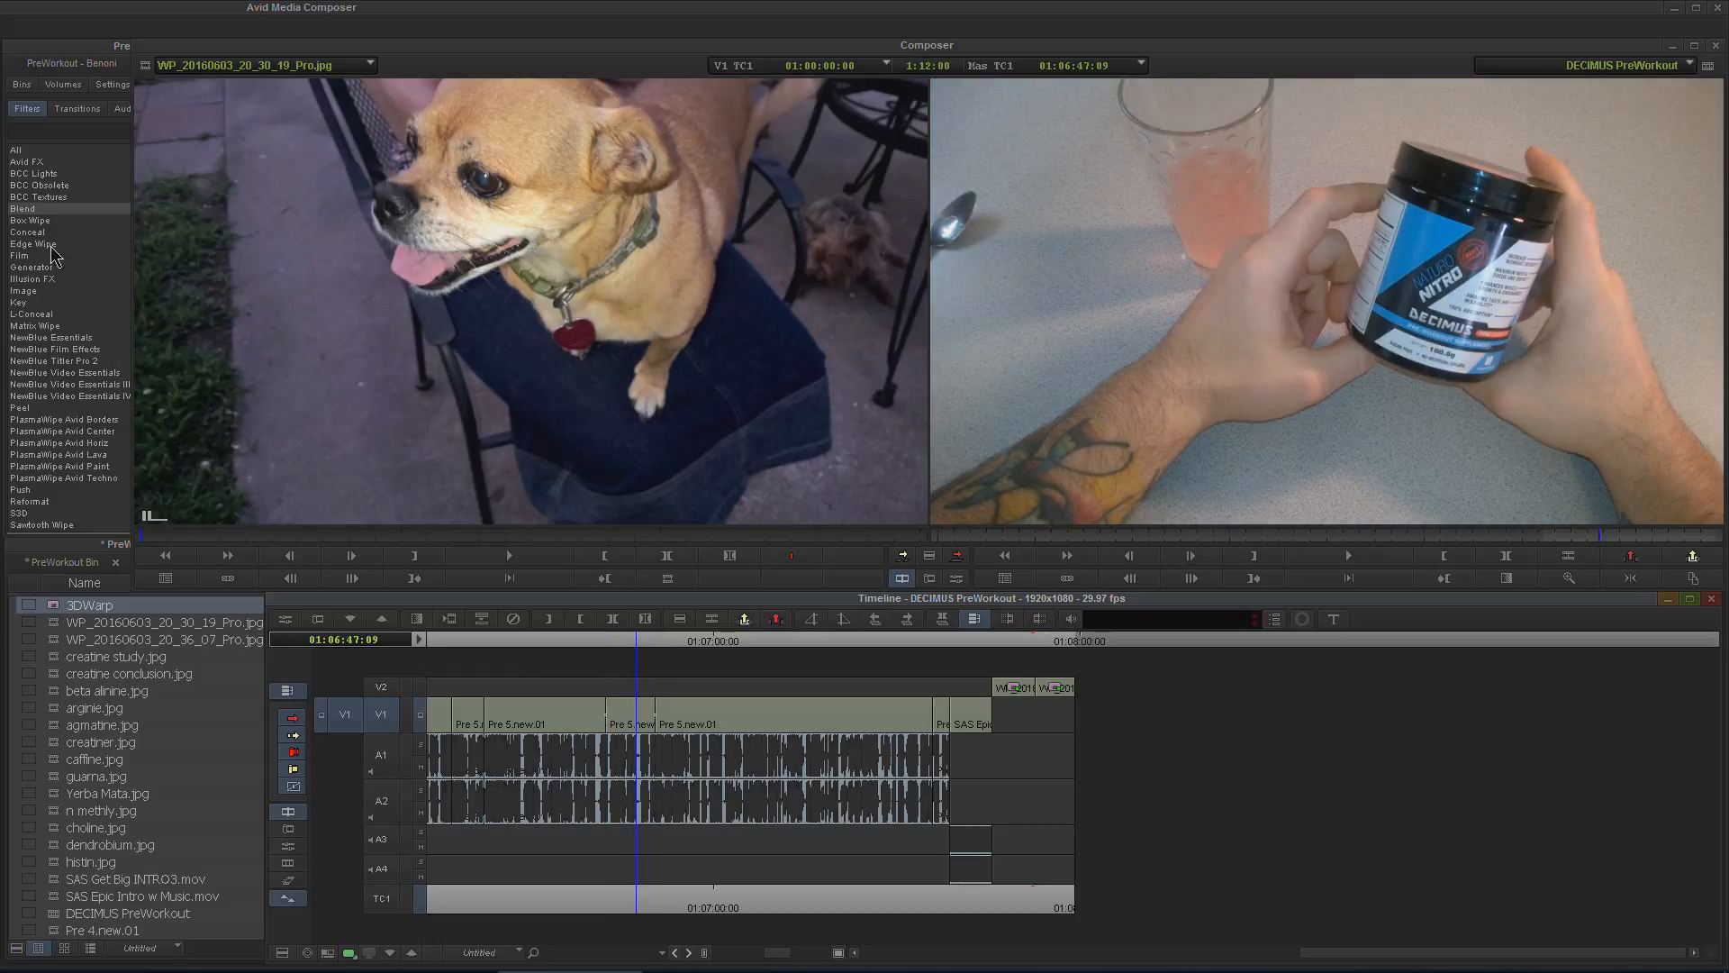
- Apply the 3DWarp preset to the short V1 clip, shift a scaling keyframe earlier and reduce its scale
click(21, 209)
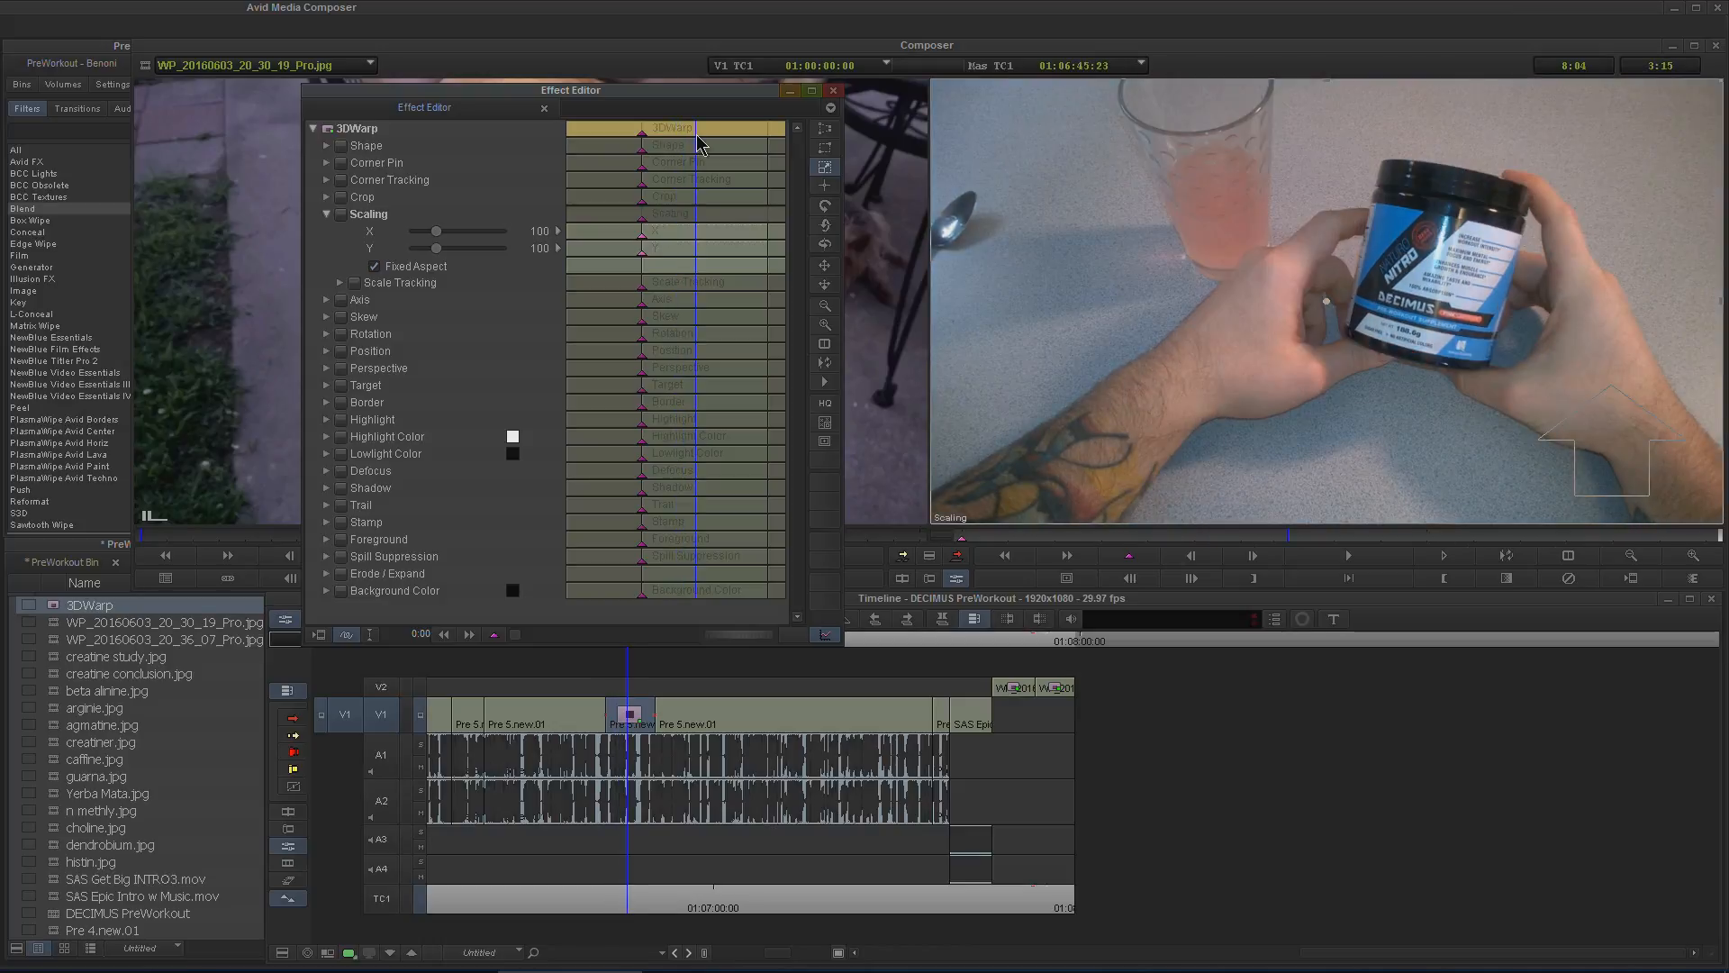
drag(436, 233, 441, 233)
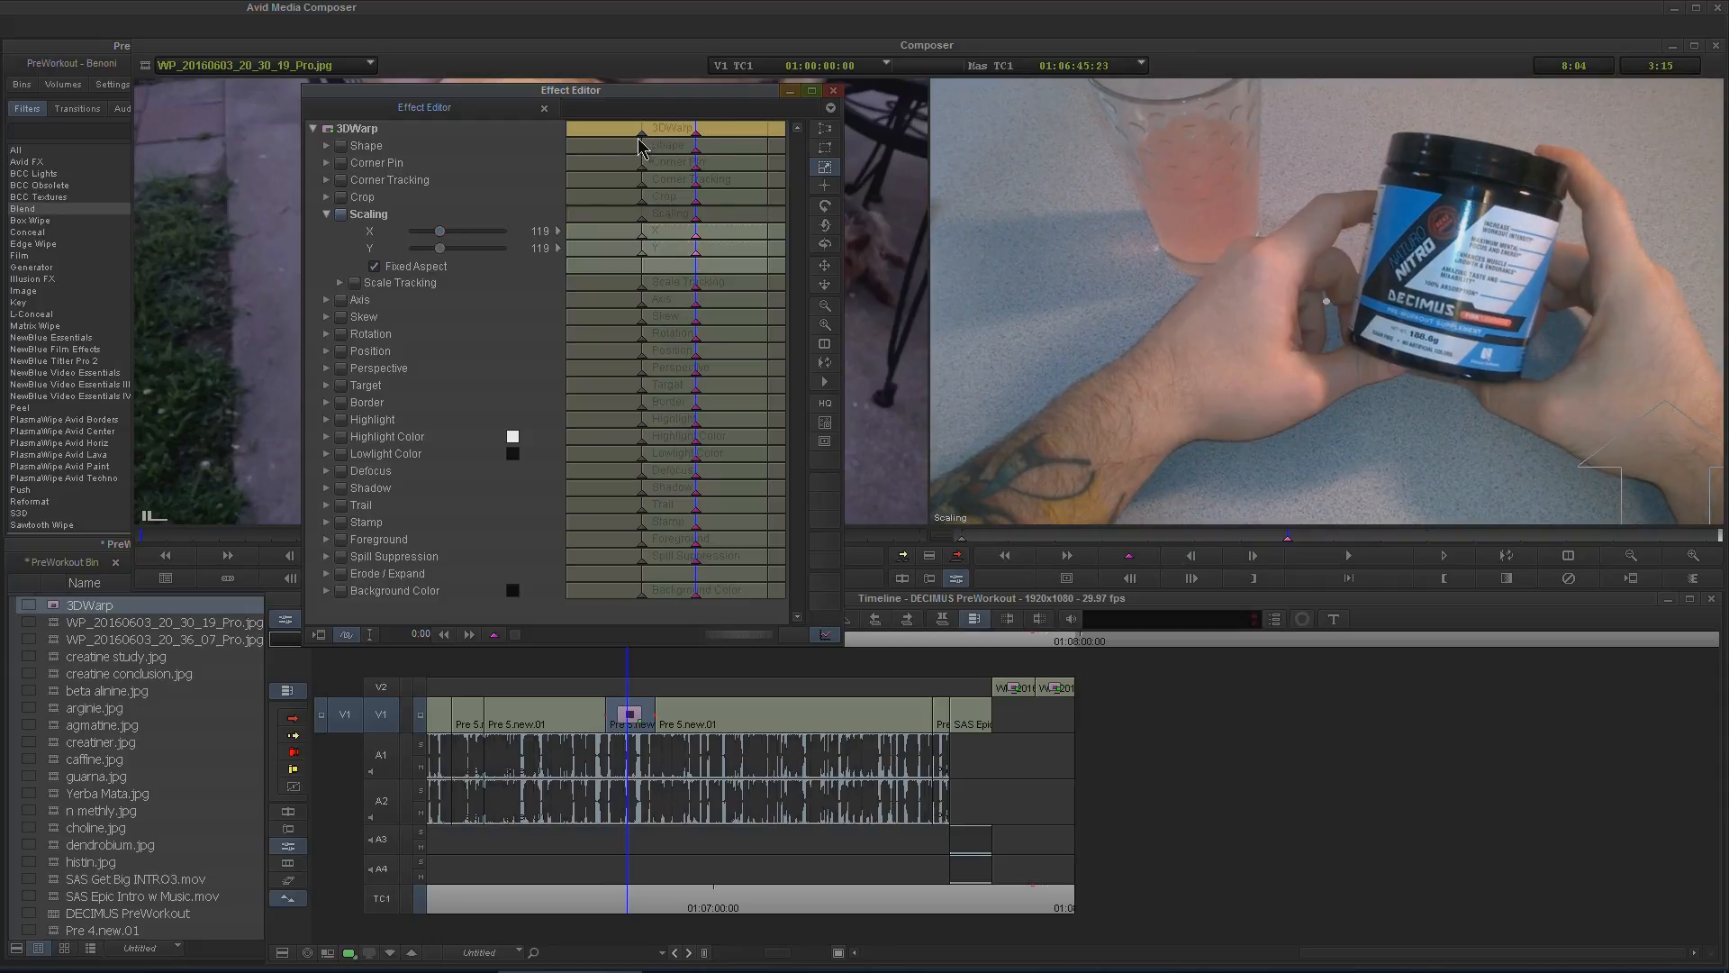
mouse_move(697, 131)
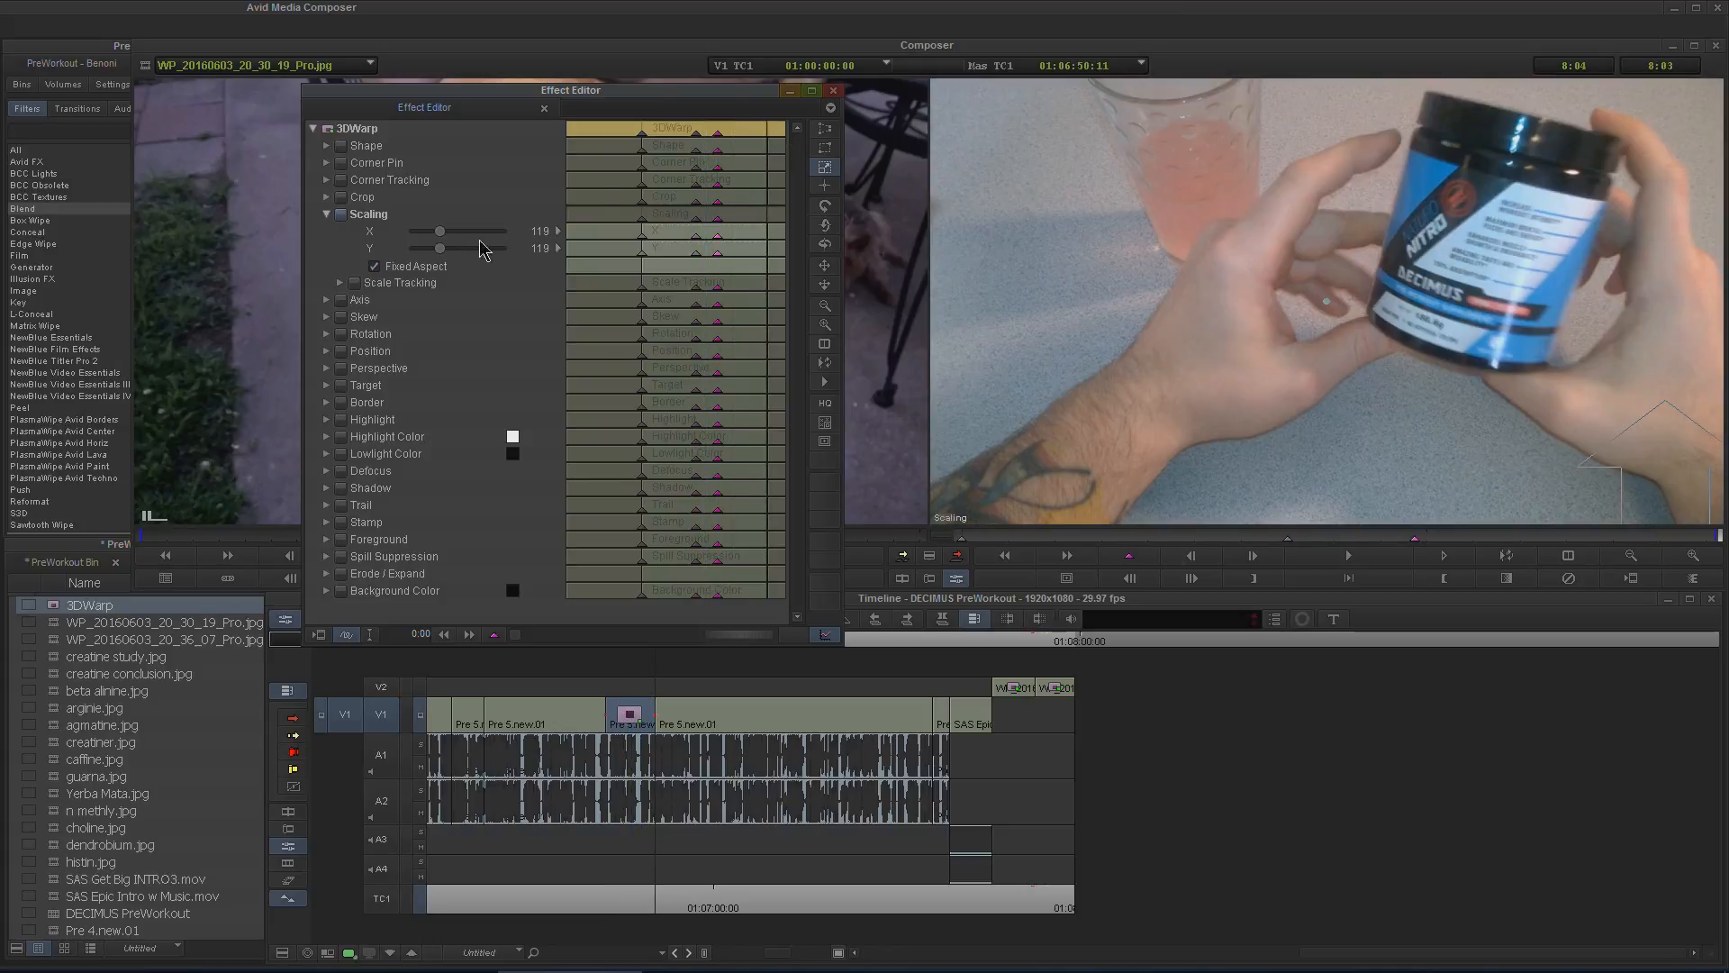
drag(442, 230, 425, 230)
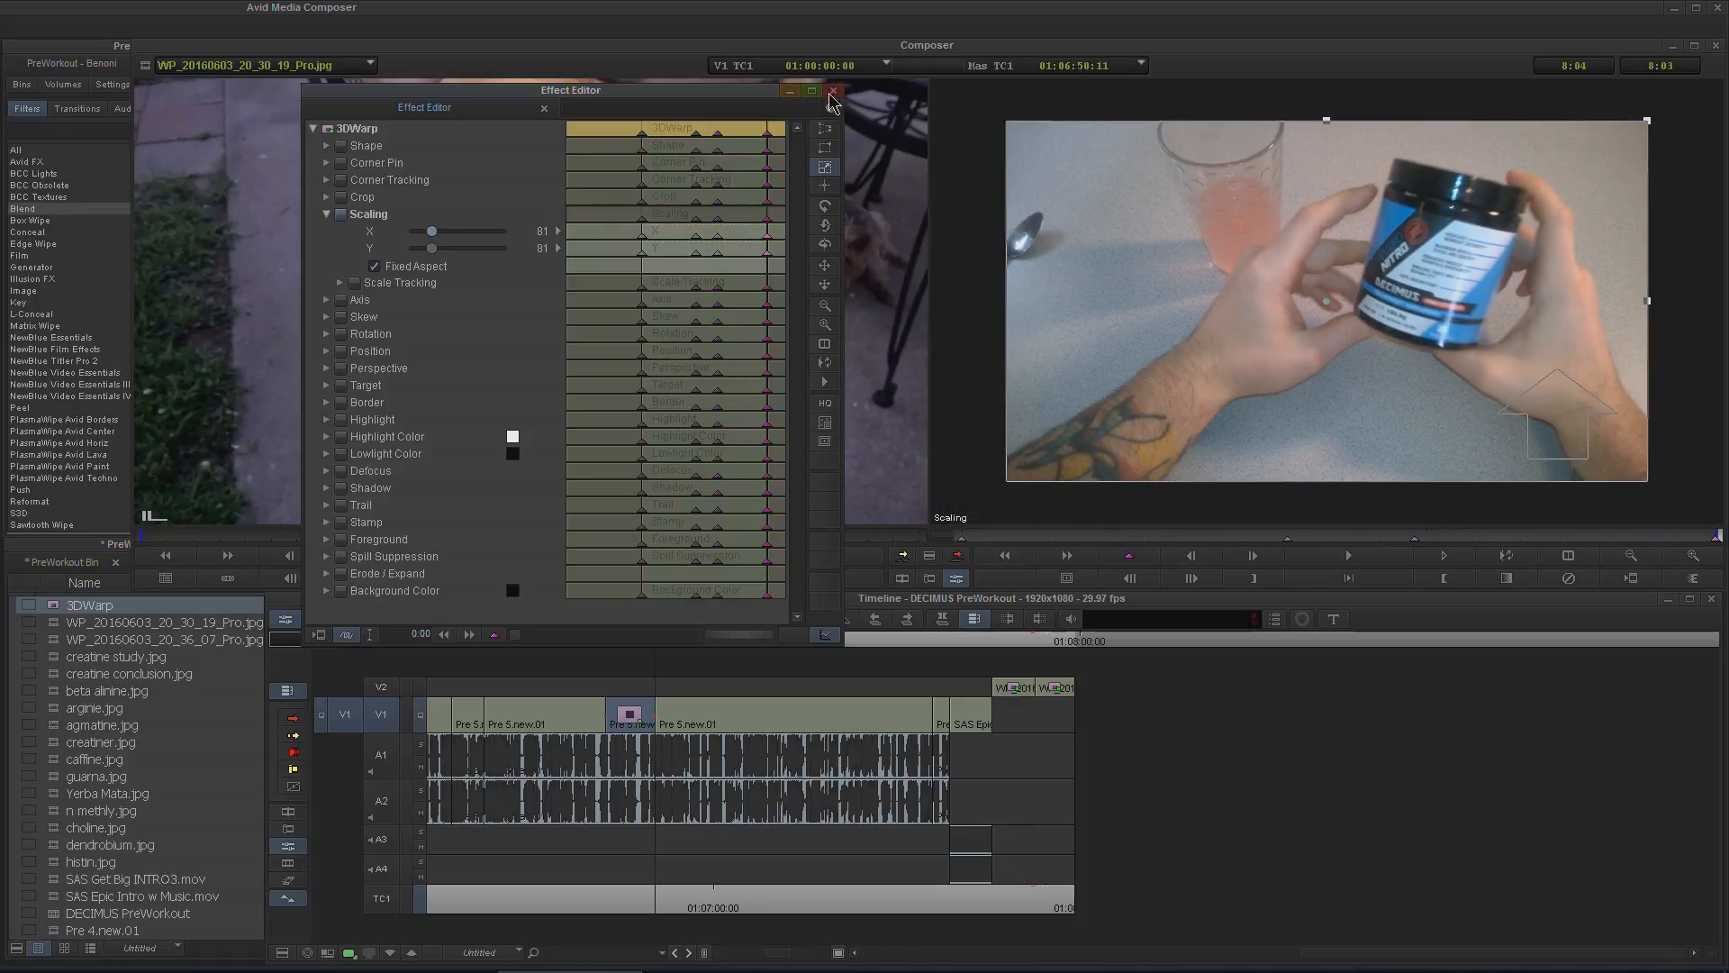
click(834, 90)
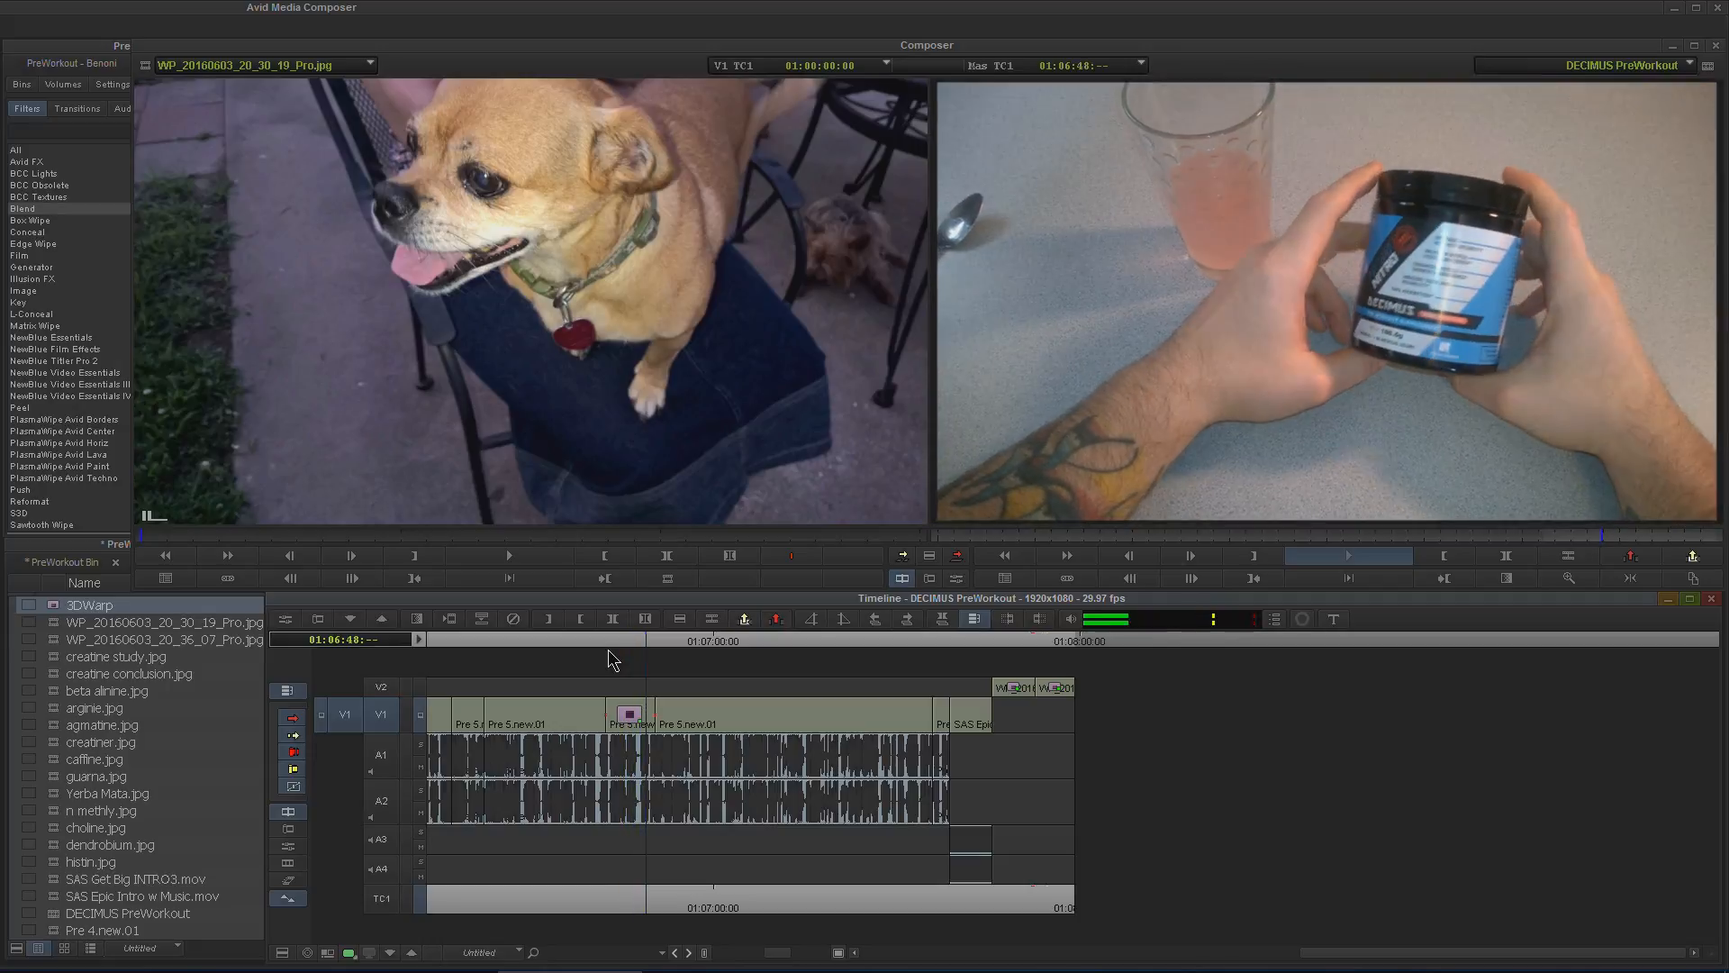
- Play back the zoomed video section, then park on the kids photo on V2
click(1348, 555)
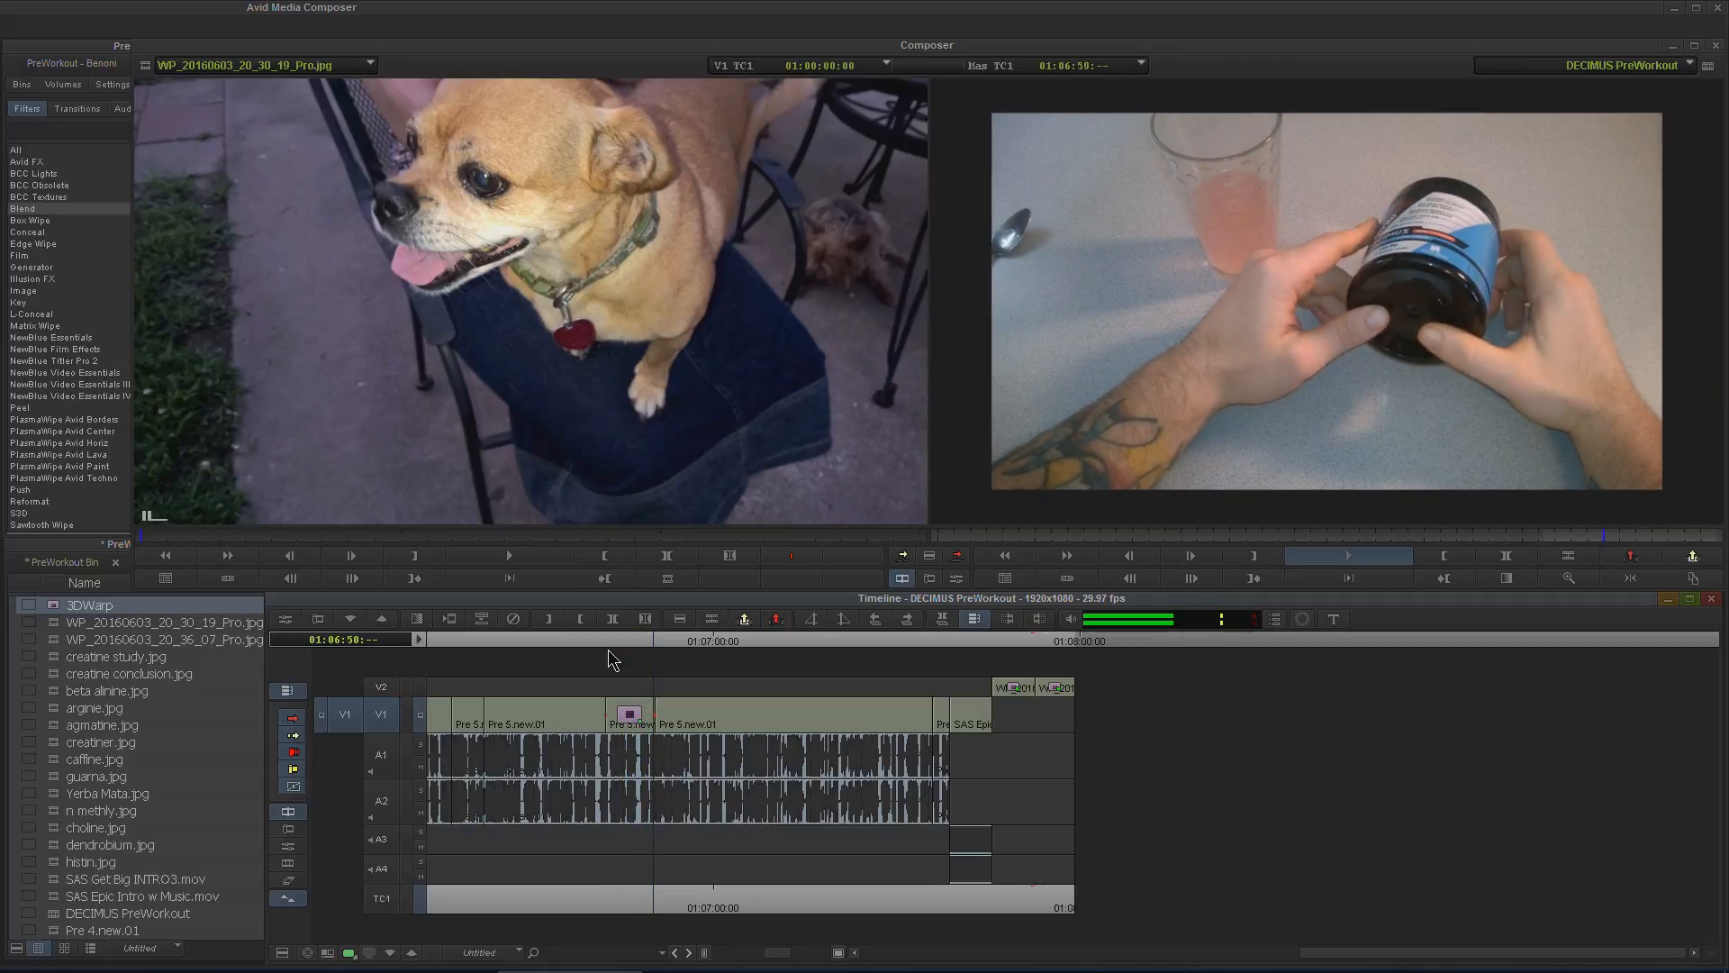
click(1013, 639)
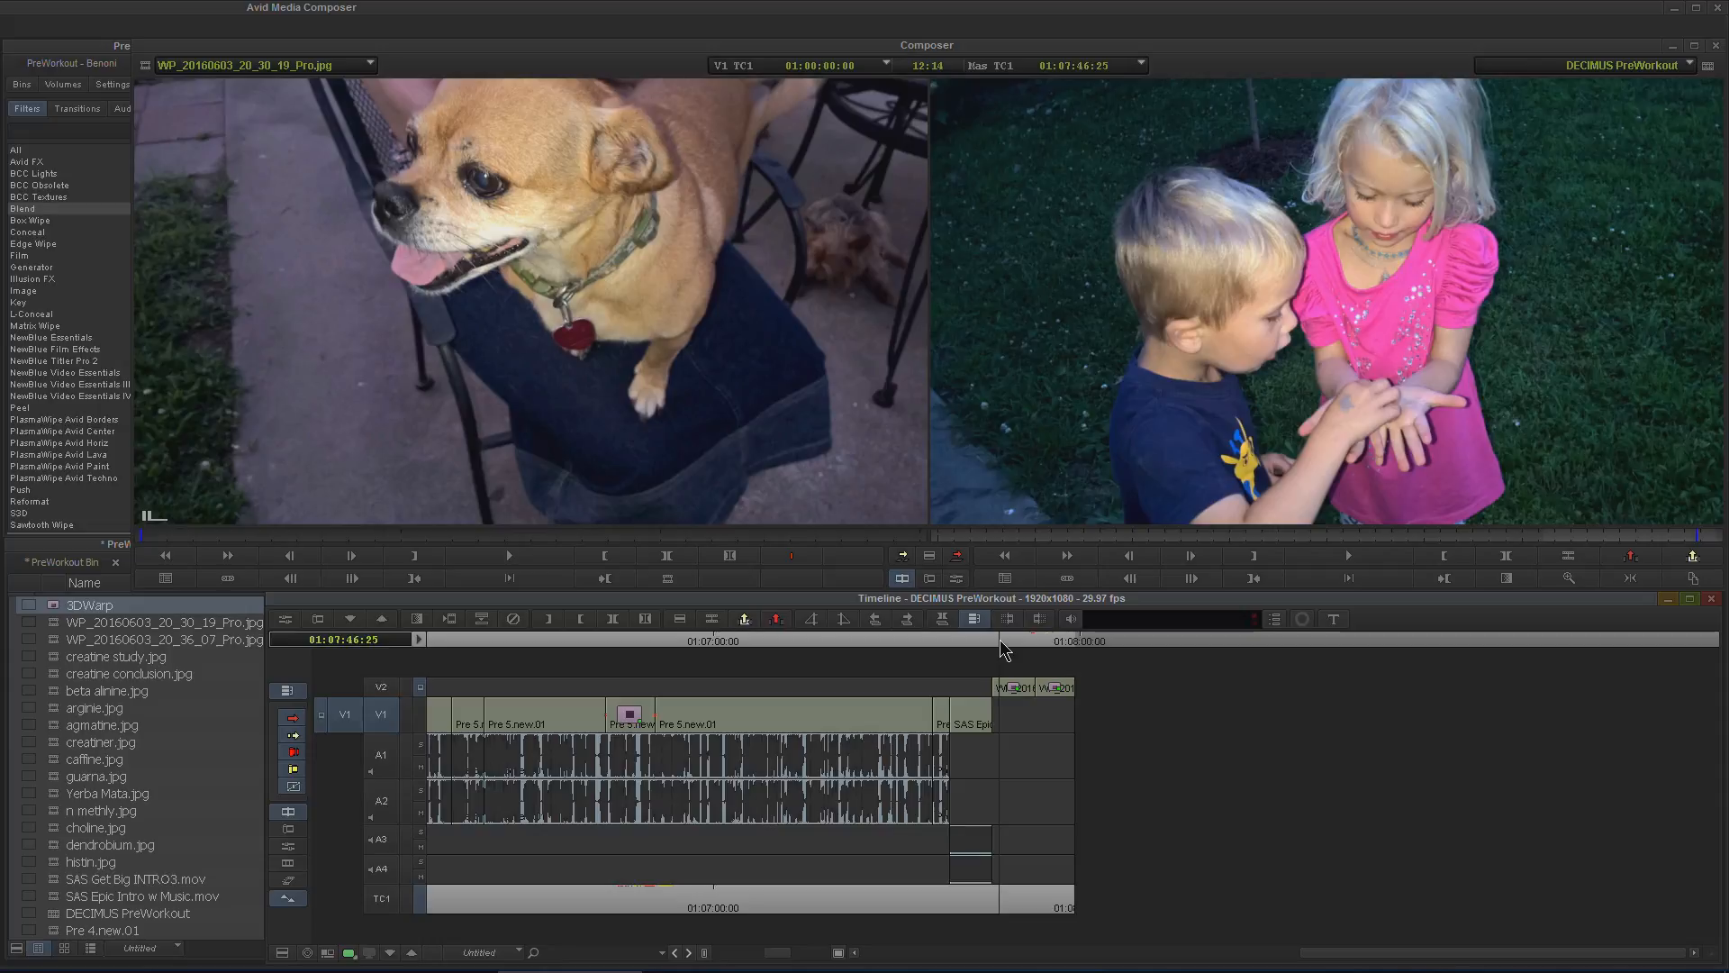
click(1348, 555)
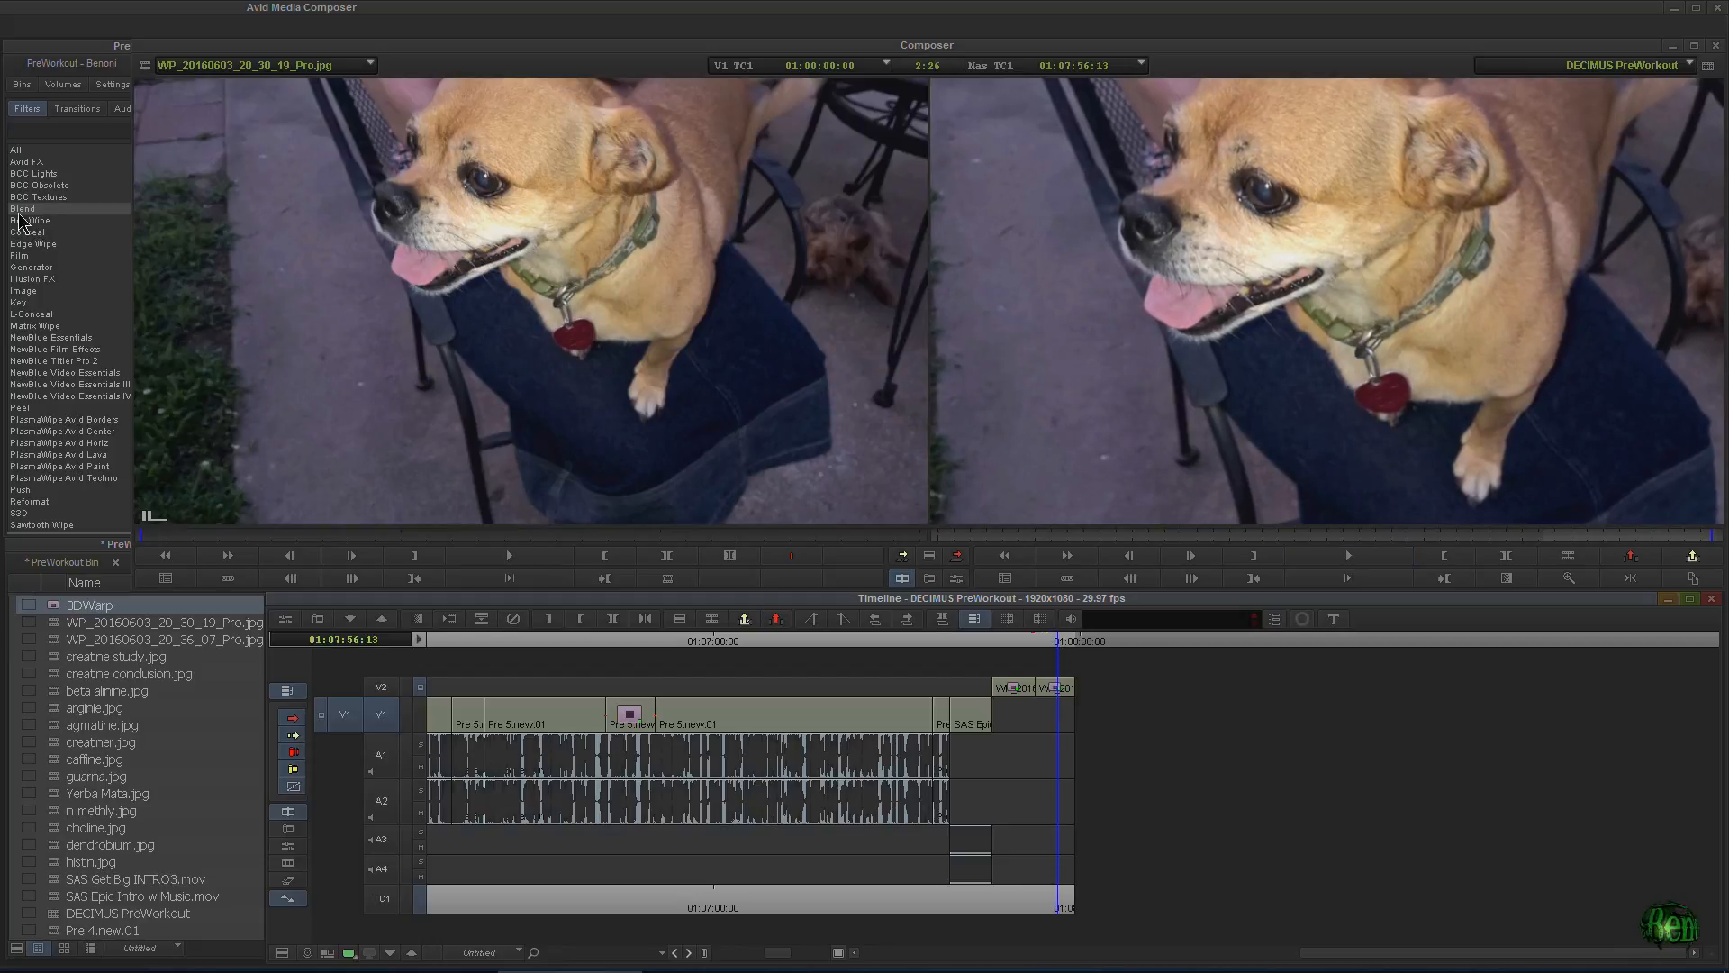
- Drag the kids photo's 3D Warp effect into the PreWorkout bin as a second preset
click(22, 208)
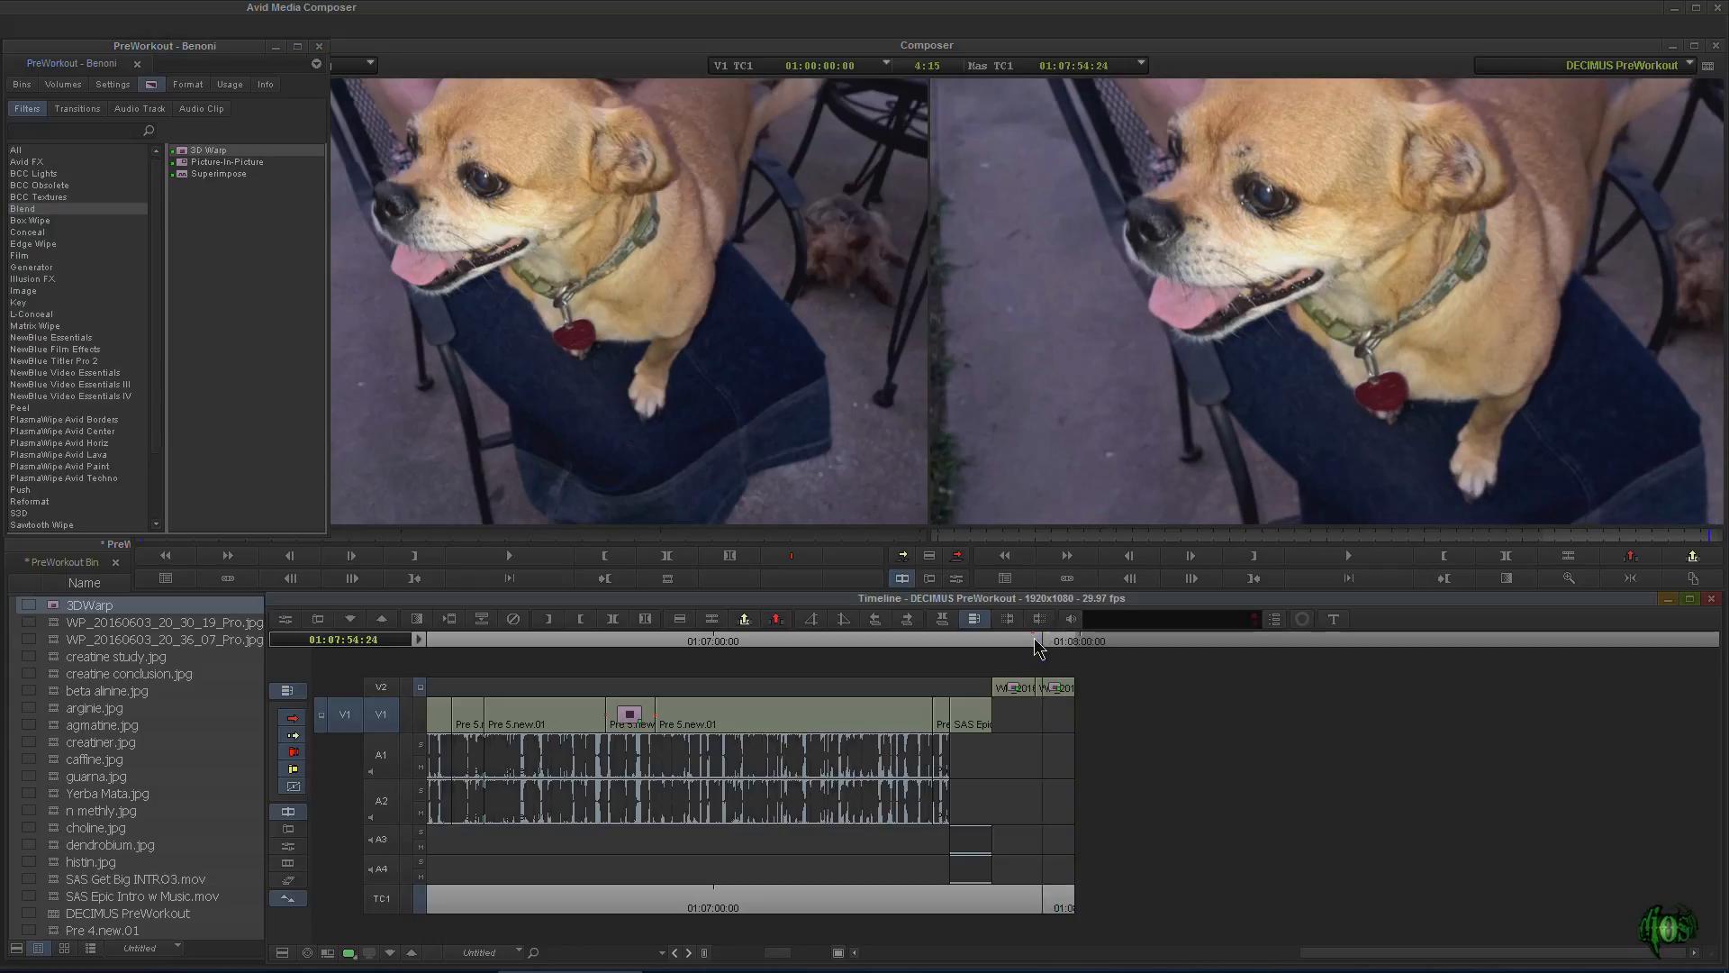
click(1025, 640)
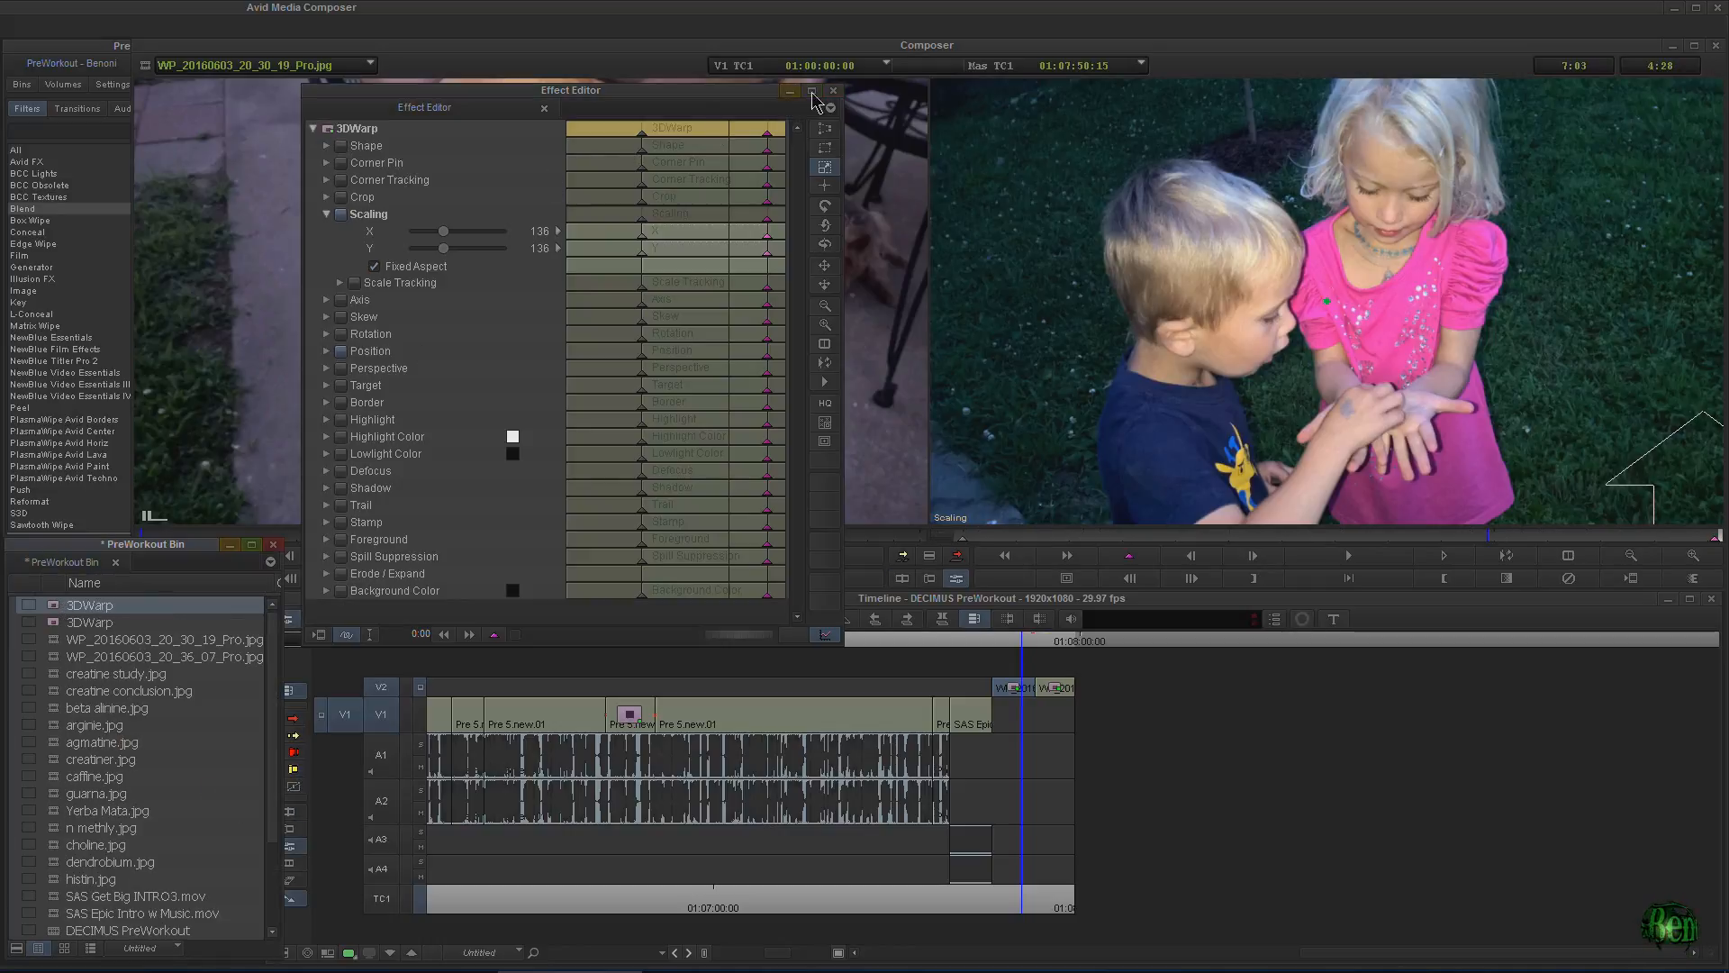
click(787, 90)
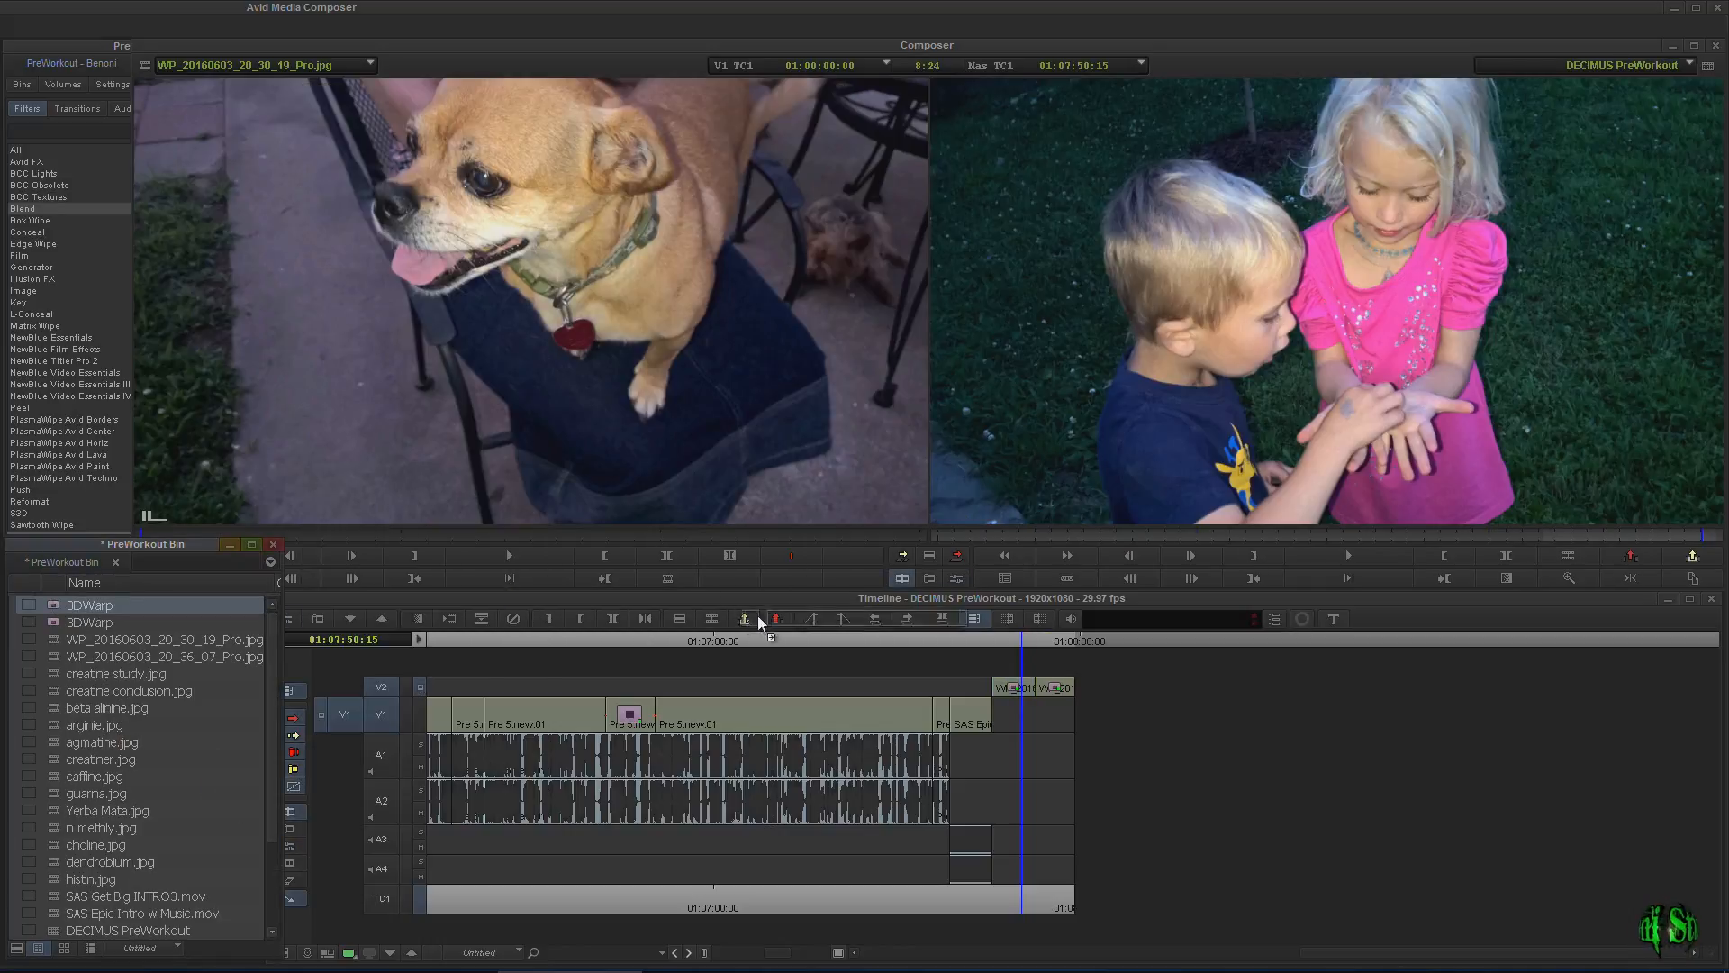